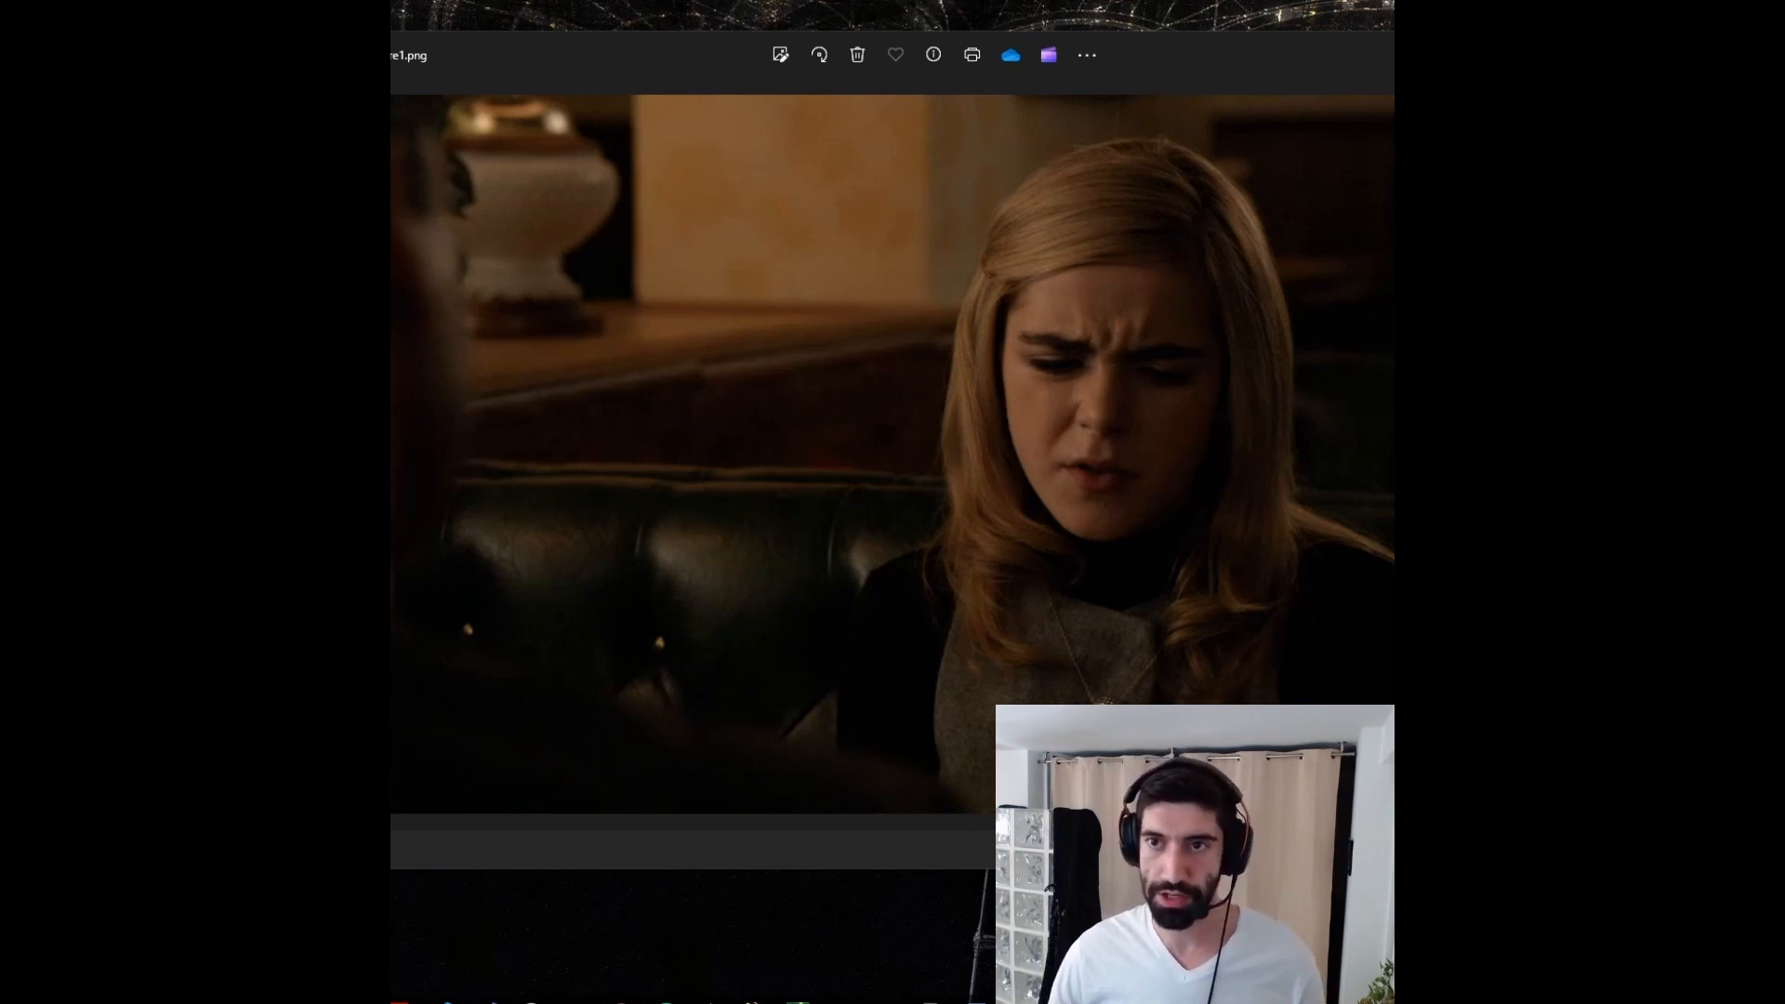
Close the Photos window showing capture1.png to return to the so-many-people folder
{"action": "left_click", "coordinate": [1010, 54]}
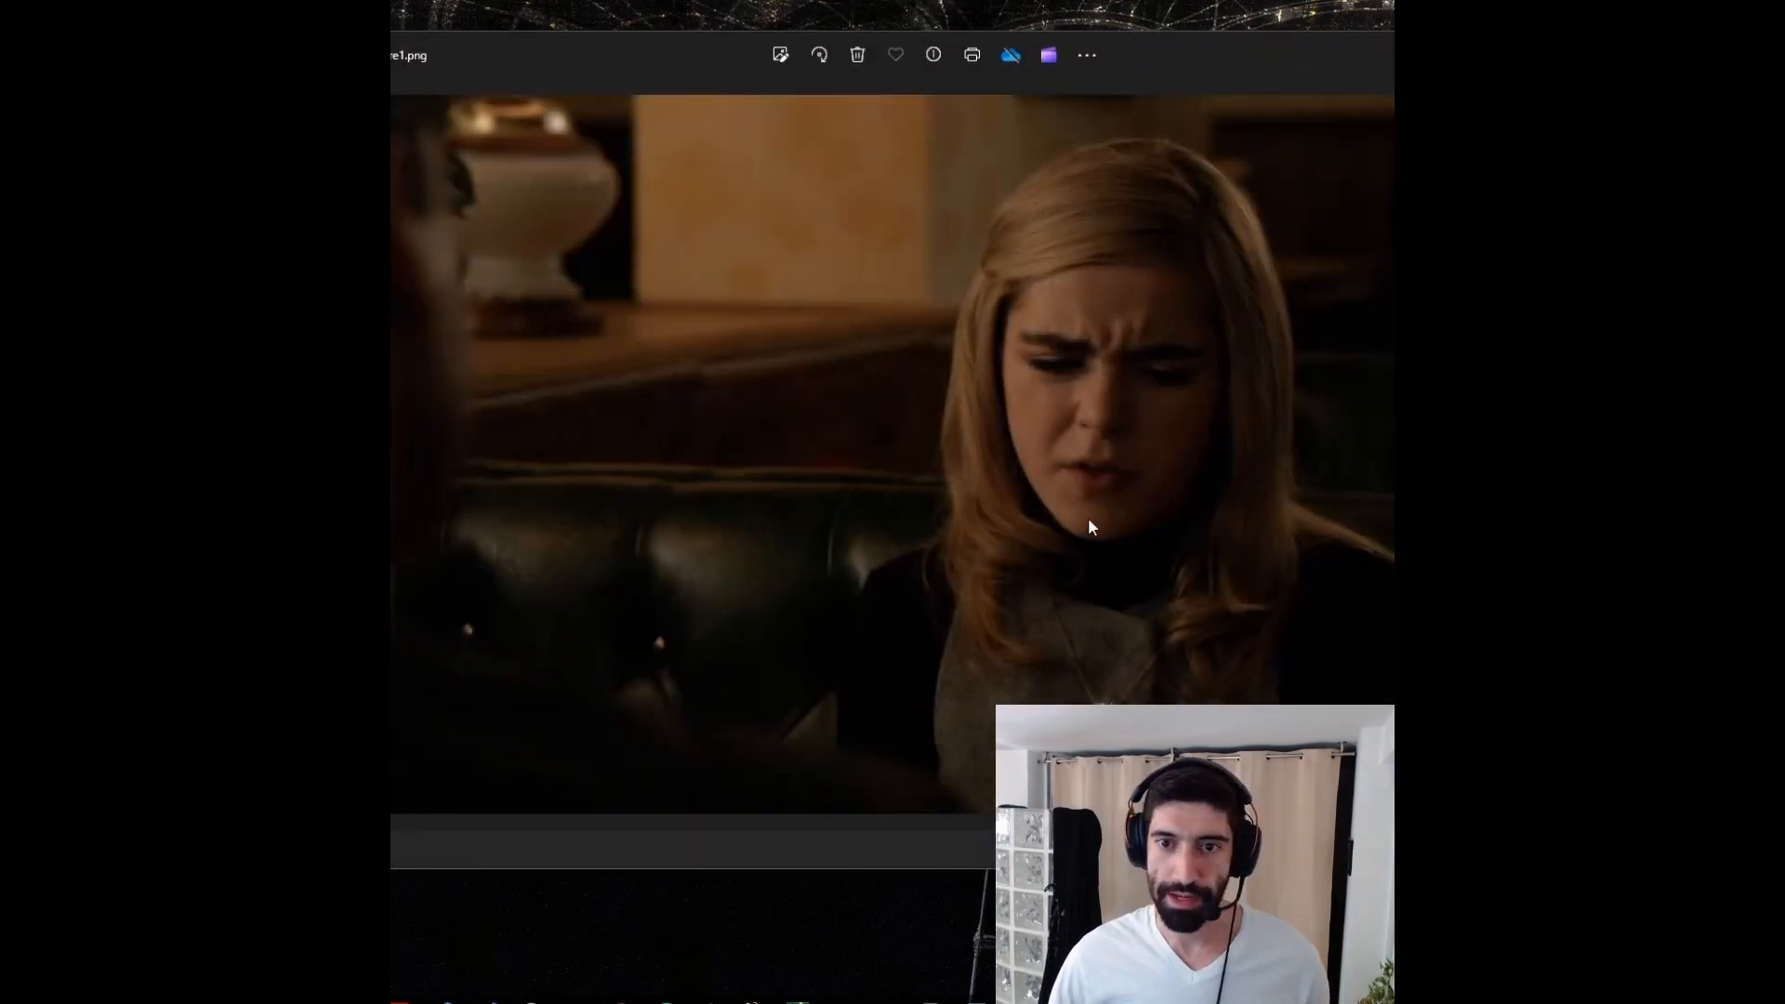
{"action": "mouse_move", "coordinate": [1079, 615]}
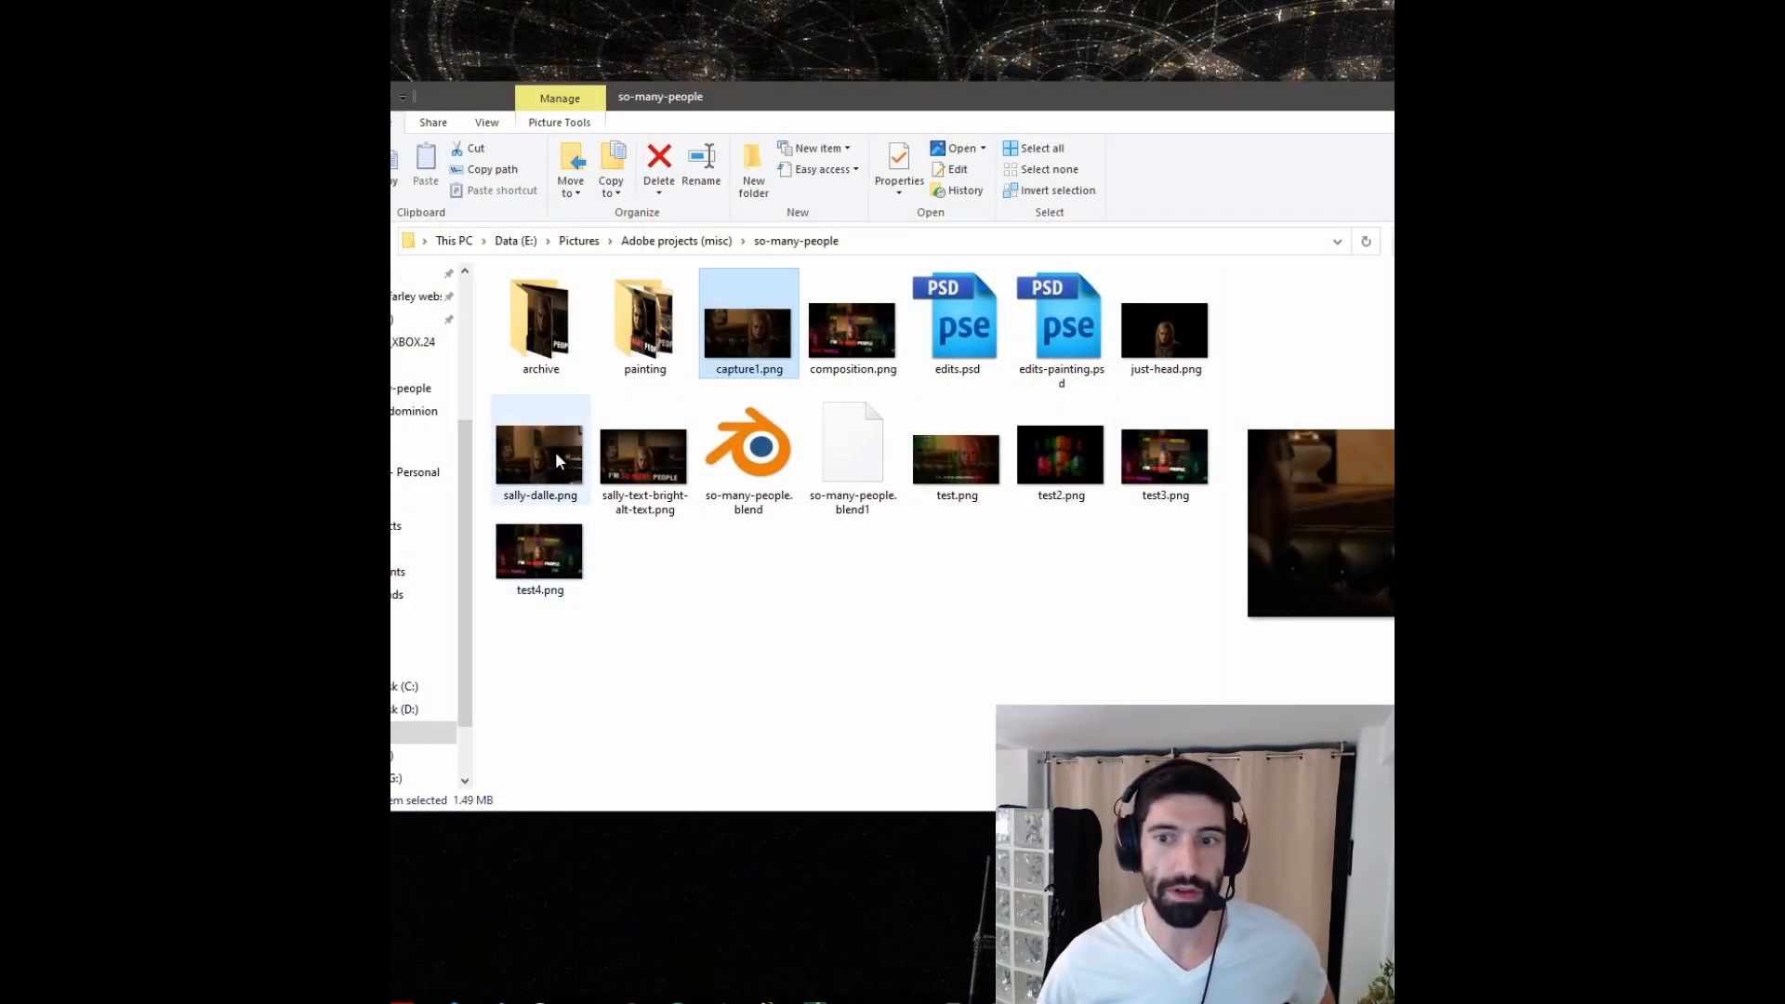
{"action": "left_click", "coordinate": [539, 450]}
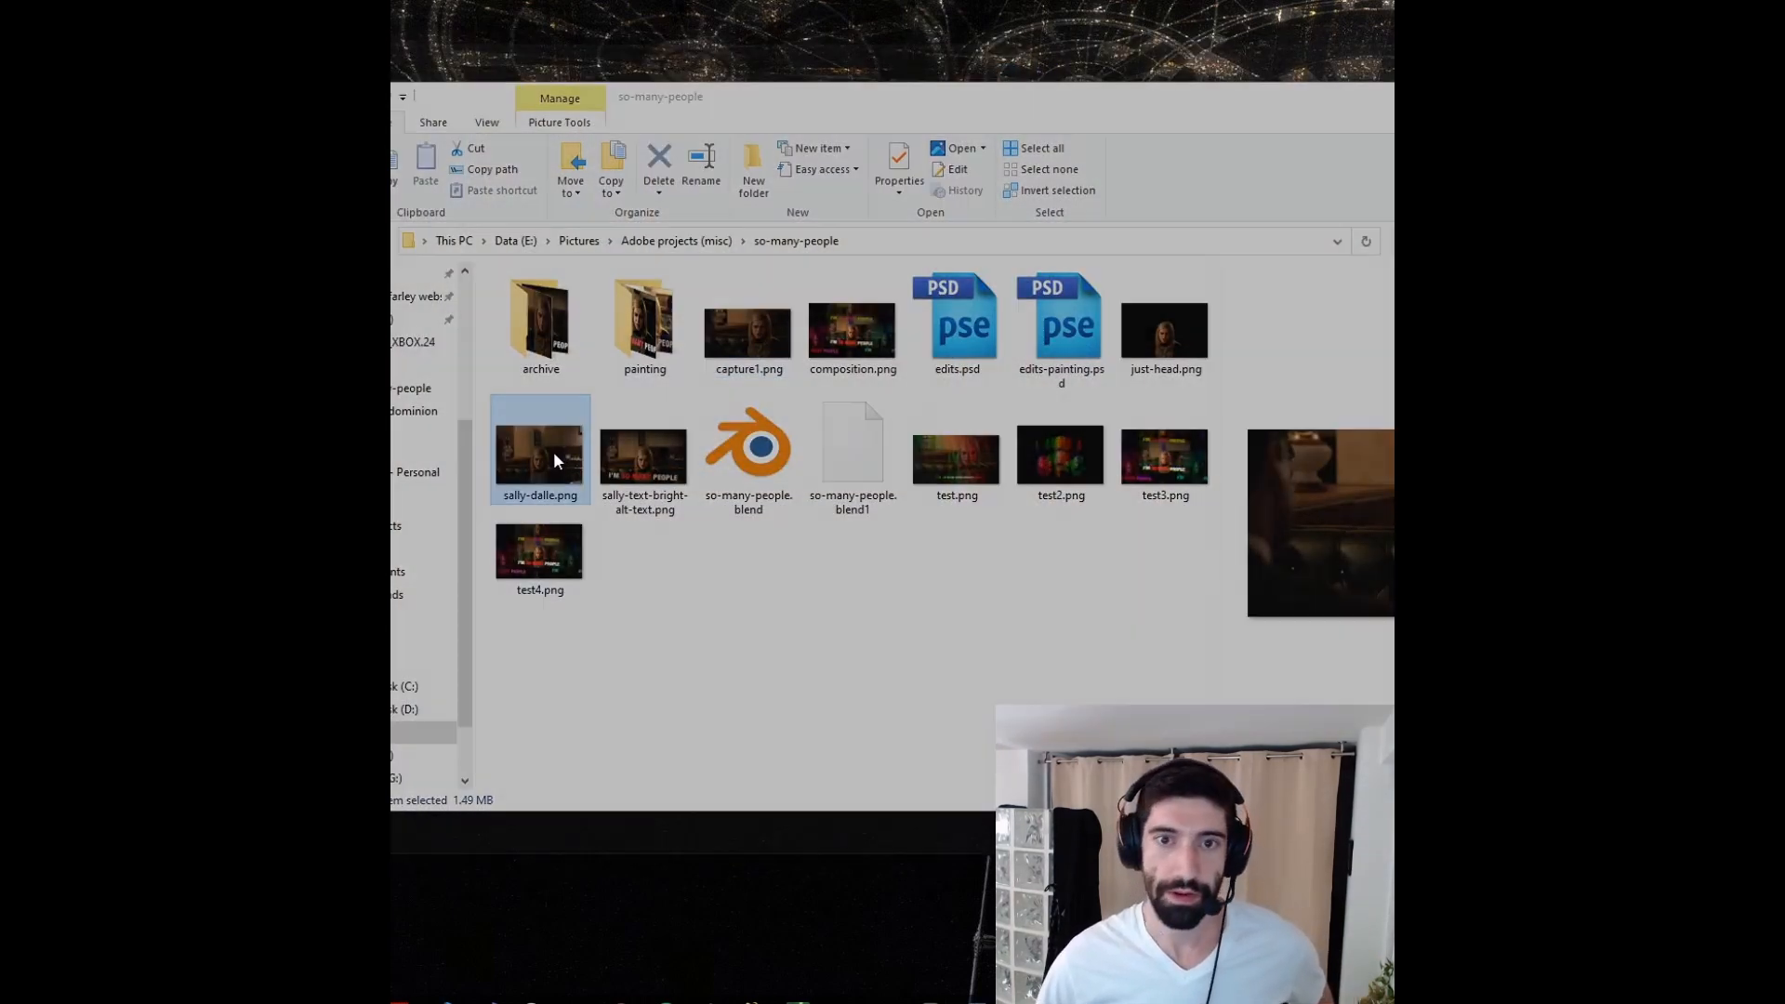
{"action": "double_click", "coordinate": [539, 450]}
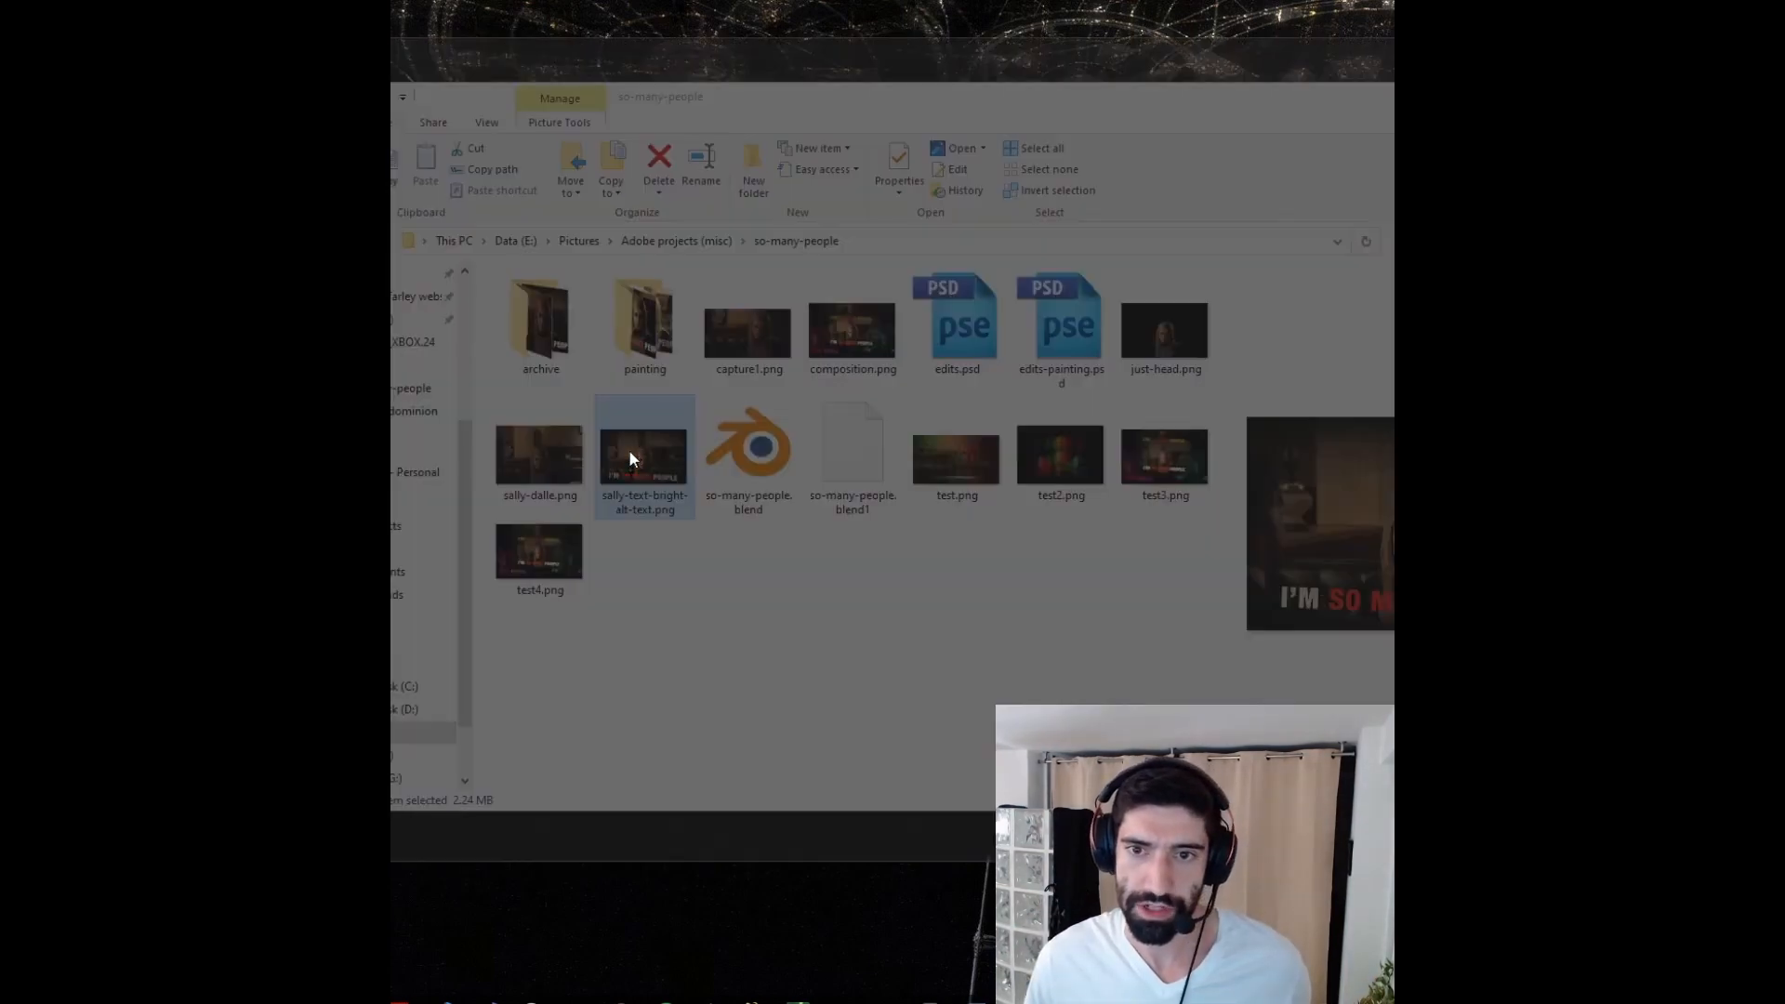
{"action": "double_click", "coordinate": [643, 450]}
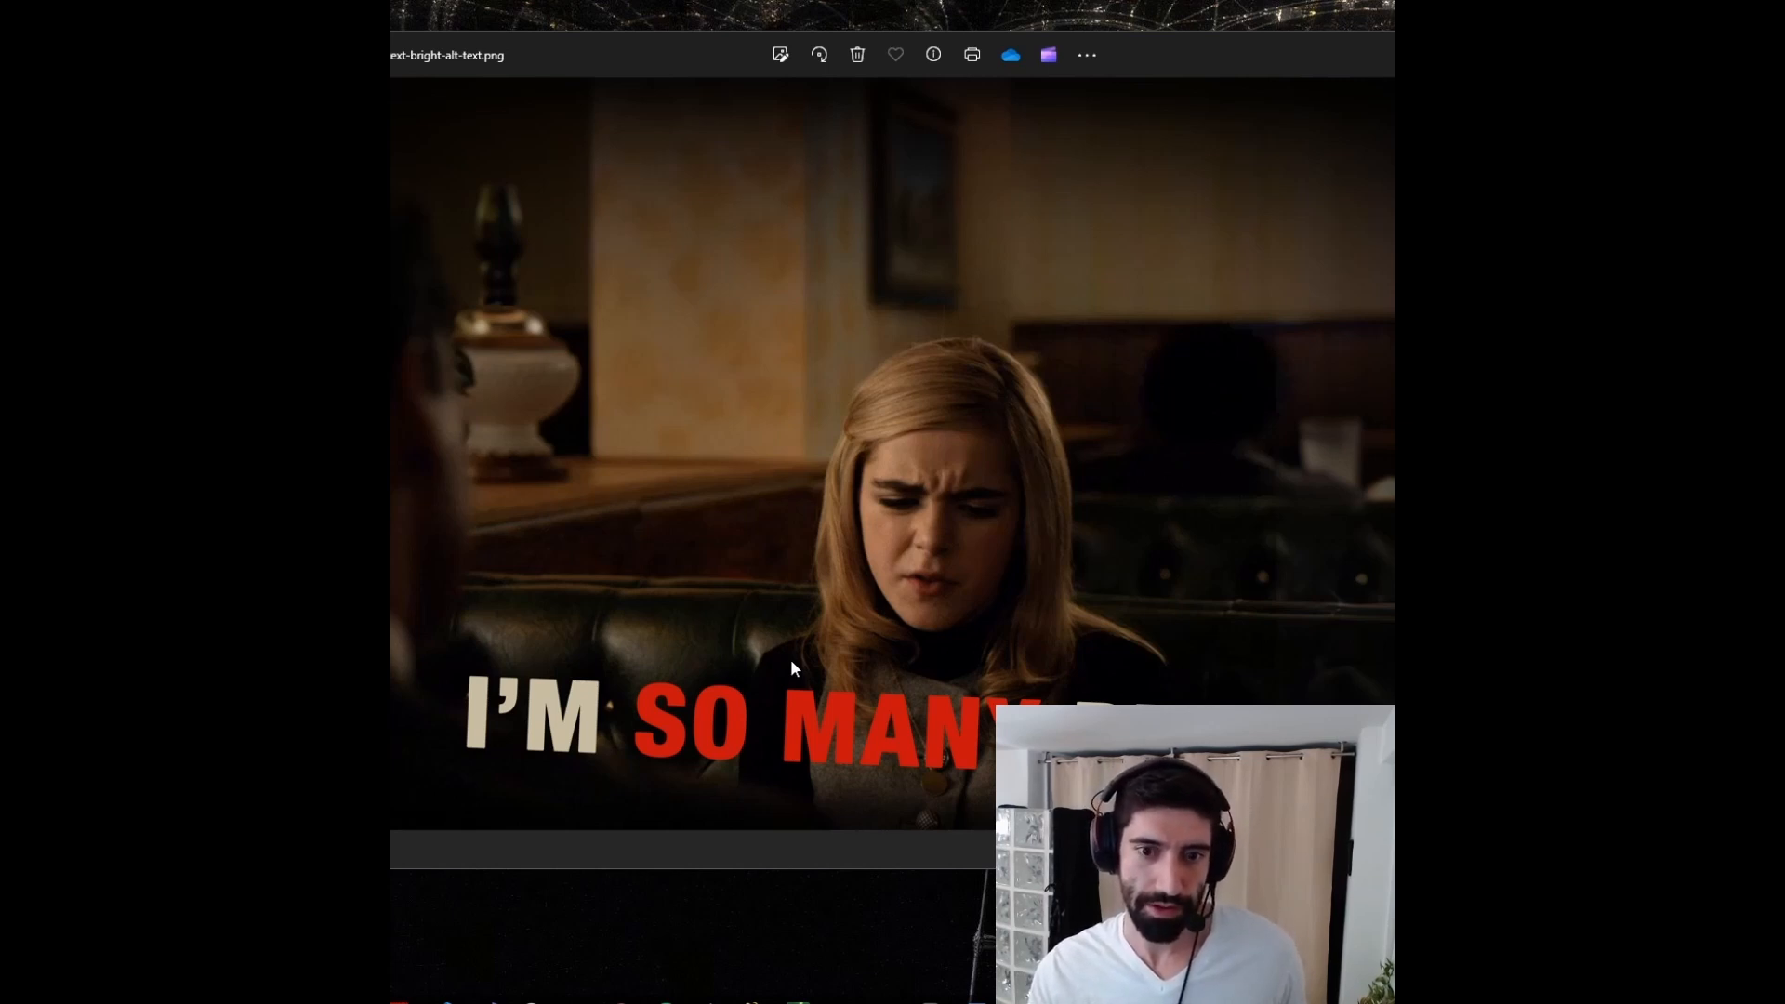
{"action": "mouse_move", "coordinate": [924, 445]}
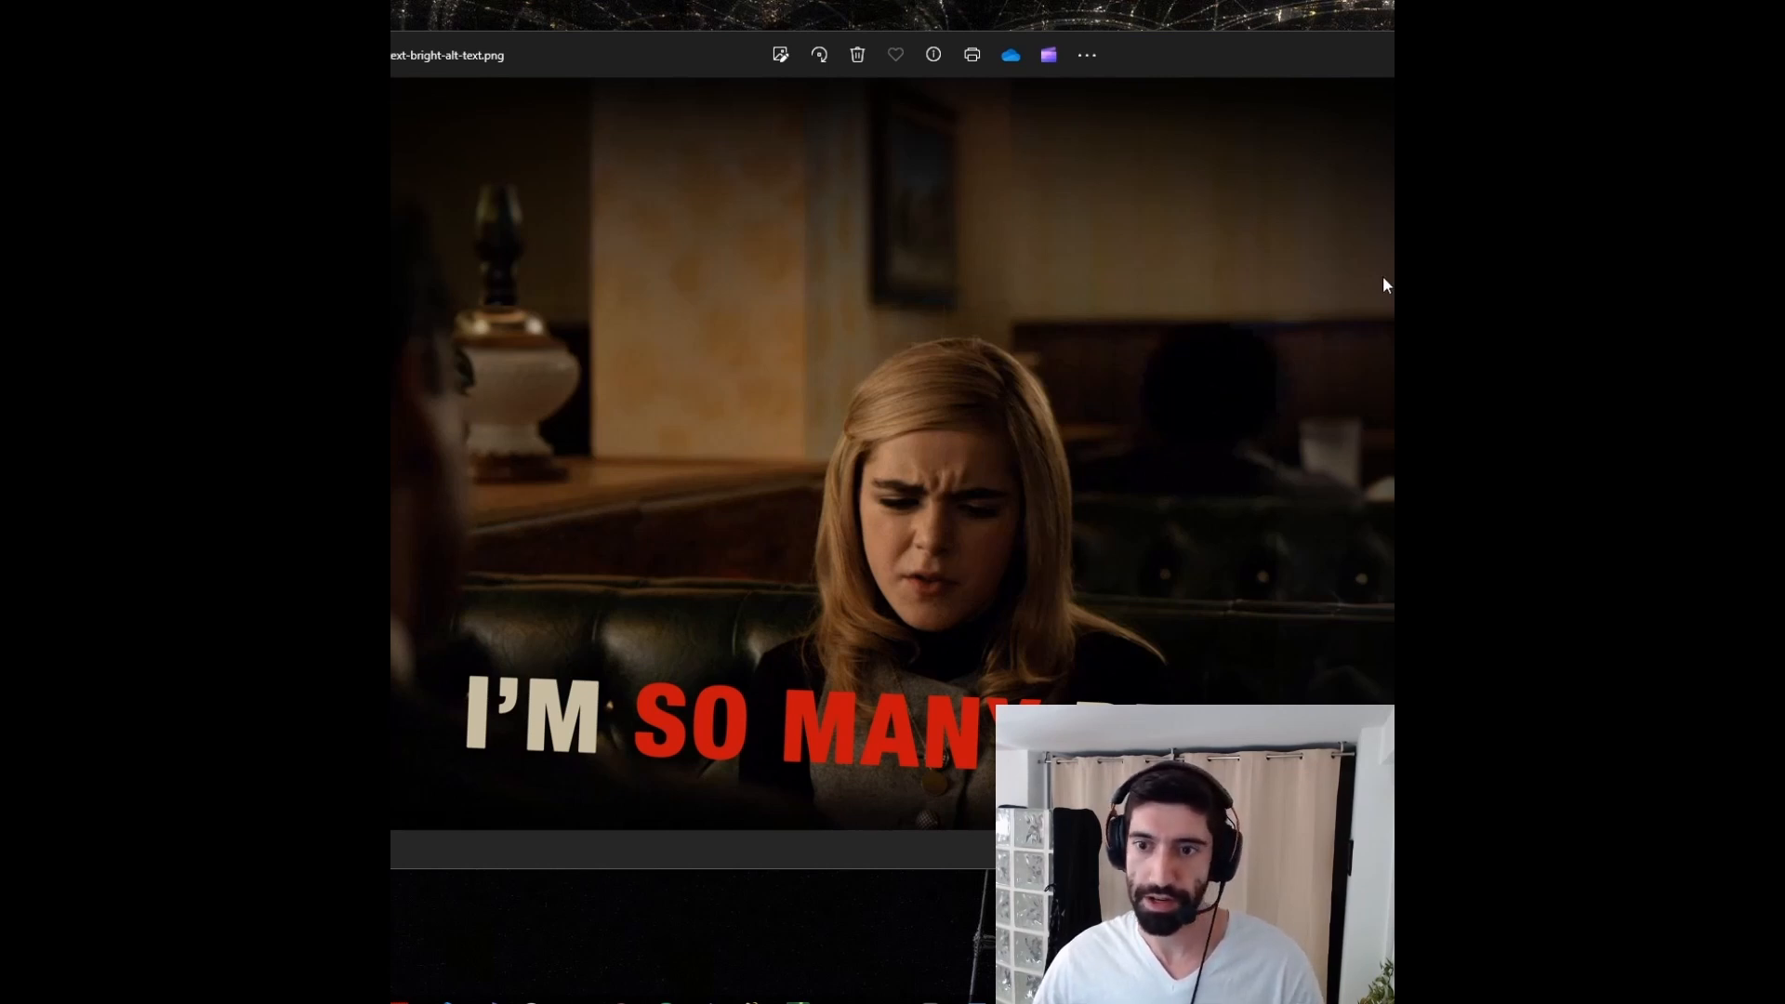
{"action": "mouse_move", "coordinate": [1346, 380]}
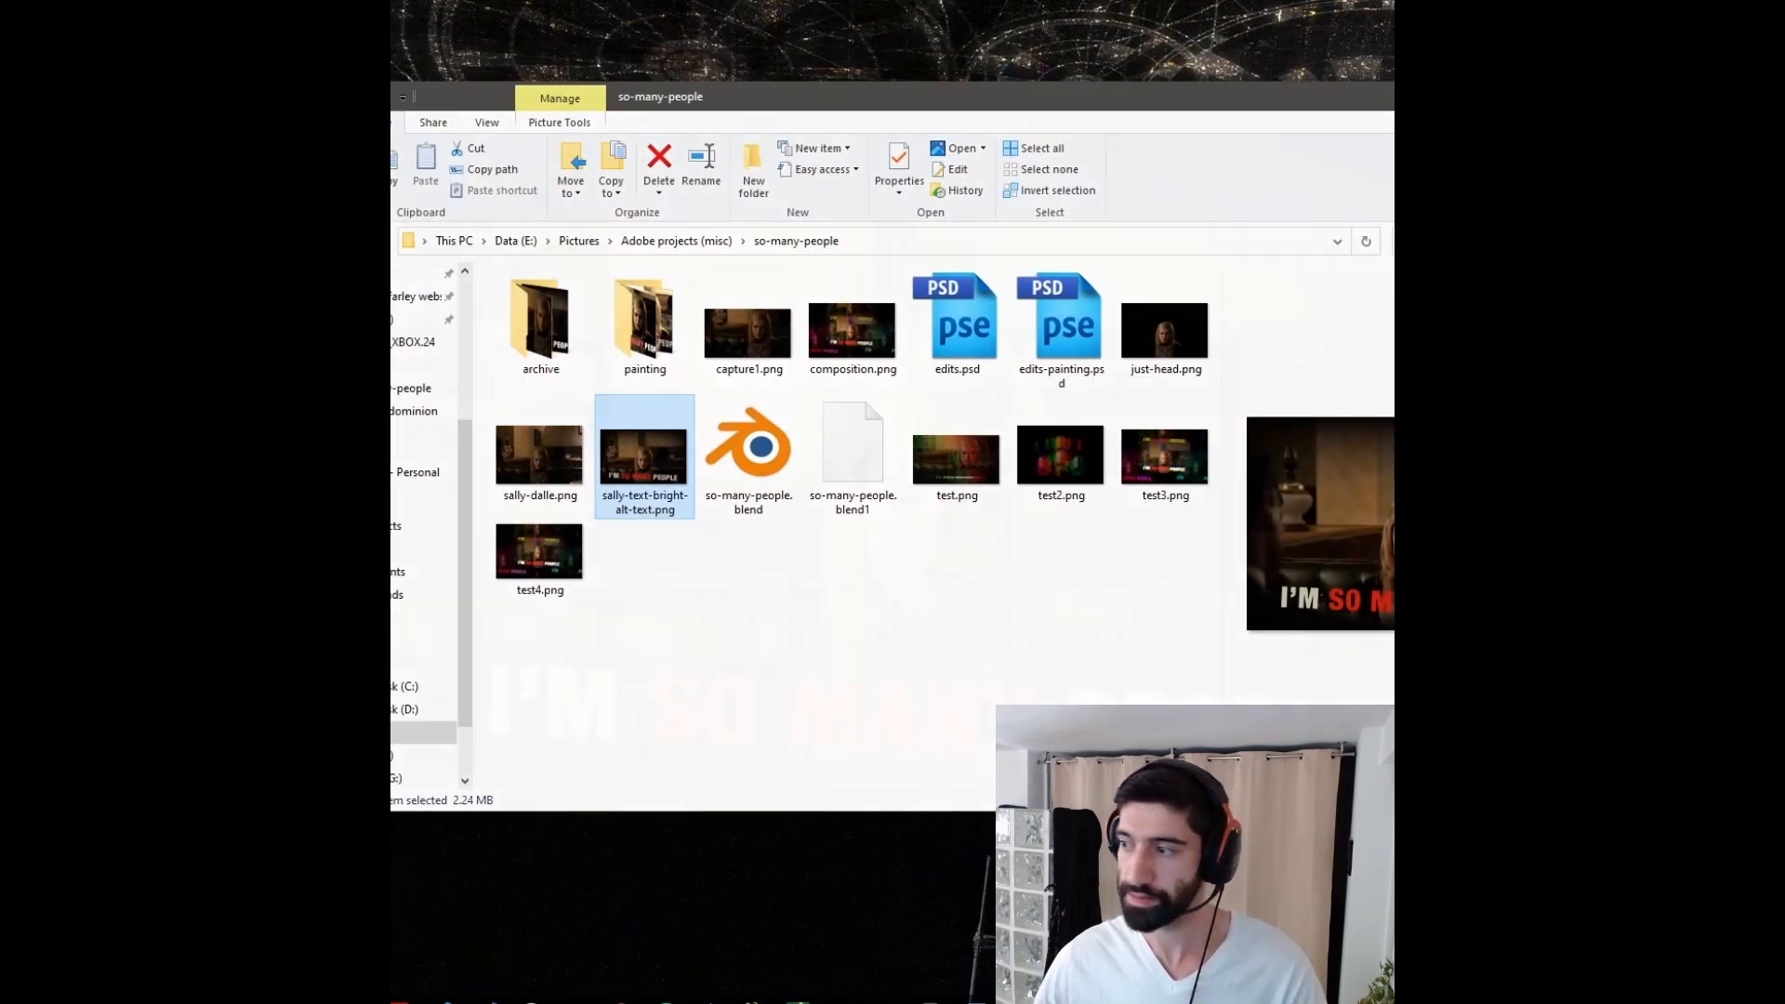
View the final glitch composition image from the project folder in Photos
{"action": "double_click", "coordinate": [643, 442]}
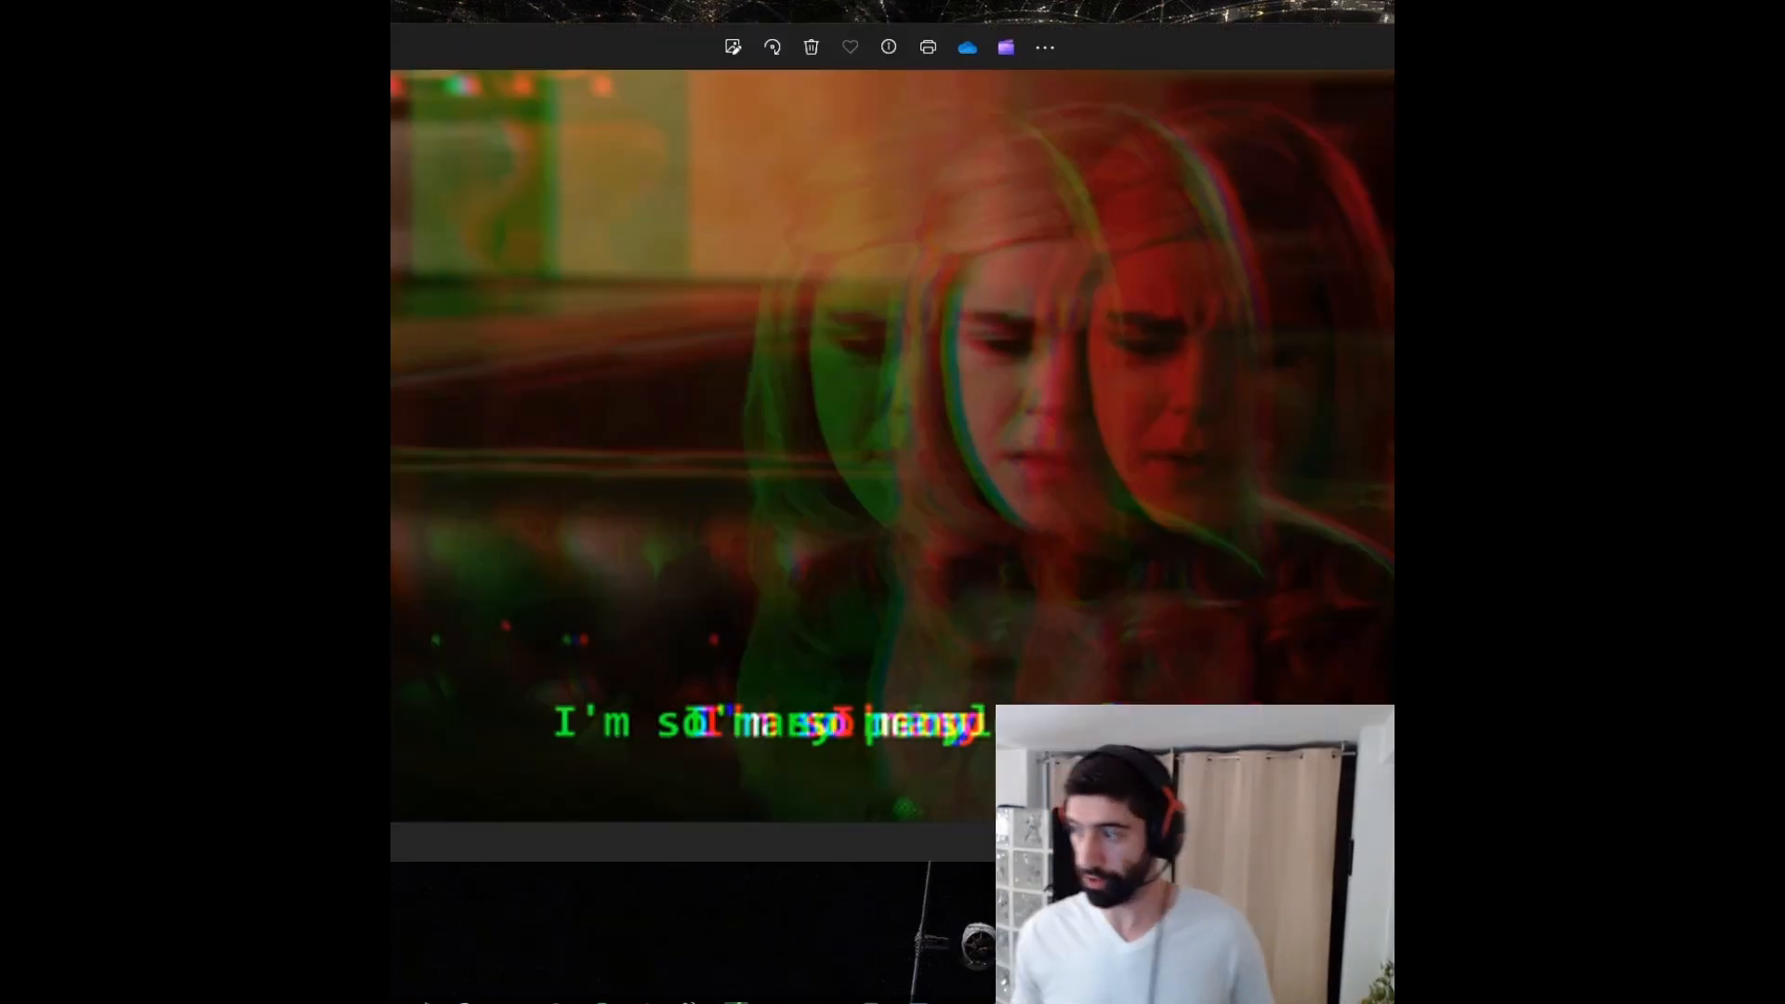
{"action": "mouse_move", "coordinate": [884, 266]}
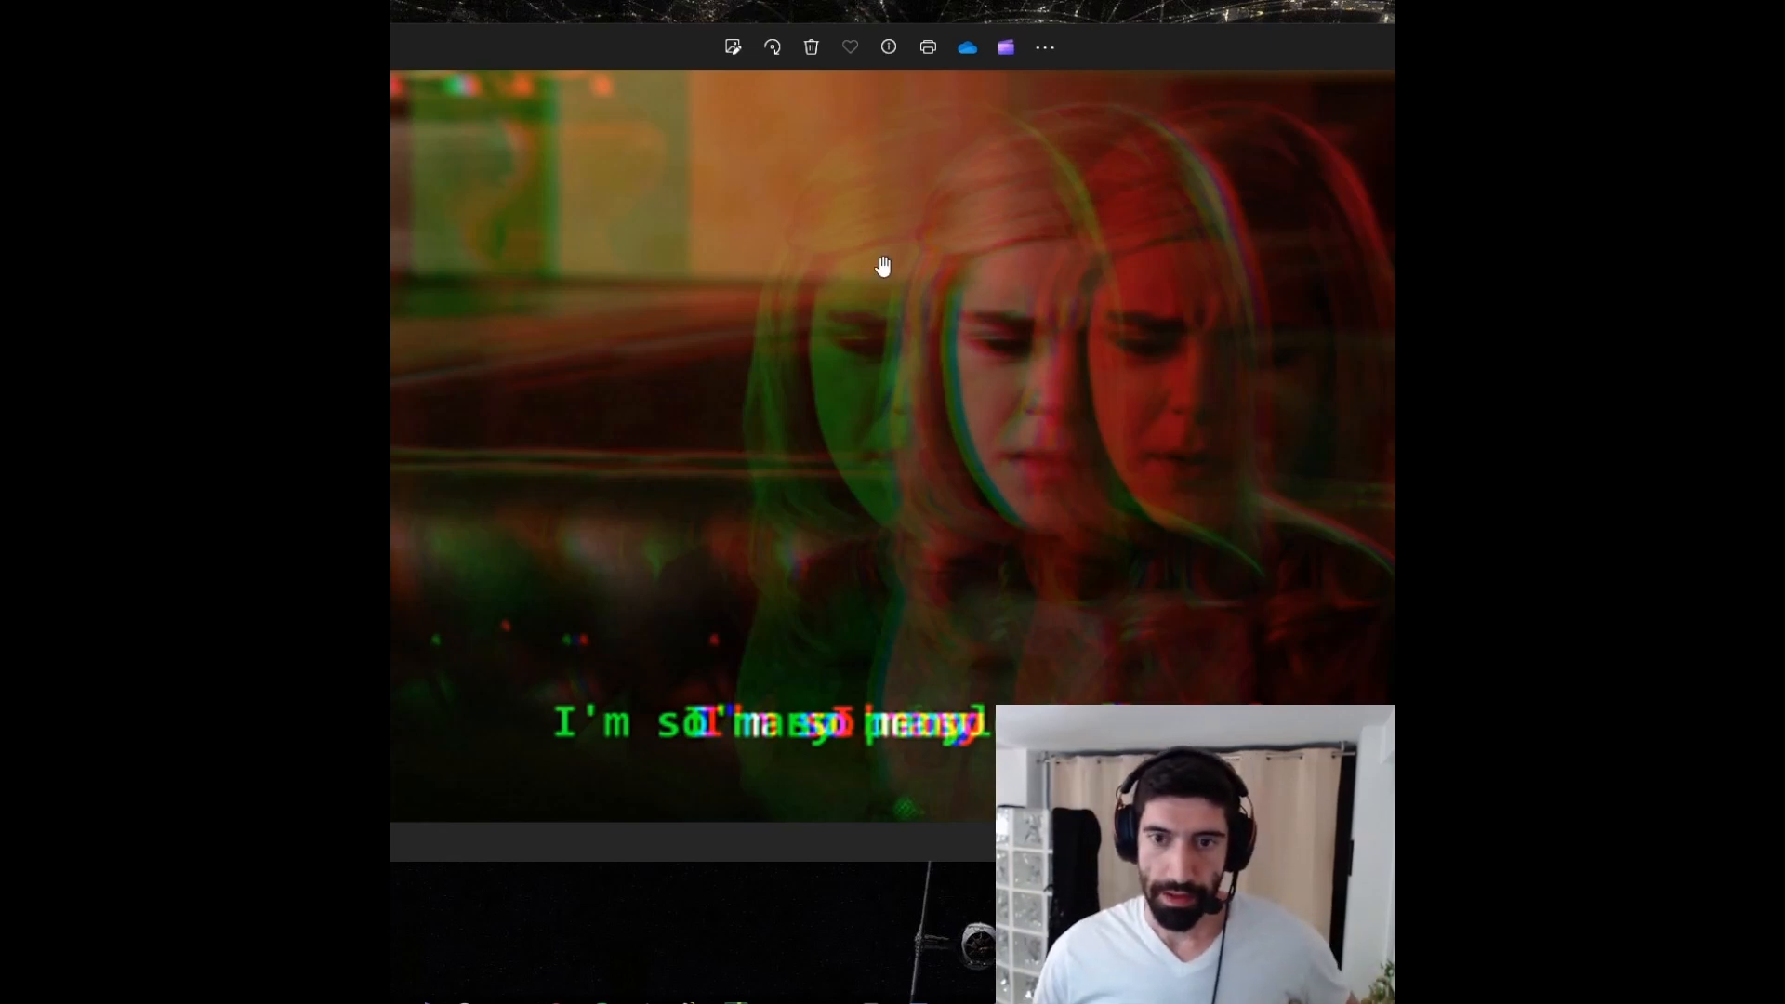
{"action": "mouse_move", "coordinate": [1117, 456]}
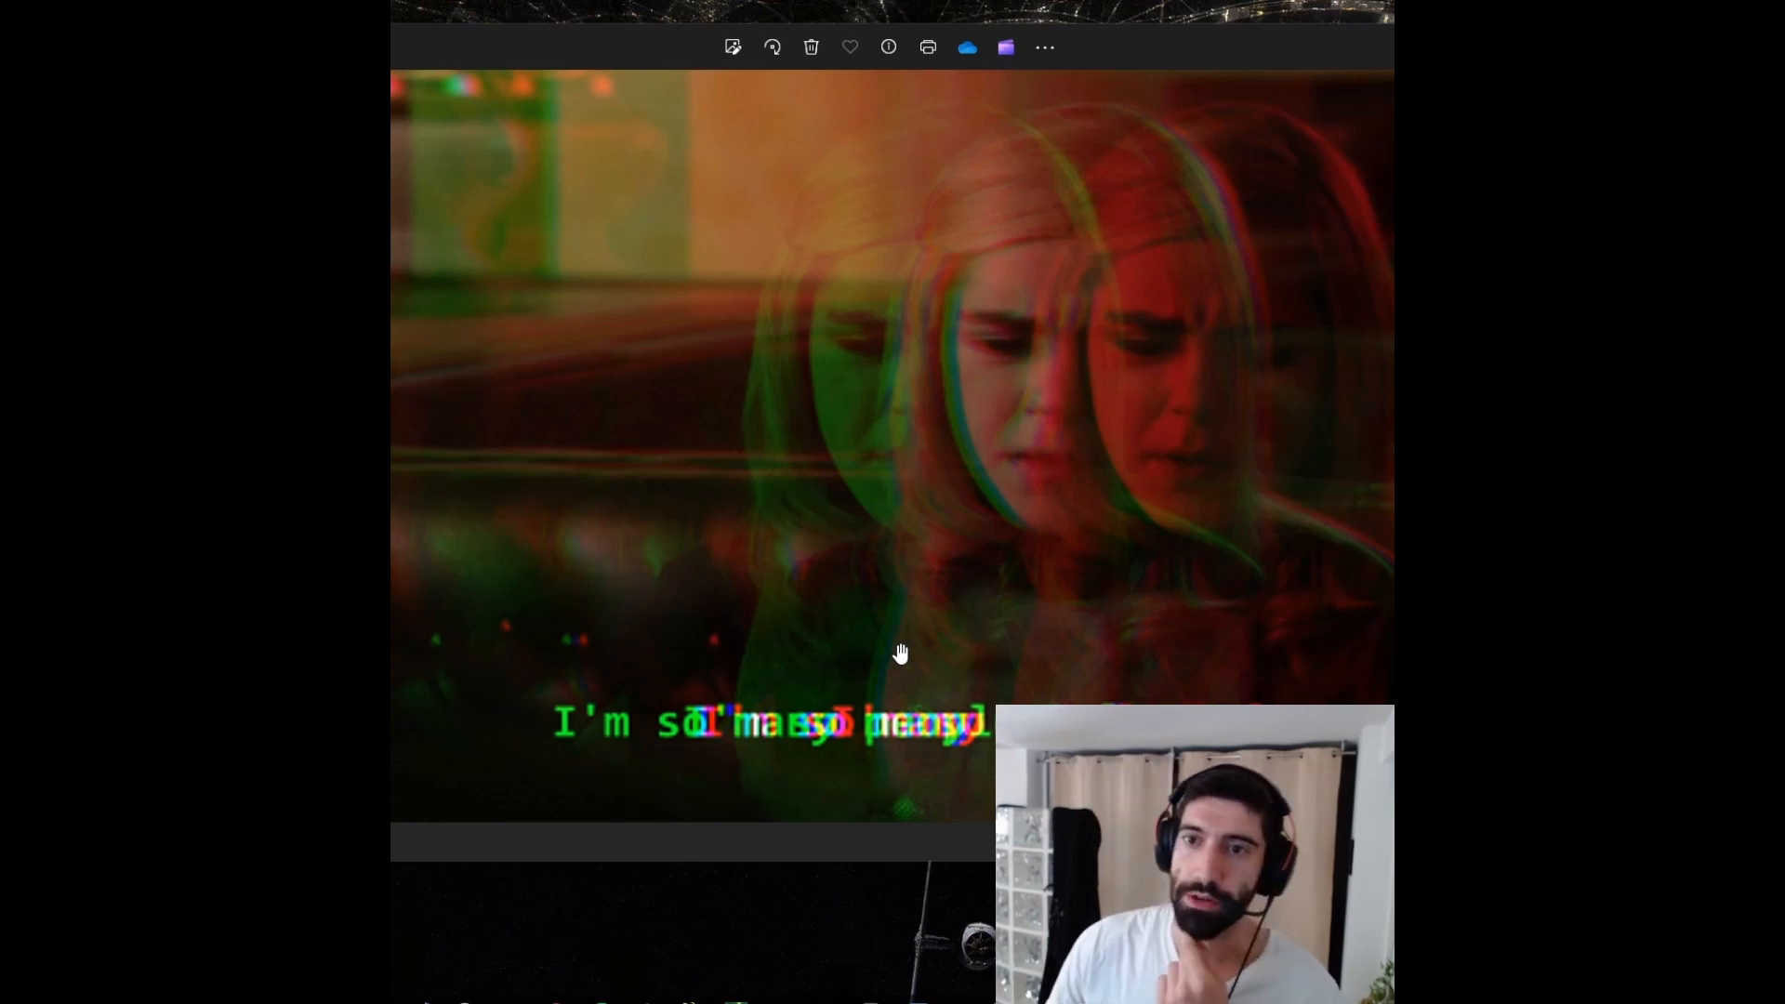
{"action": "mouse_move", "coordinate": [1024, 531]}
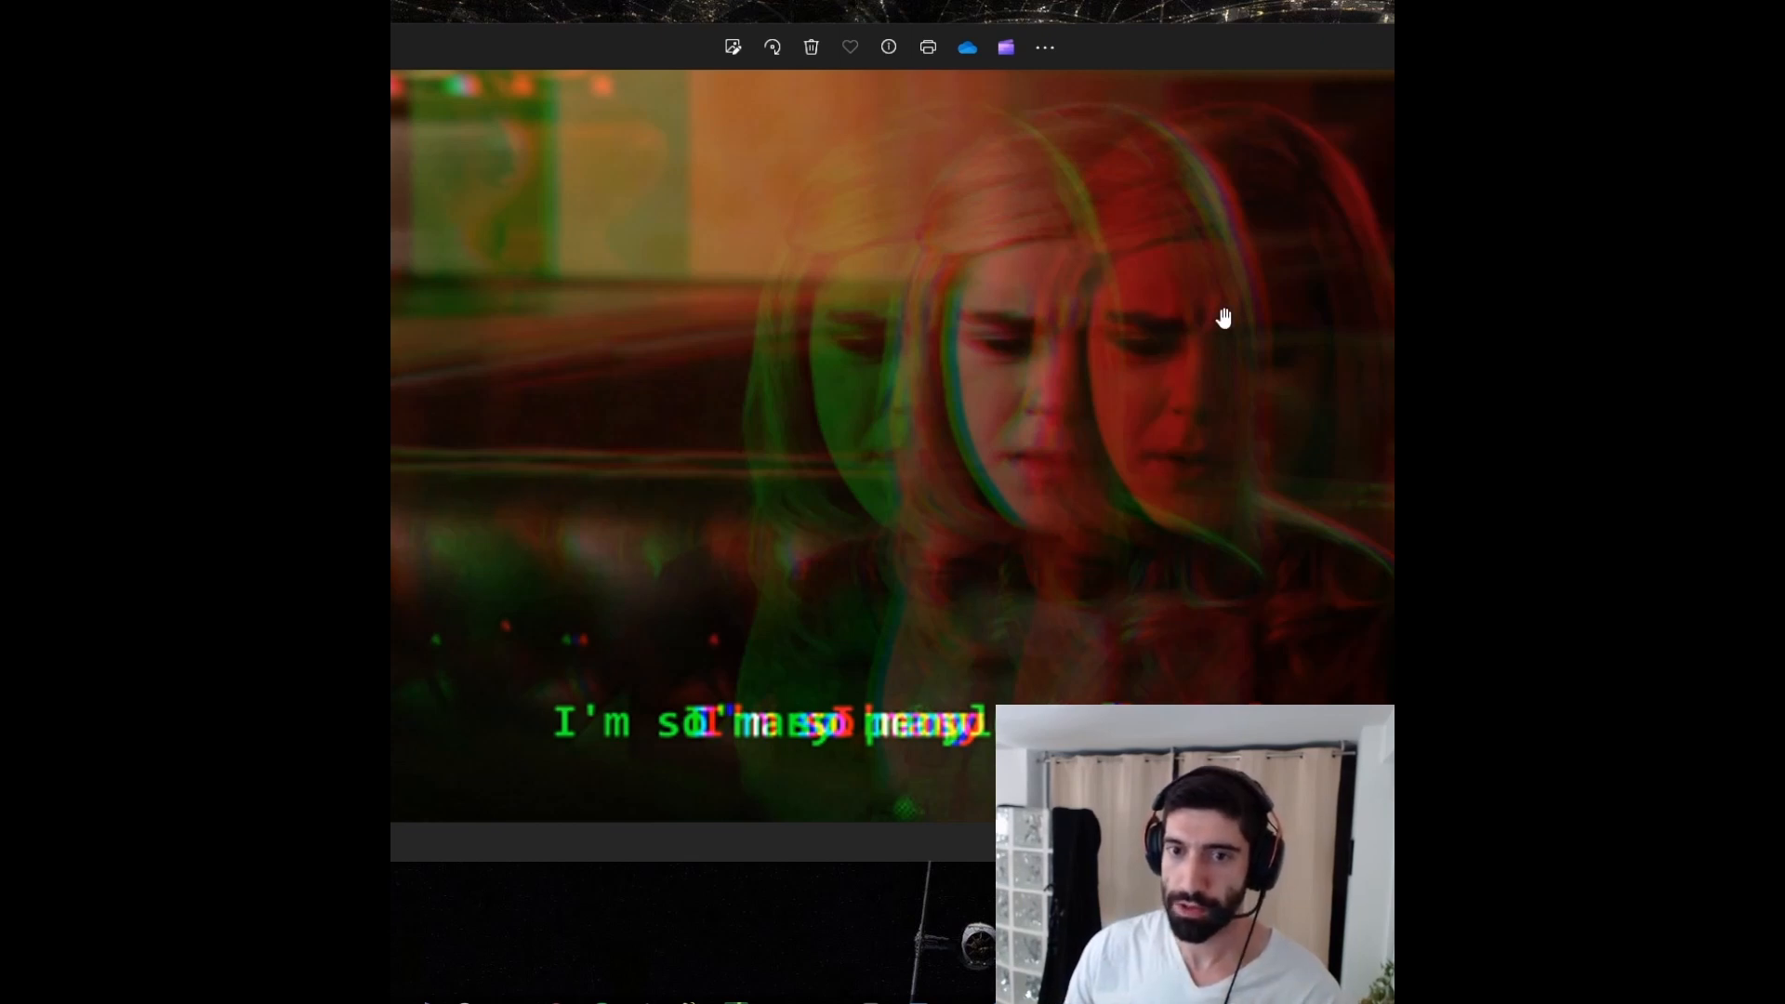
{"action": "mouse_move", "coordinate": [1021, 367]}
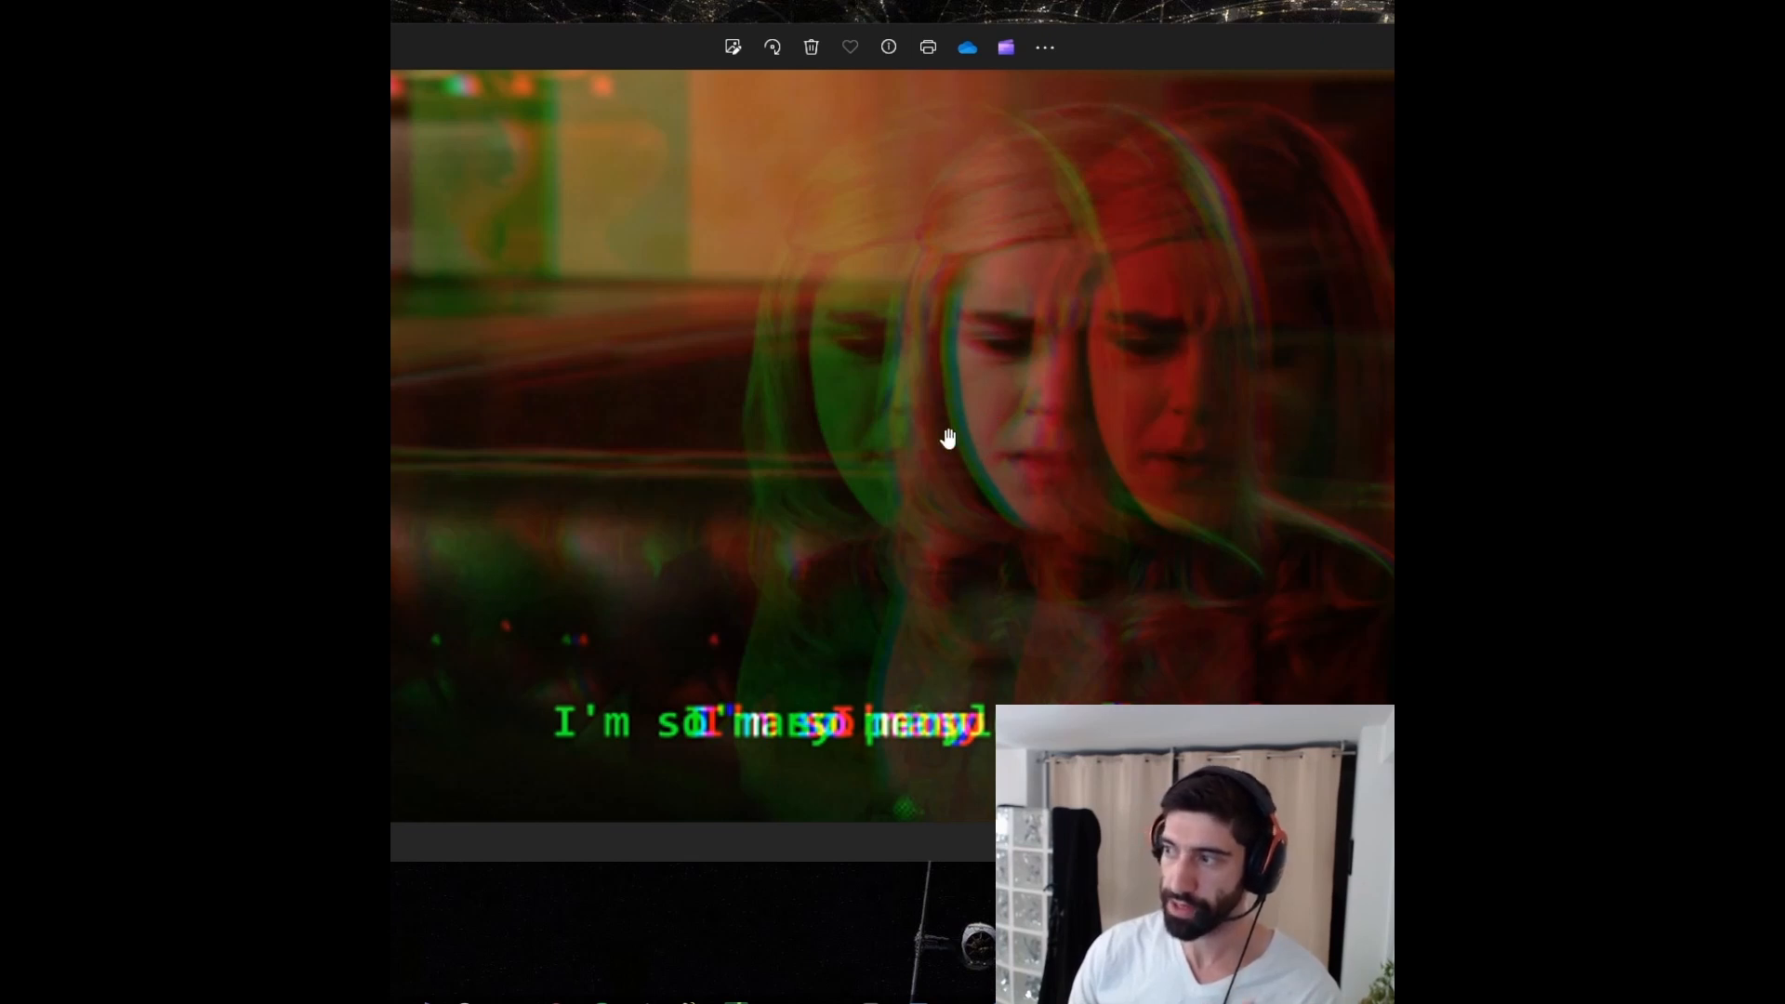
{"action": "mouse_move", "coordinate": [1162, 550]}
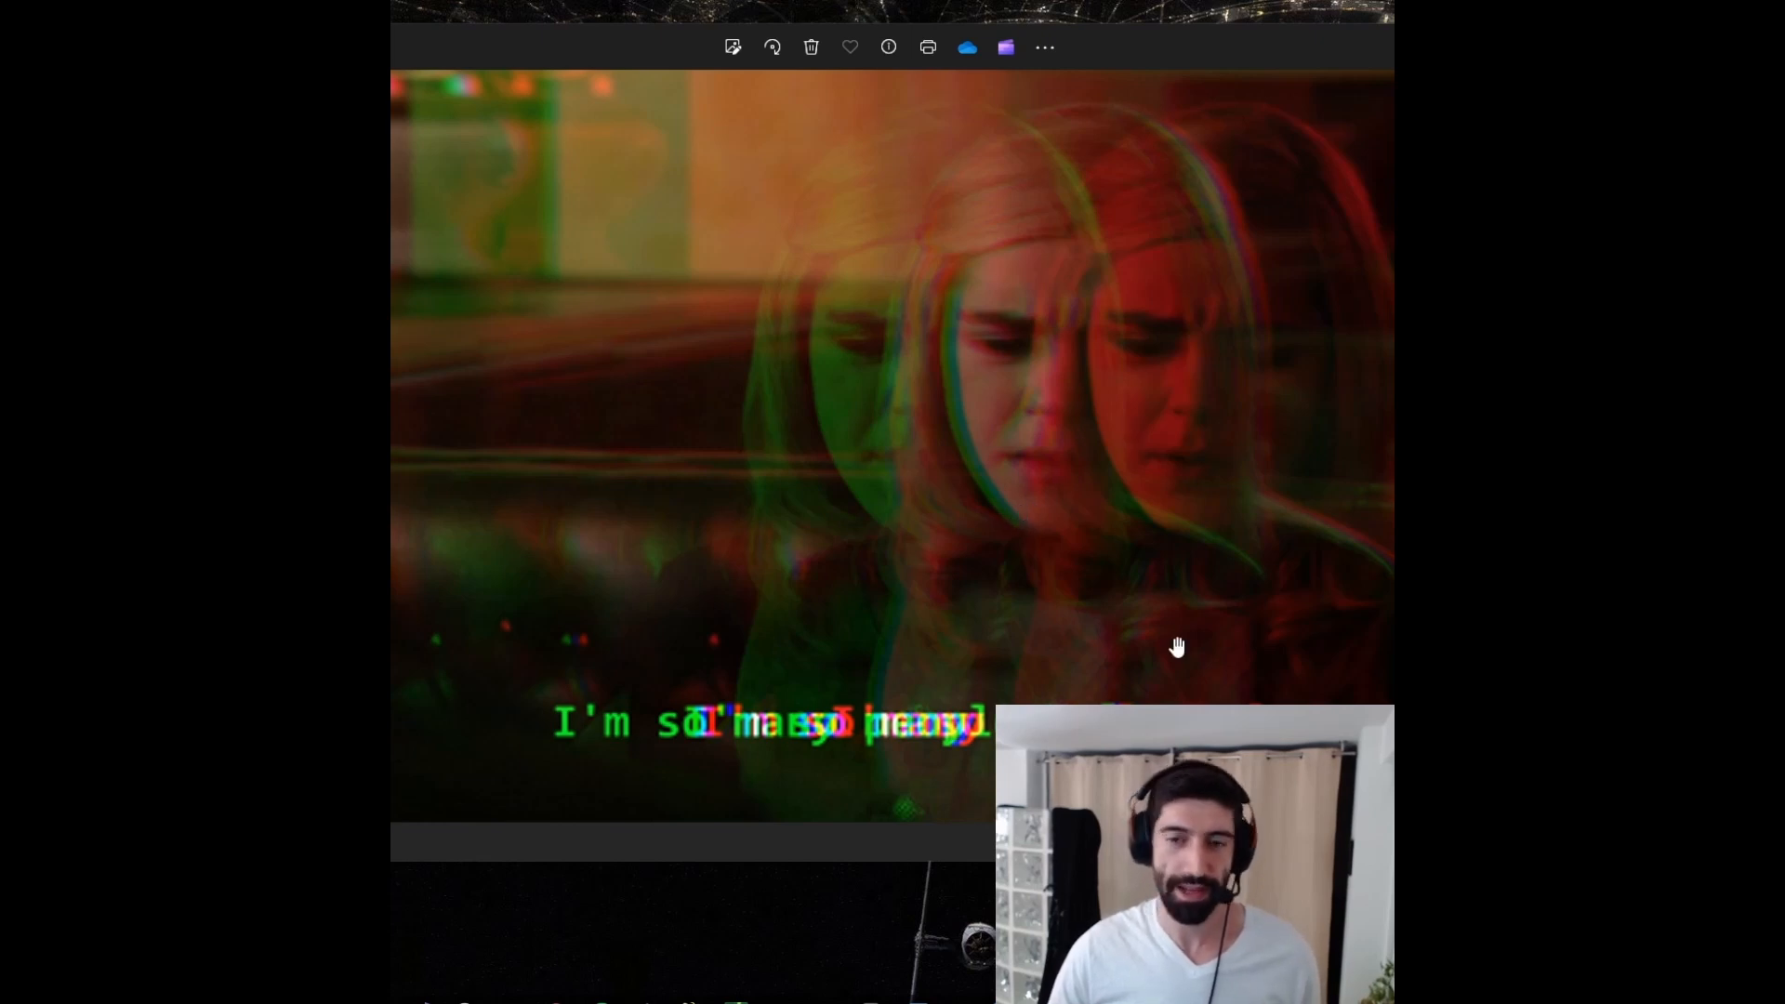
{"action": "mouse_move", "coordinate": [732, 489]}
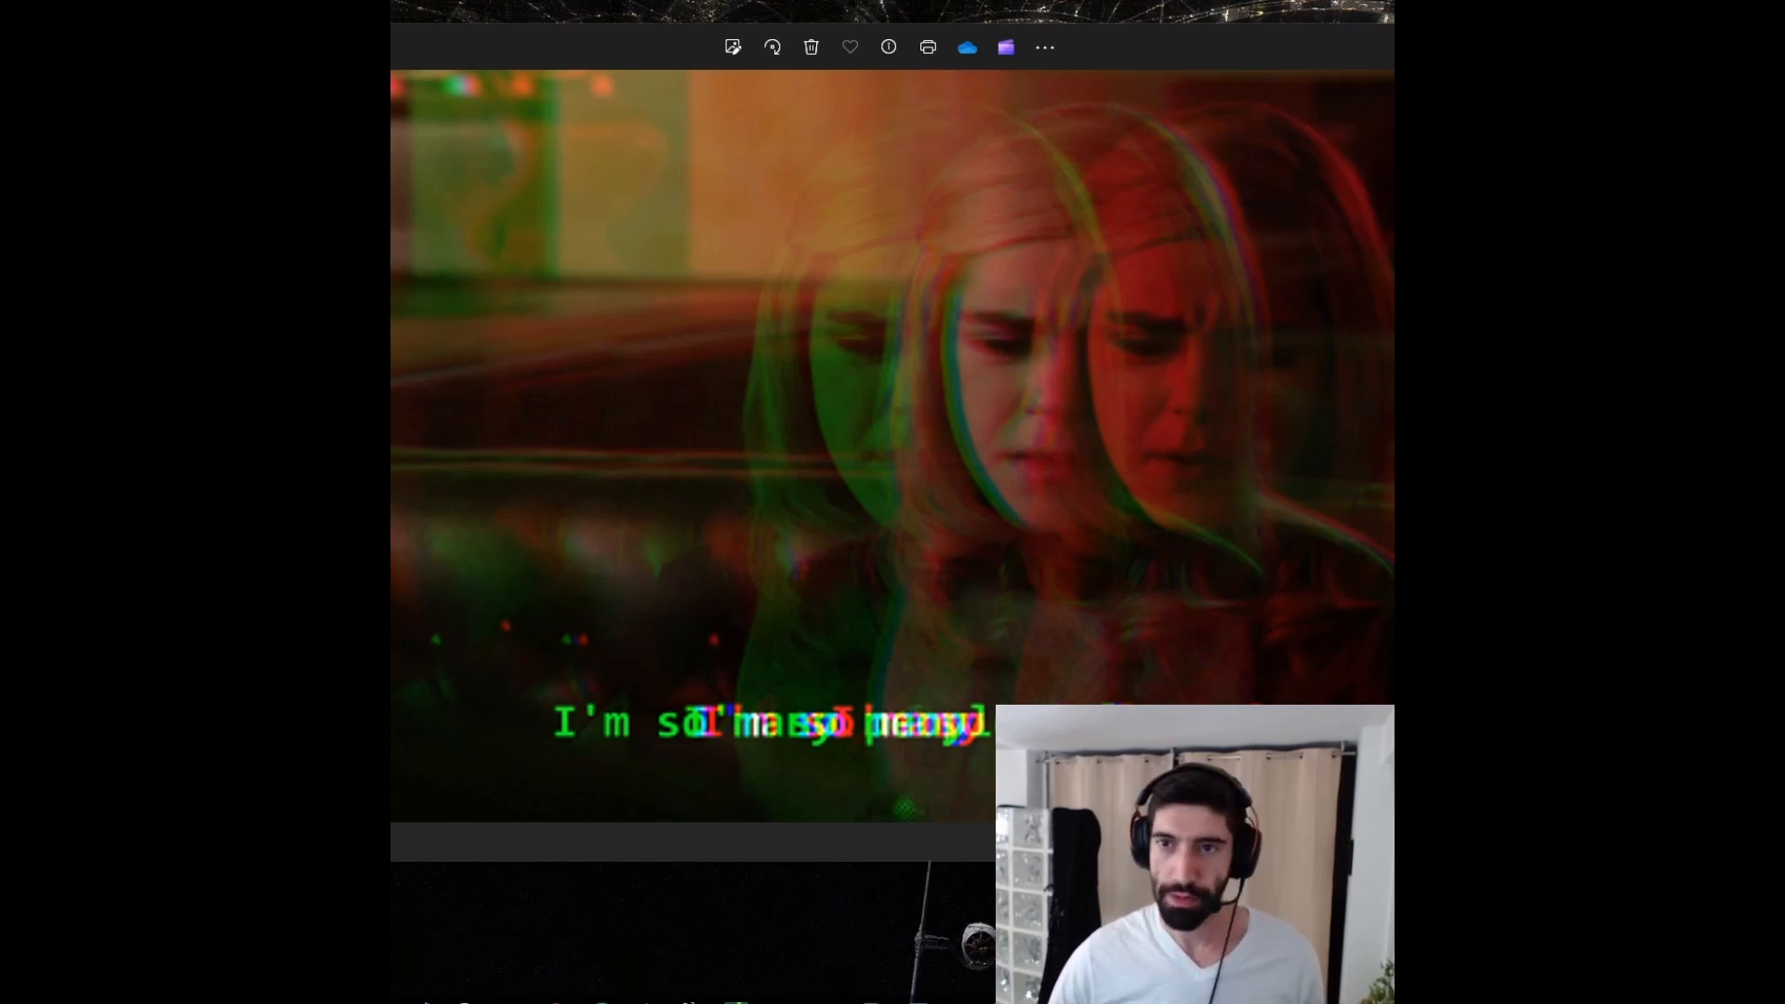
{"action": "mouse_move", "coordinate": [1196, 491]}
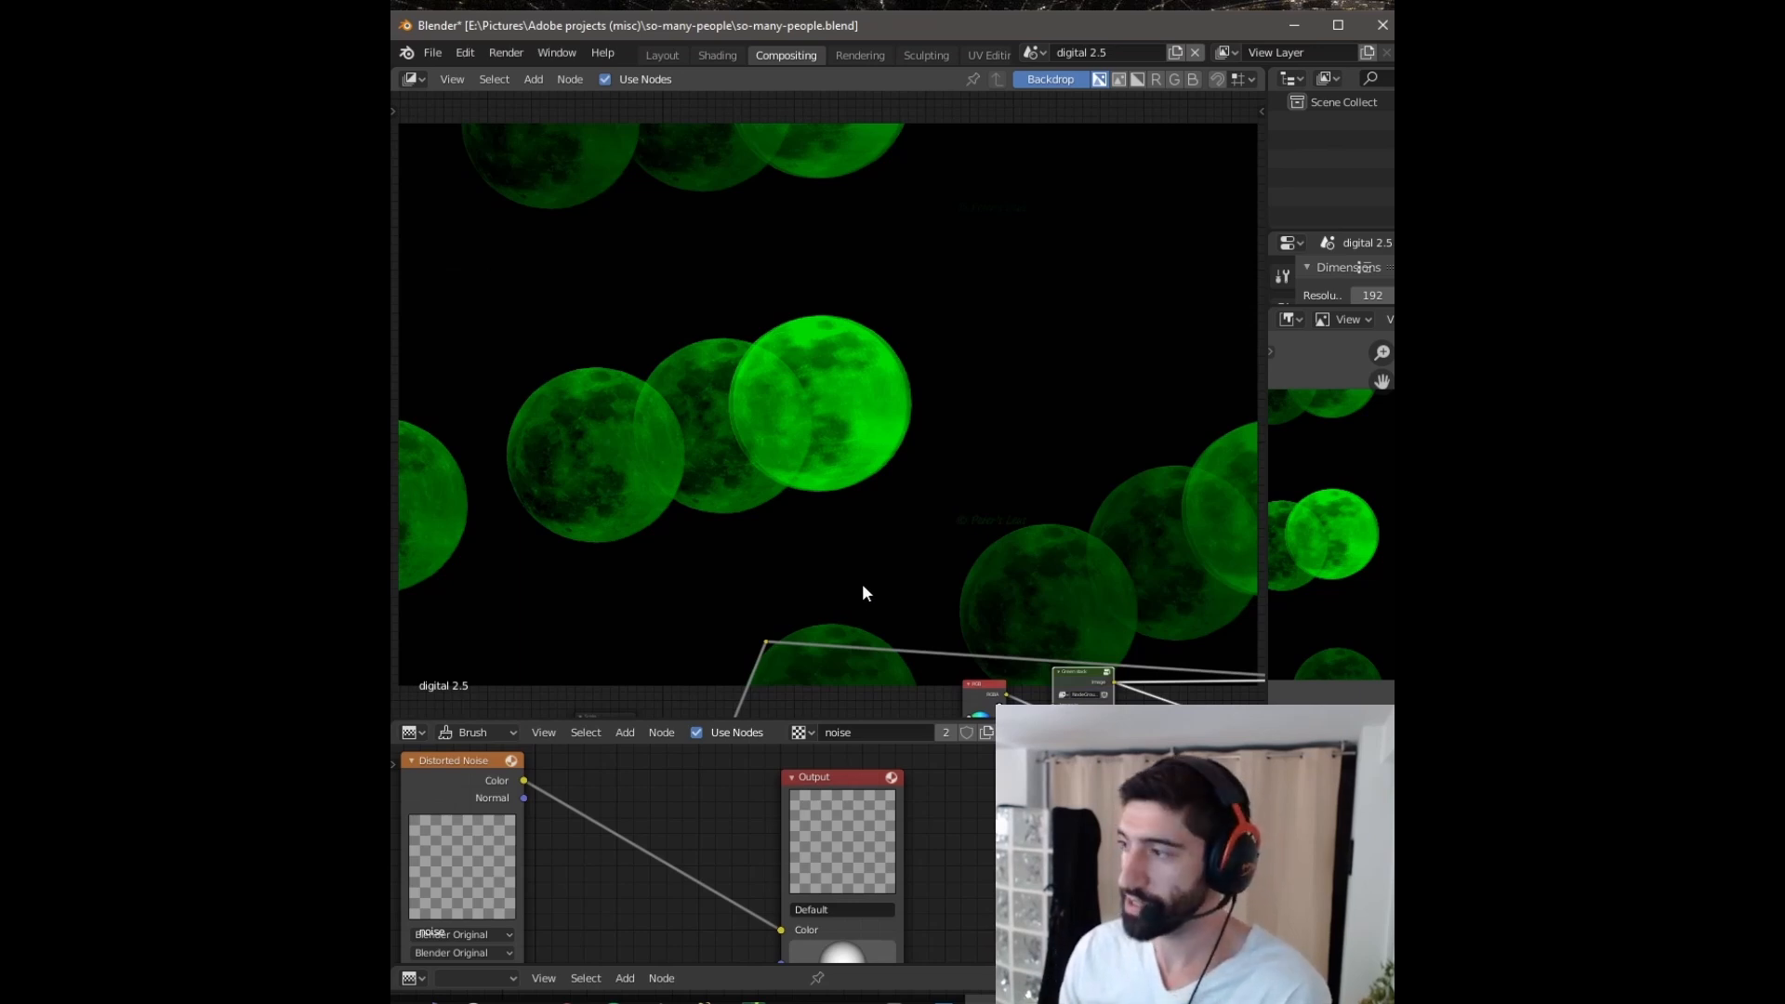
{"action": "mouse_move", "coordinate": [875, 595]}
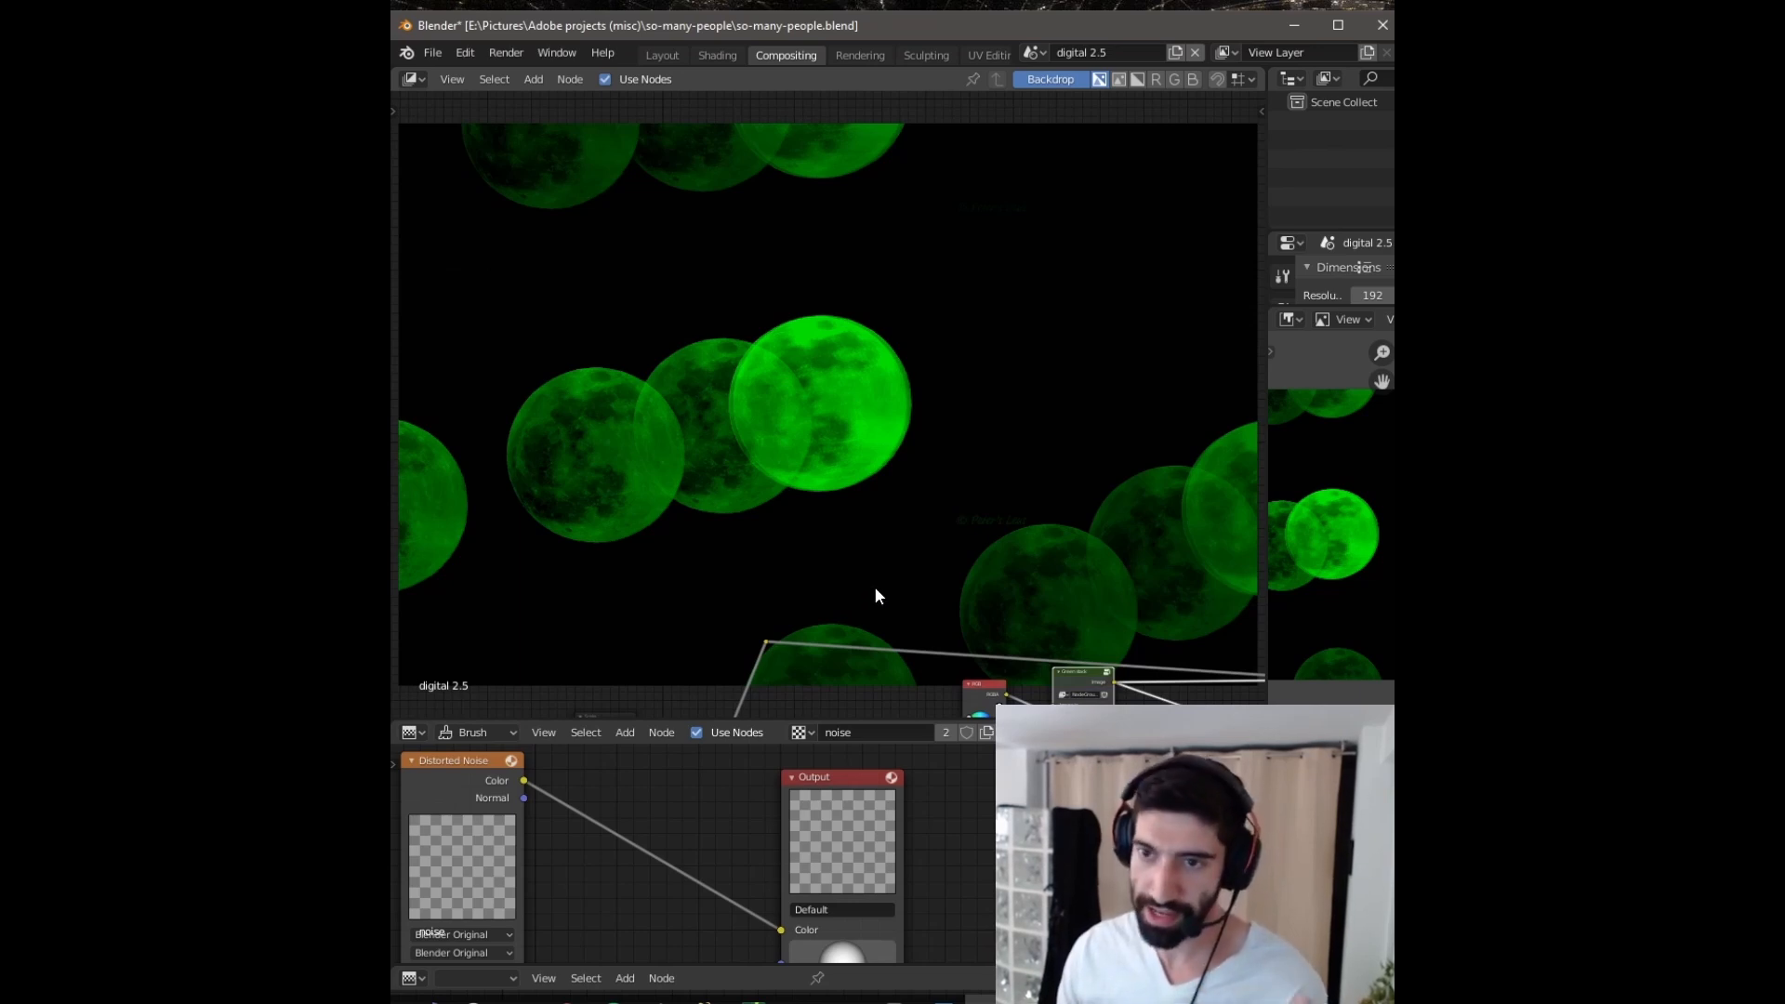
{"action": "mouse_move", "coordinate": [881, 569]}
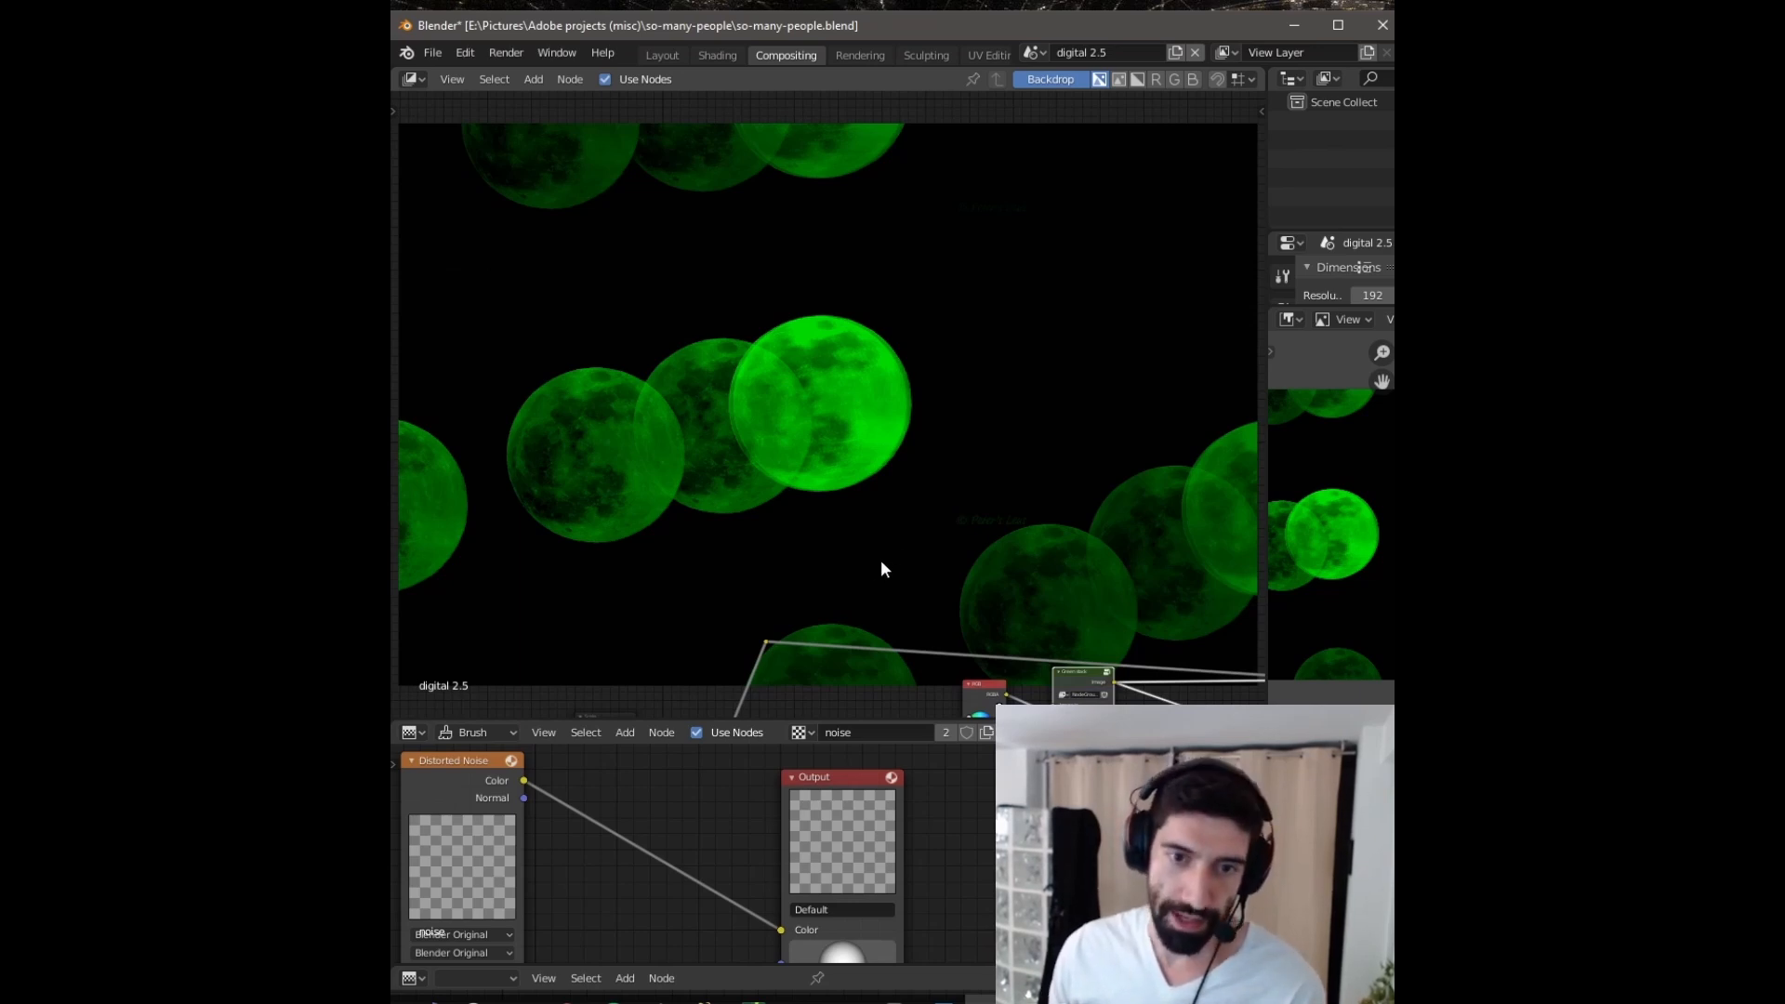
{"action": "mouse_move", "coordinate": [853, 526]}
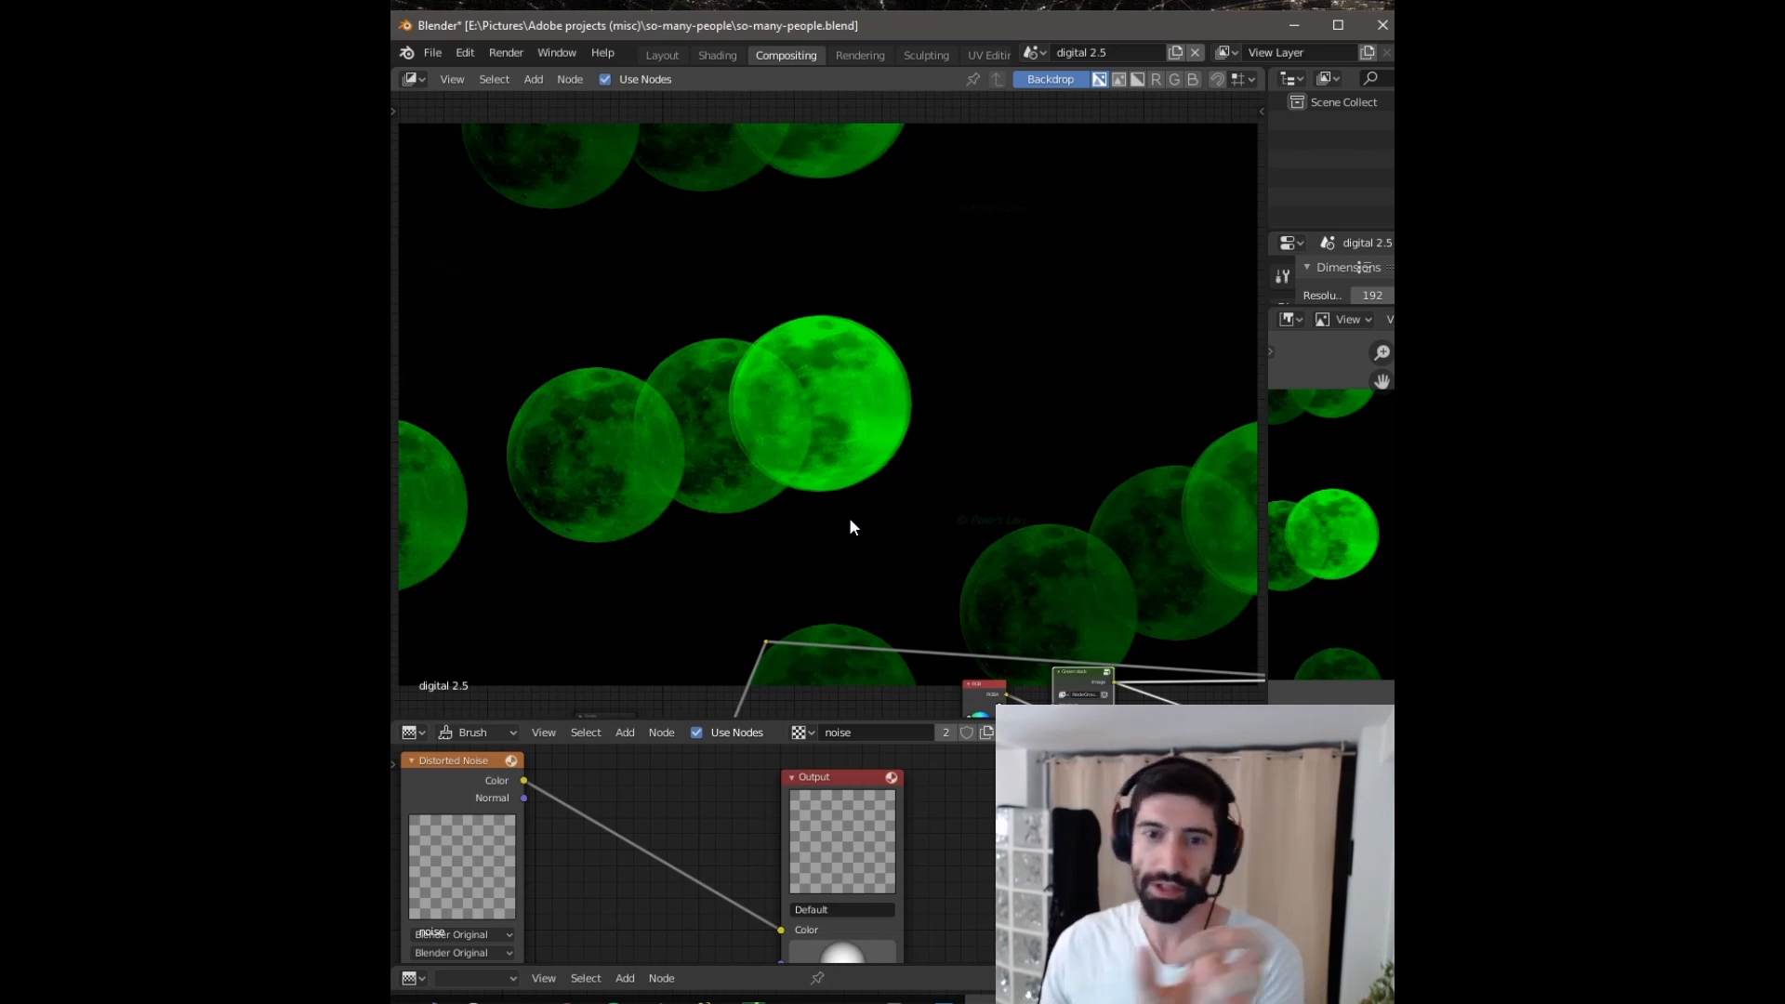
{"action": "mouse_move", "coordinate": [728, 498]}
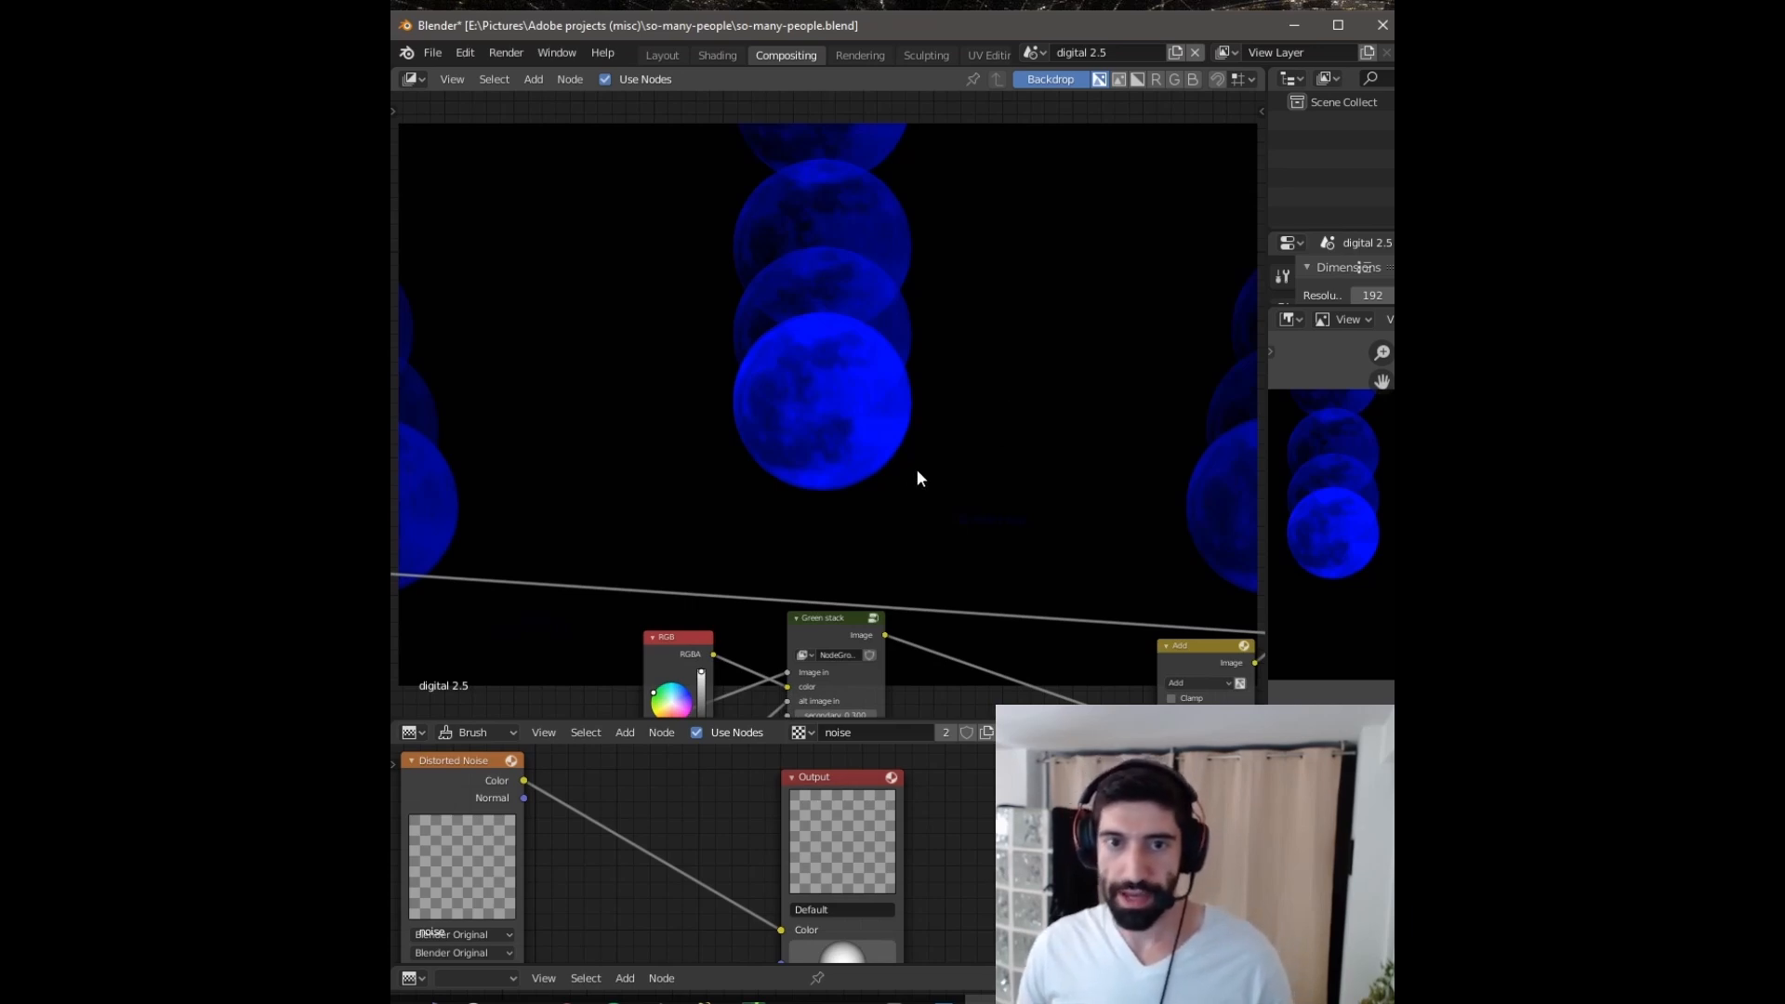
{"action": "mouse_move", "coordinate": [847, 159]}
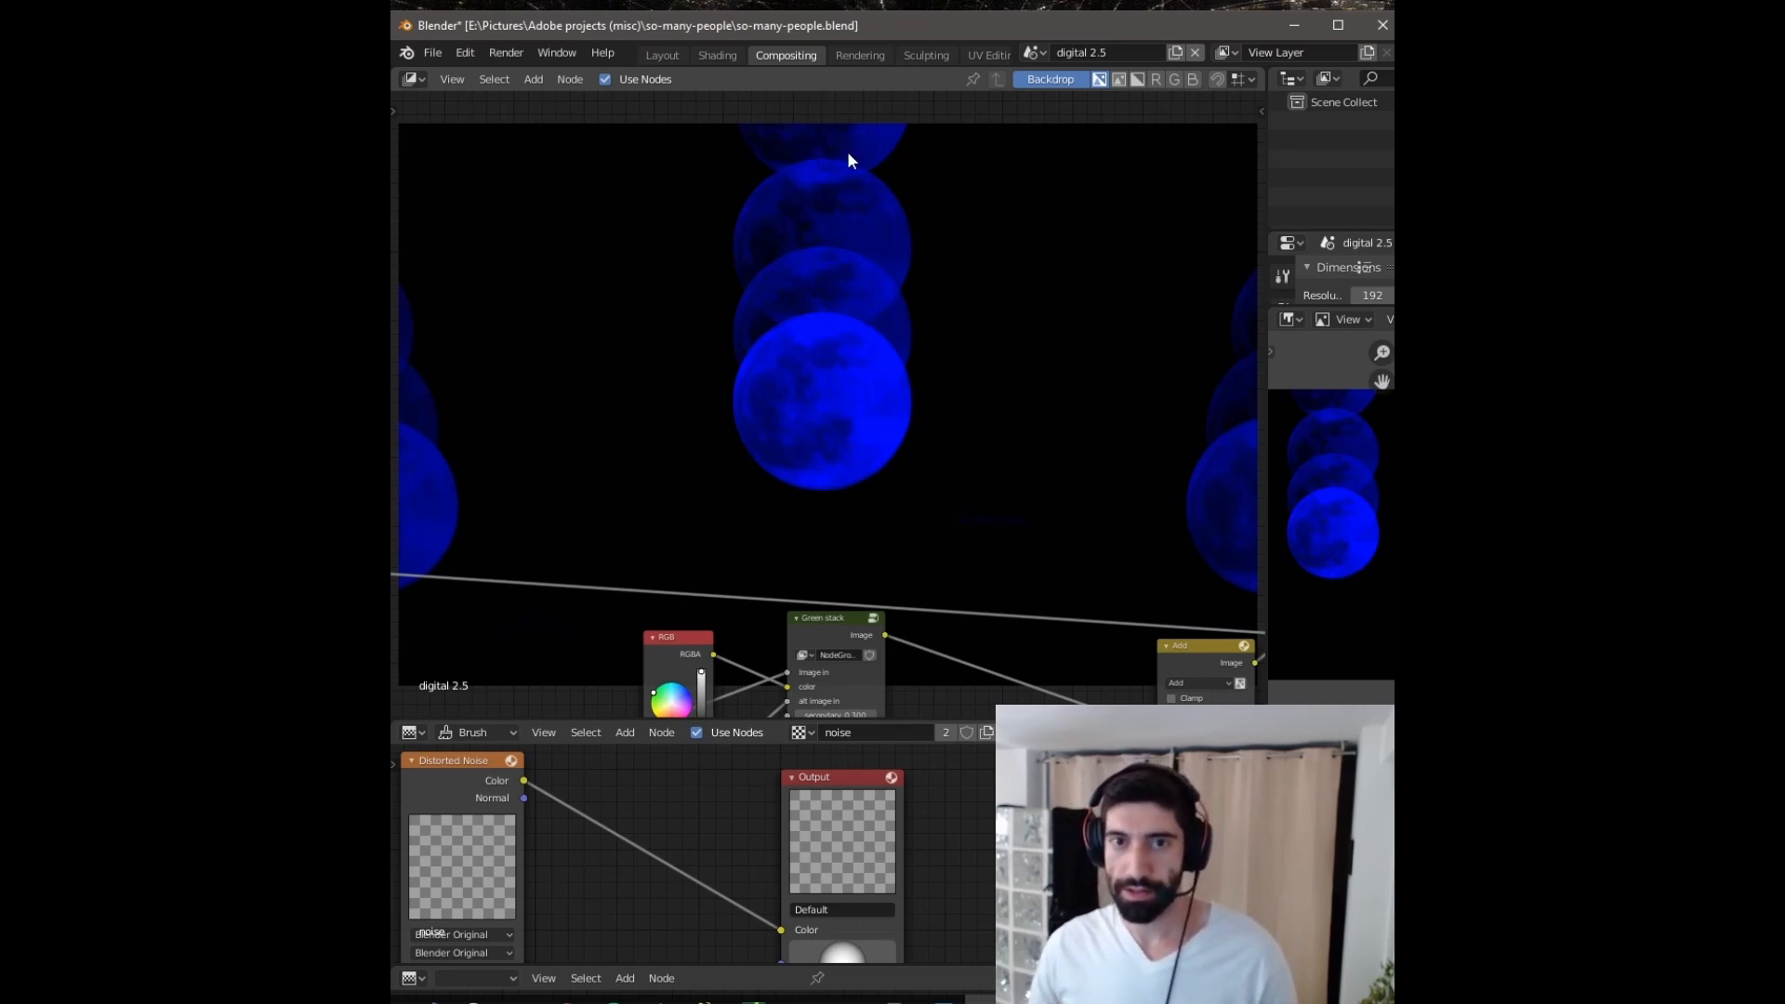
{"action": "mouse_move", "coordinate": [863, 154]}
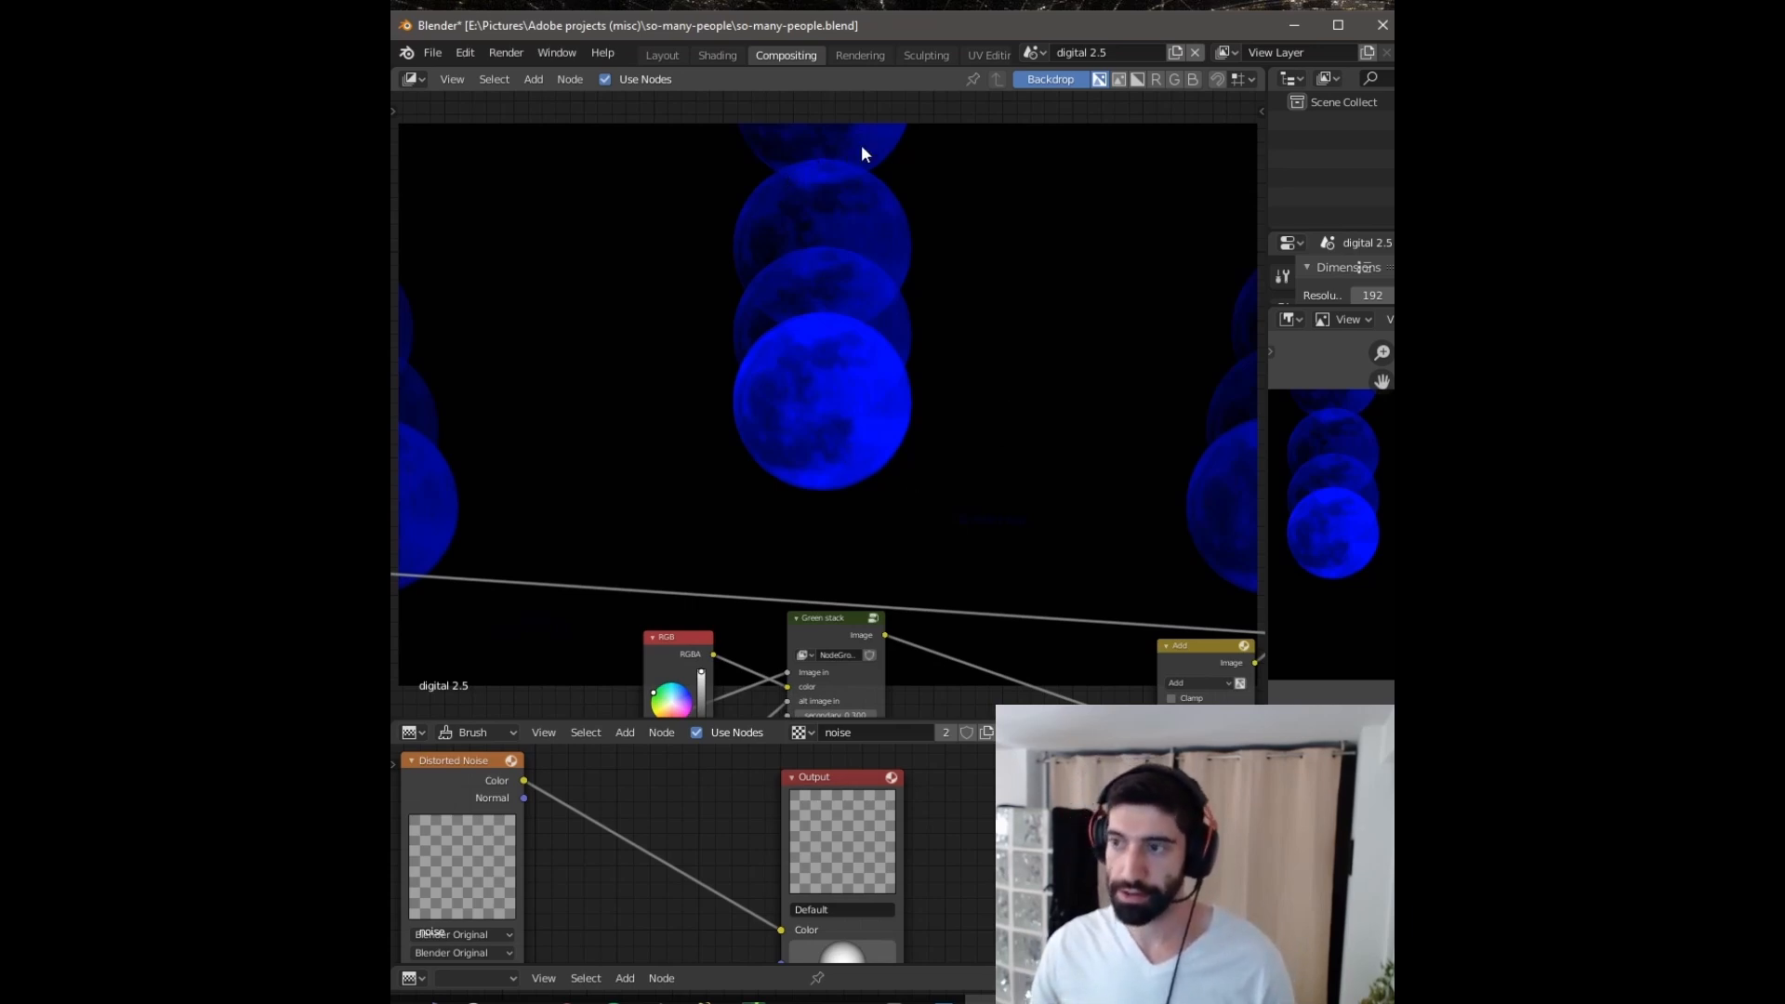
{"action": "mouse_move", "coordinate": [855, 154]}
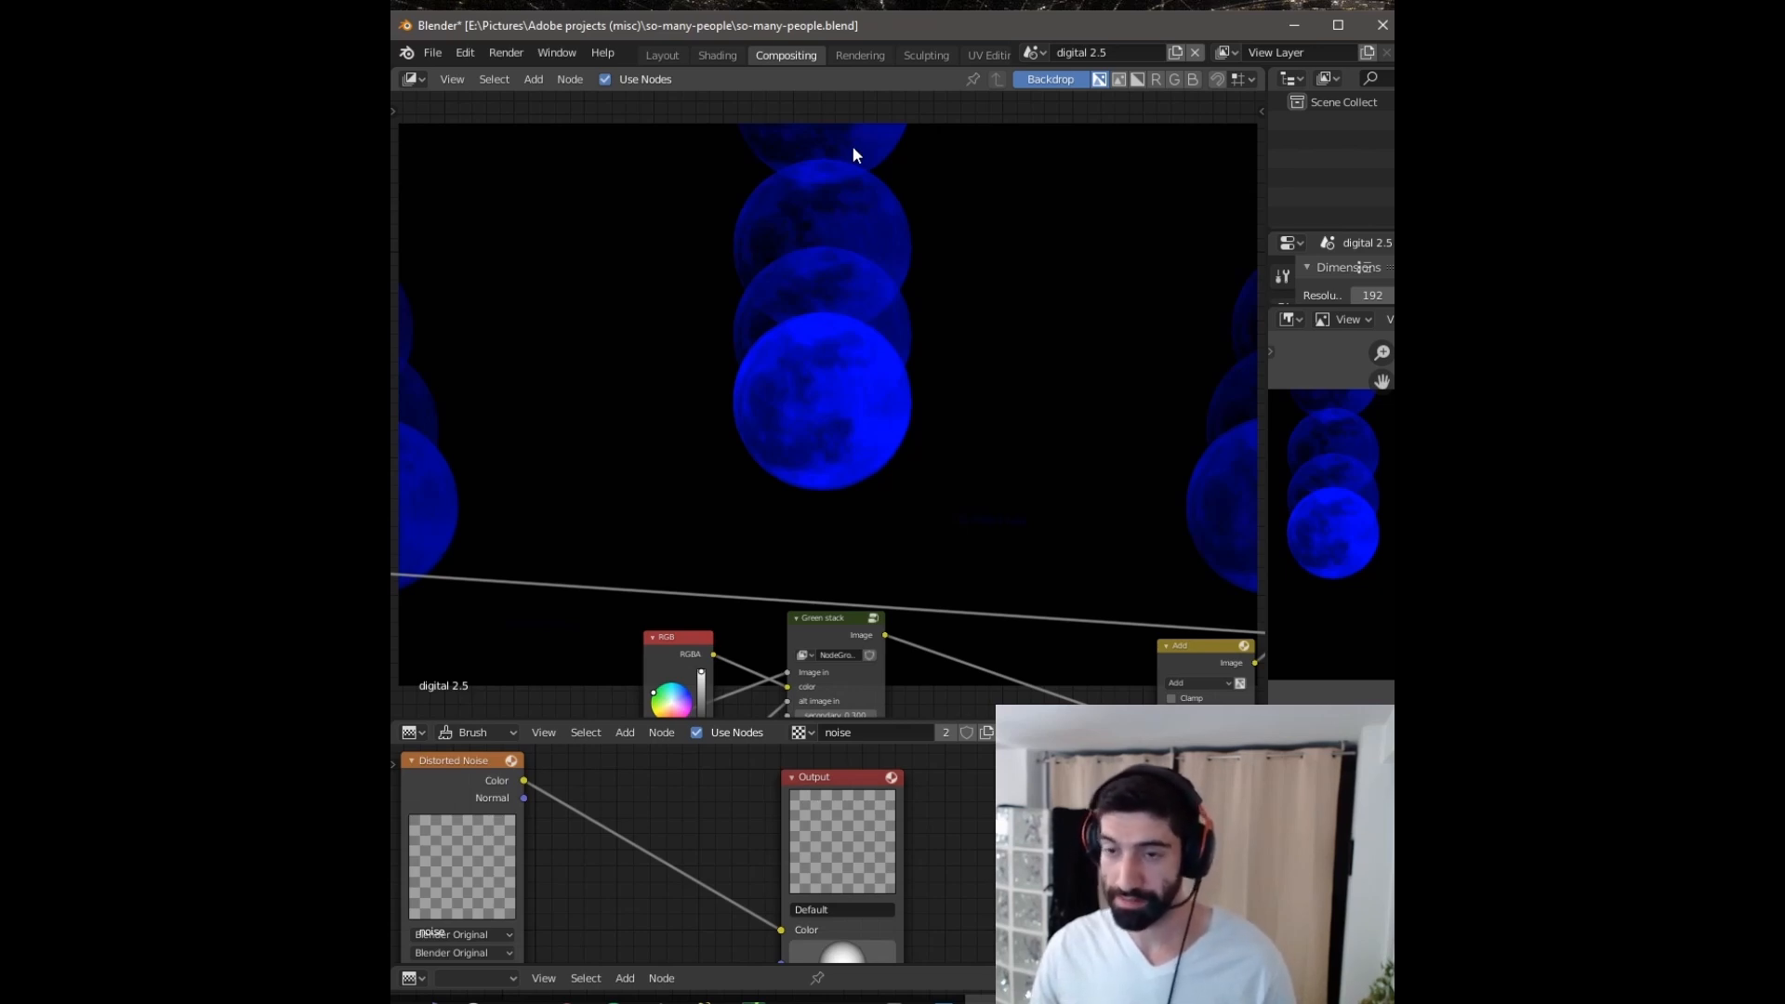
{"action": "mouse_move", "coordinate": [876, 205]}
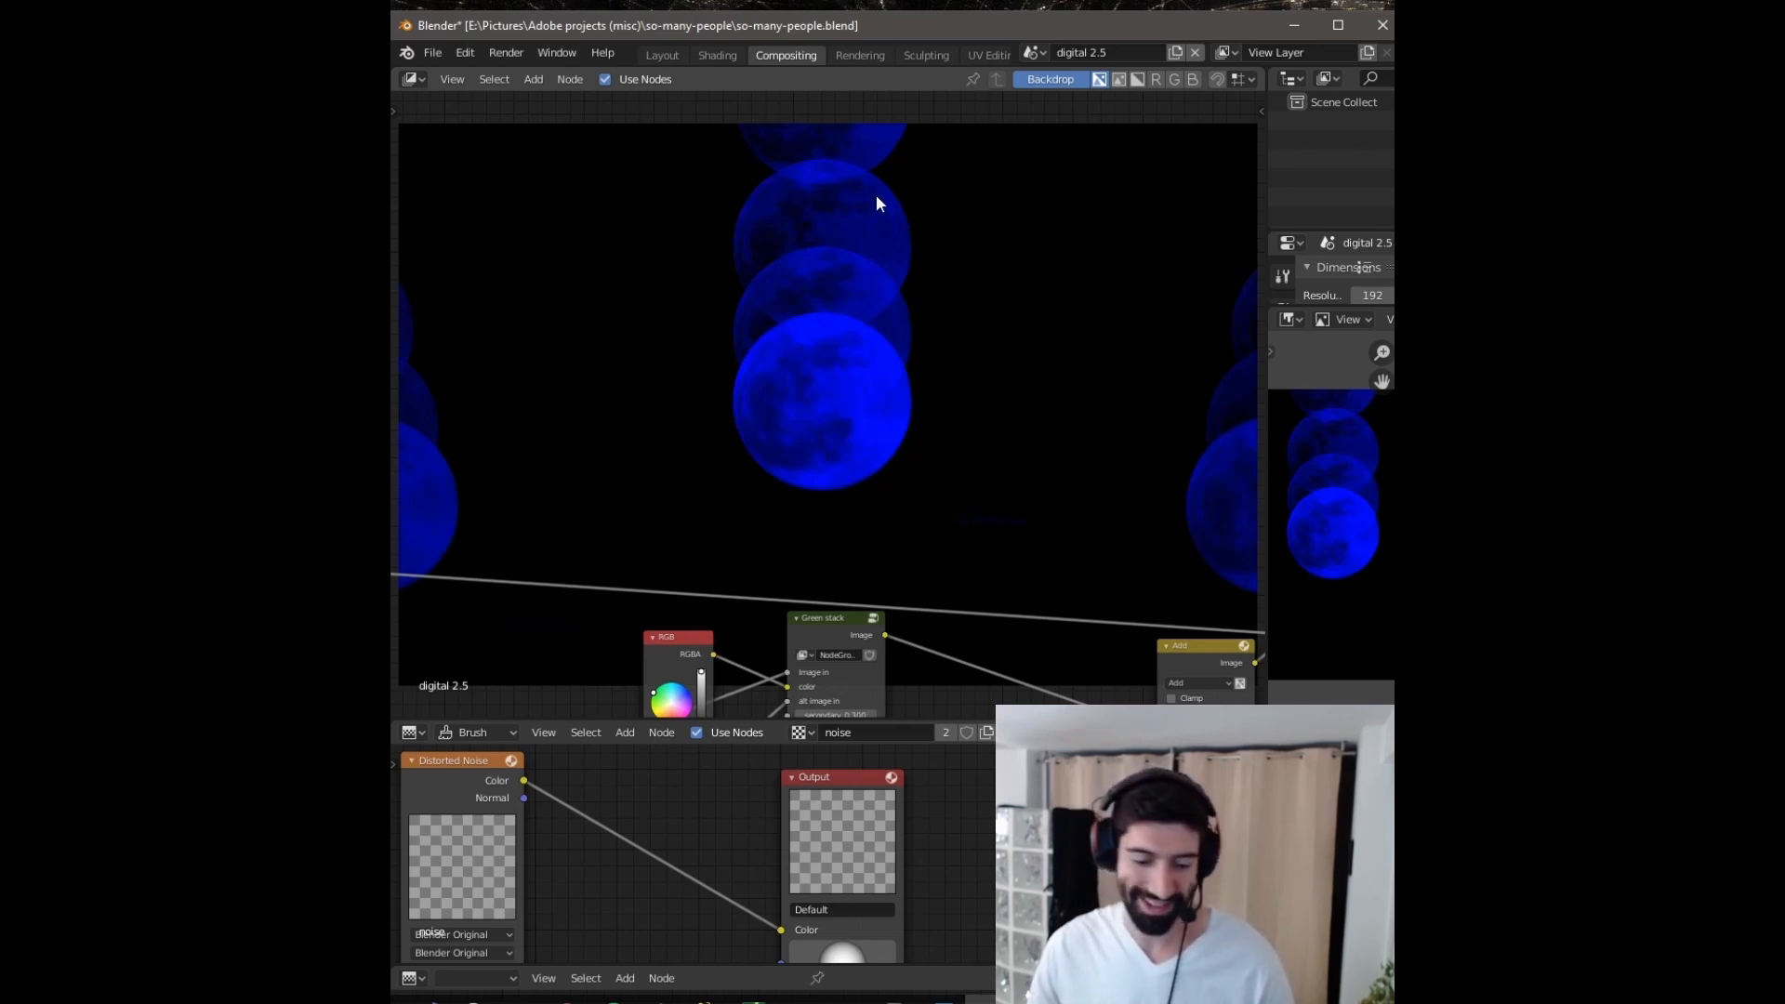
{"action": "mouse_move", "coordinate": [960, 510]}
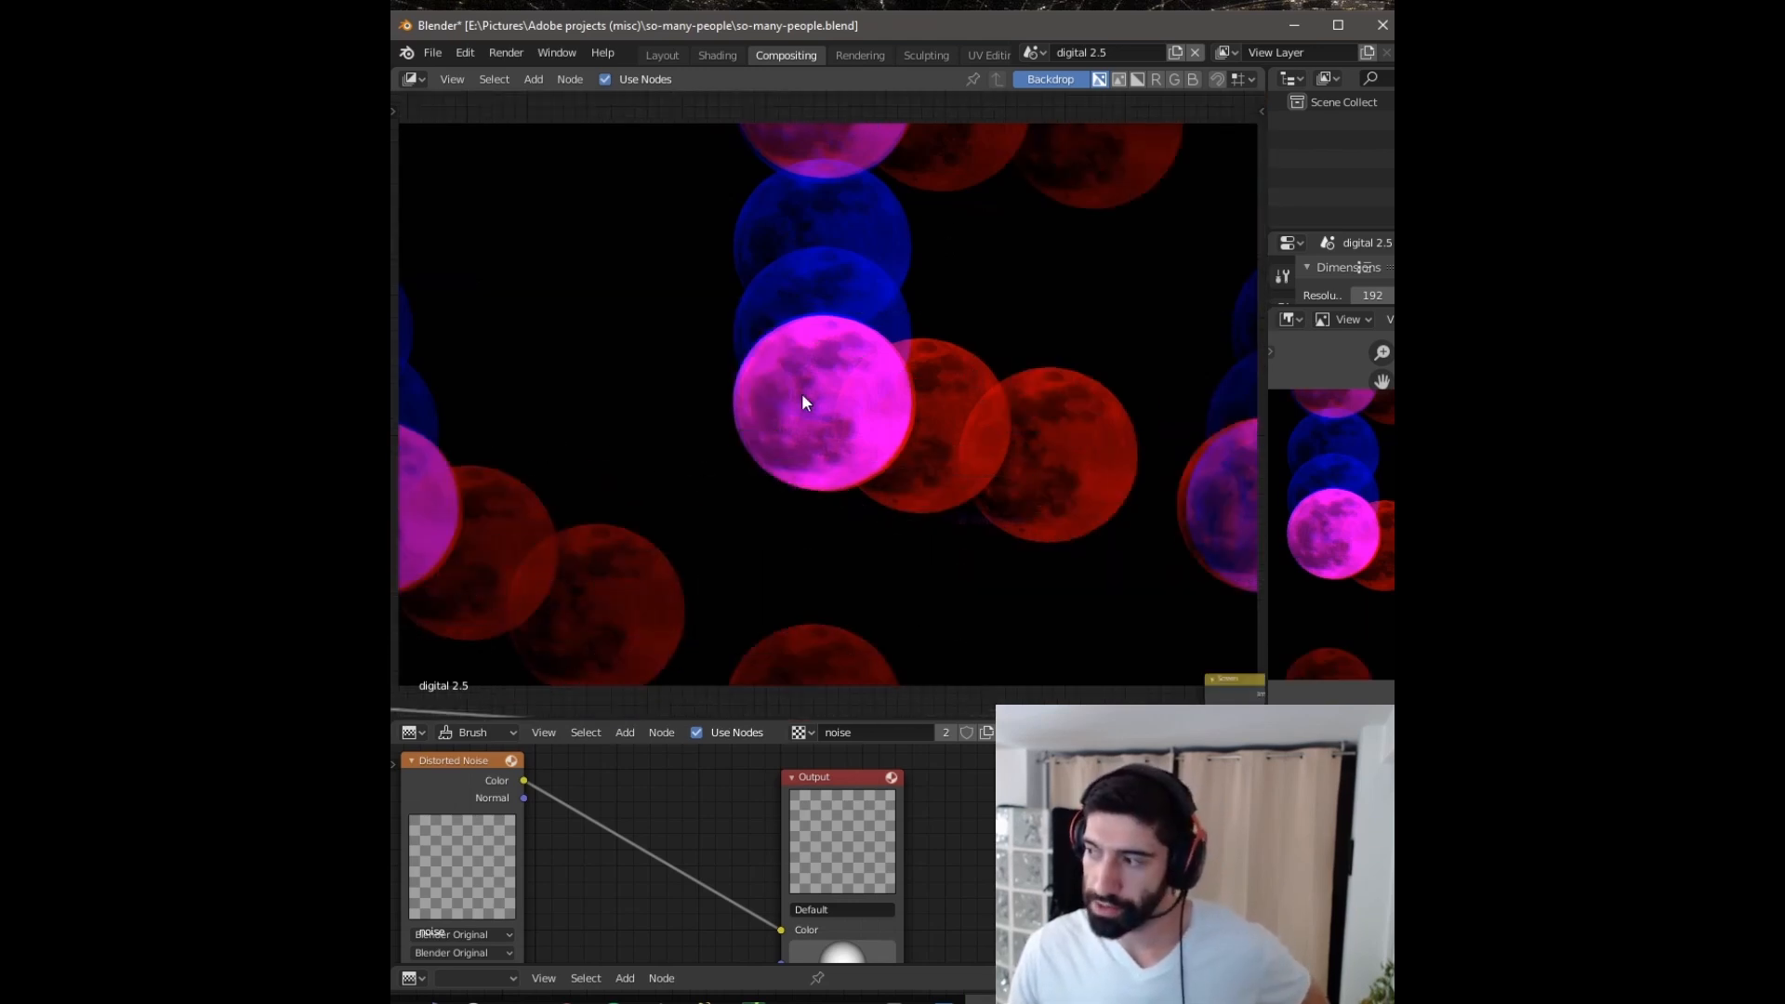
{"action": "mouse_move", "coordinate": [825, 435]}
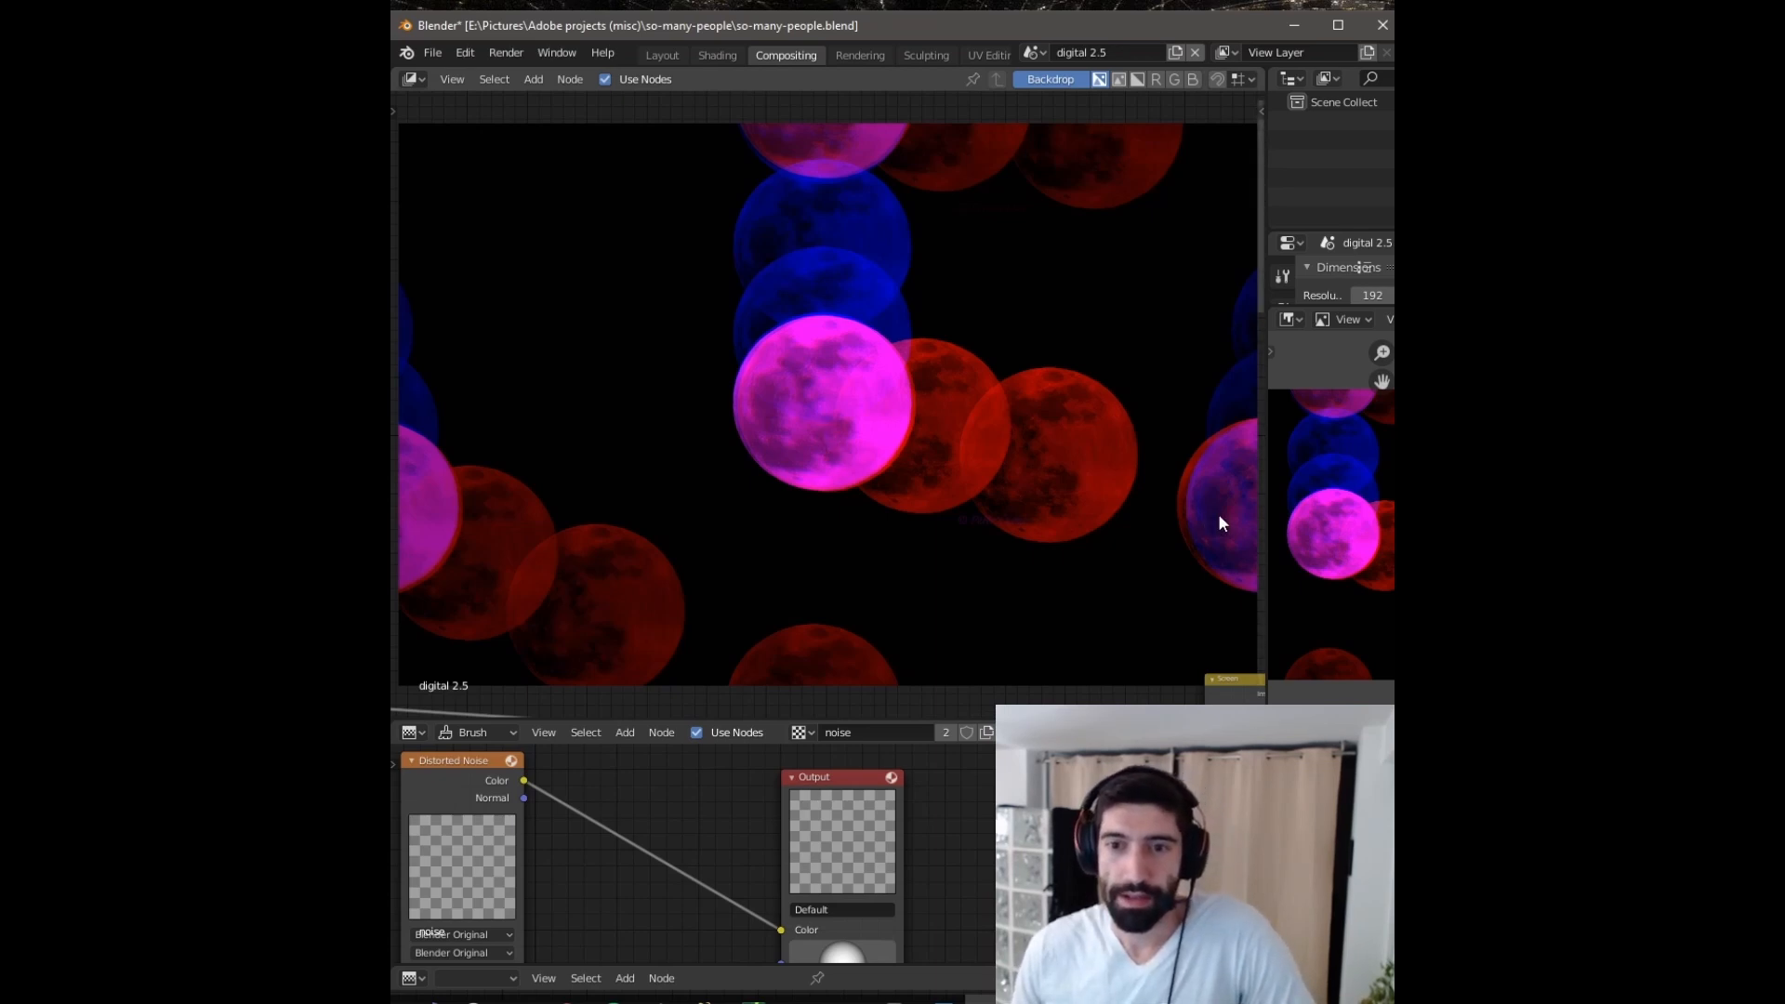
{"action": "mouse_move", "coordinate": [1203, 510]}
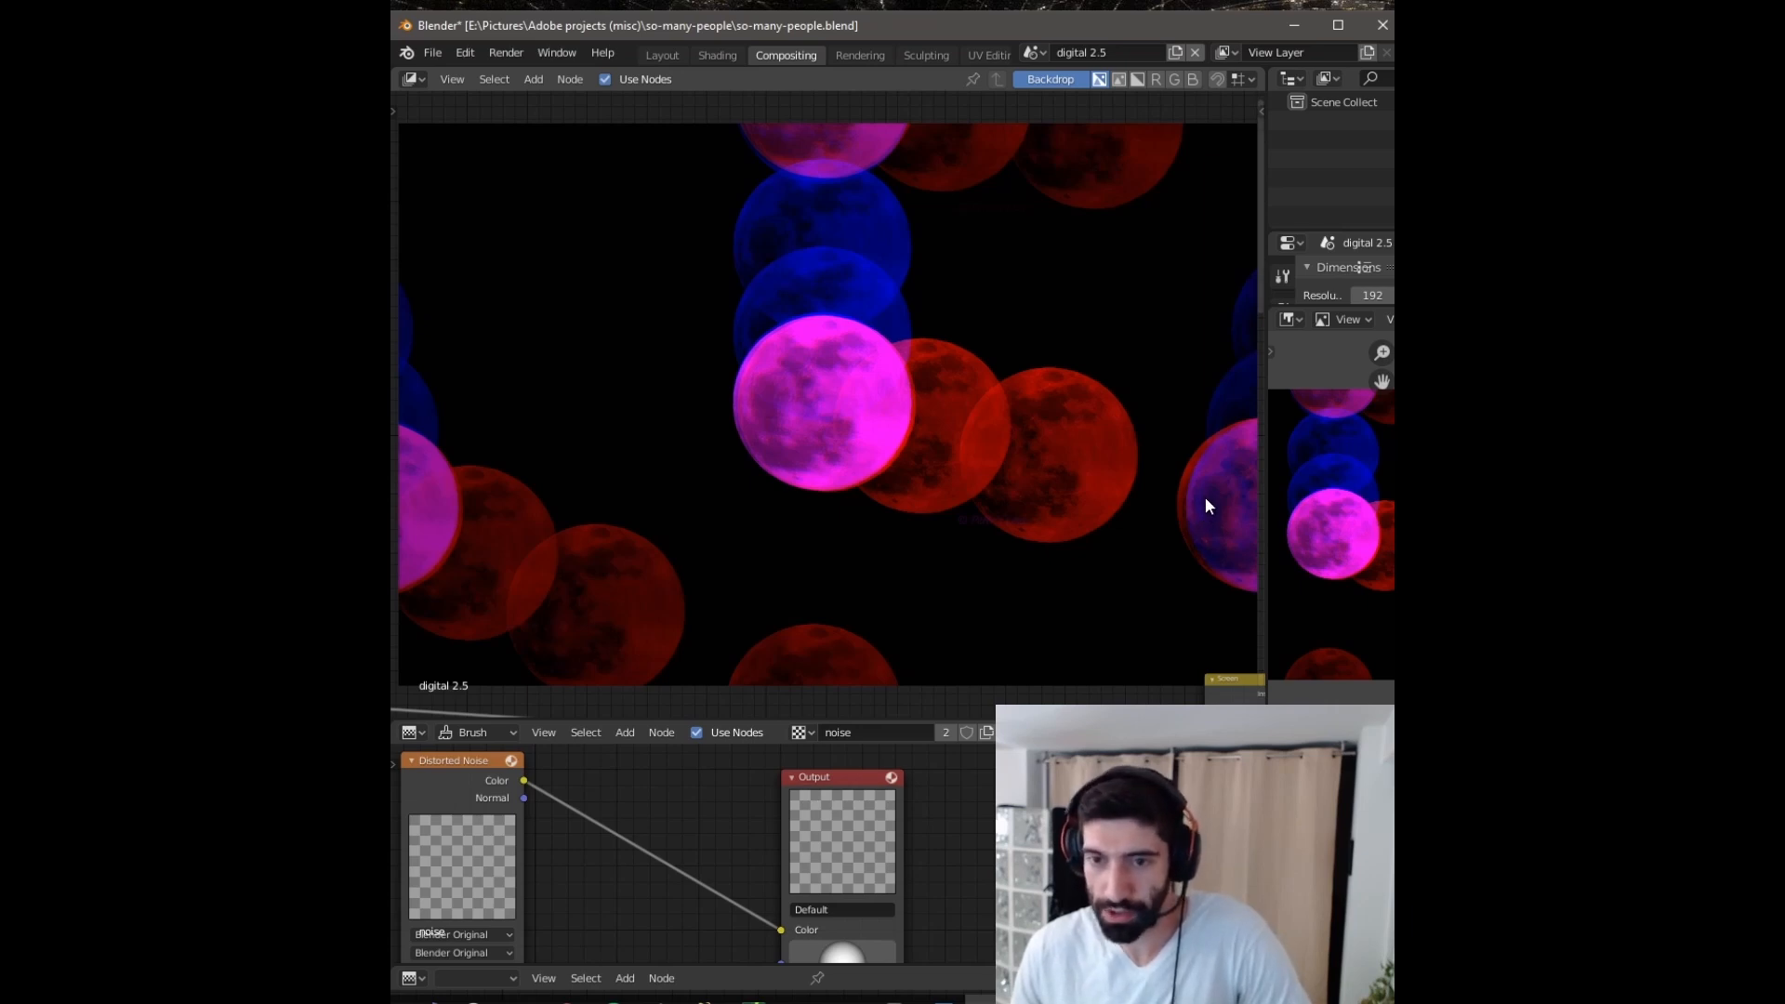
{"action": "mouse_move", "coordinate": [1213, 537]}
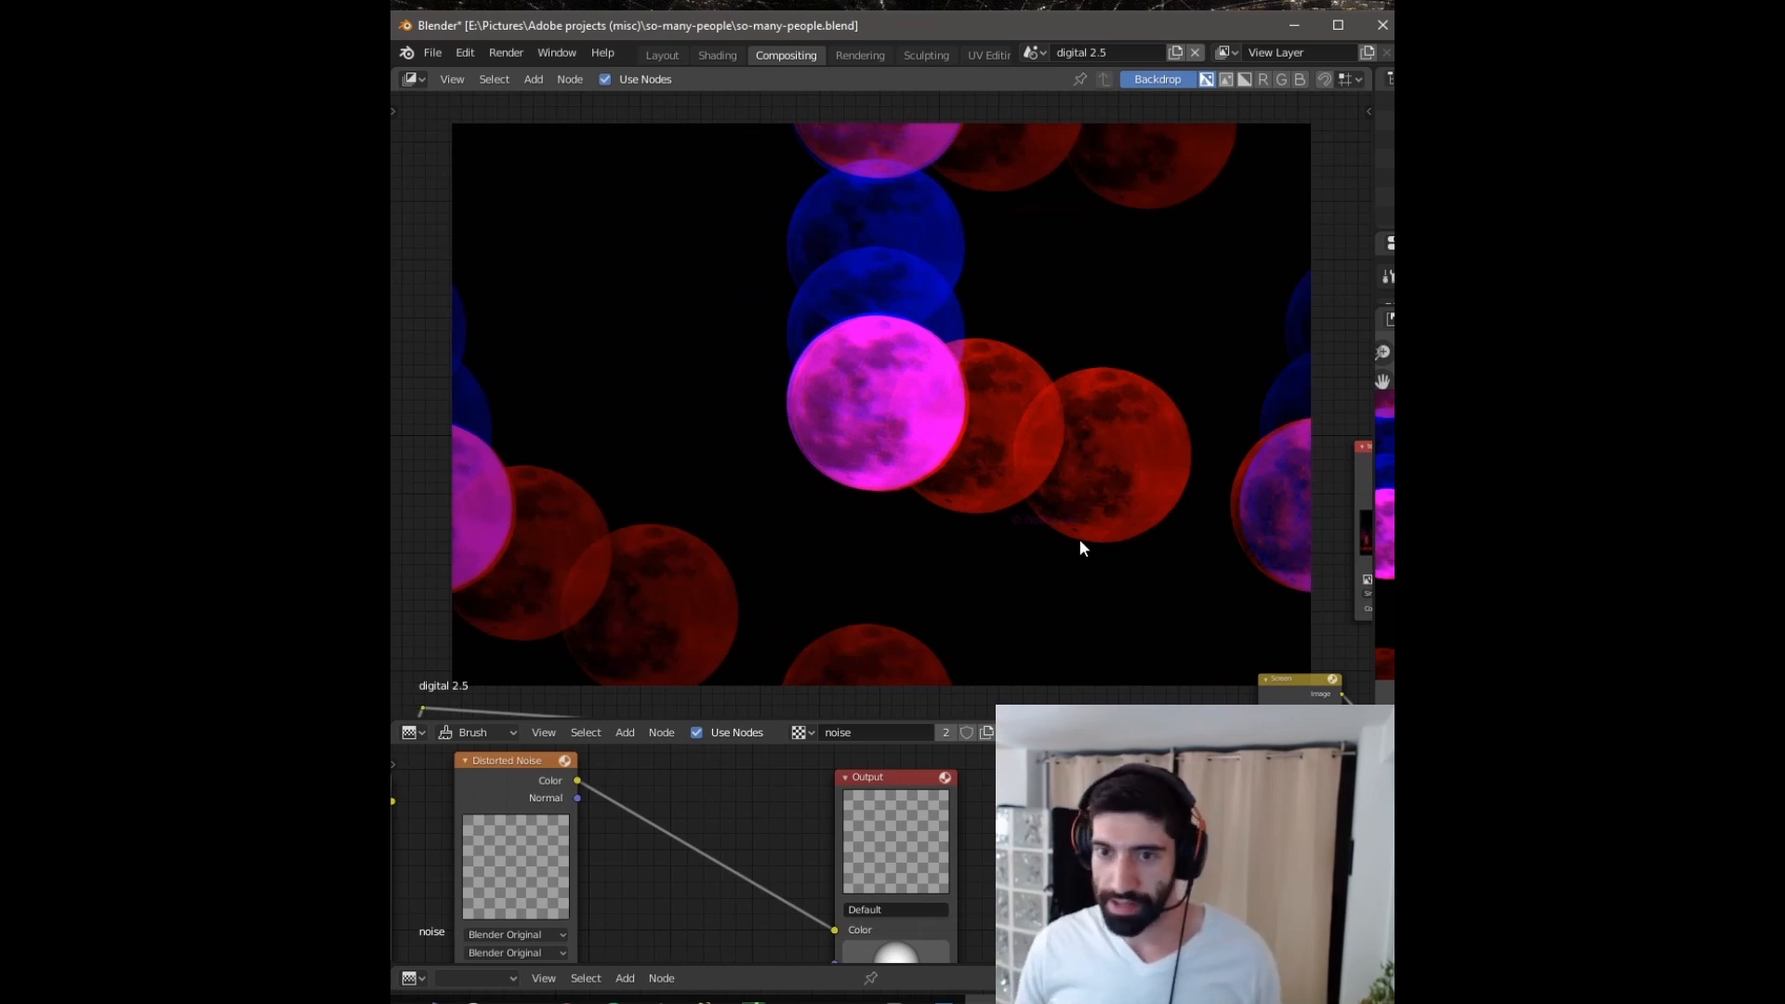
{"action": "mouse_move", "coordinate": [1260, 549]}
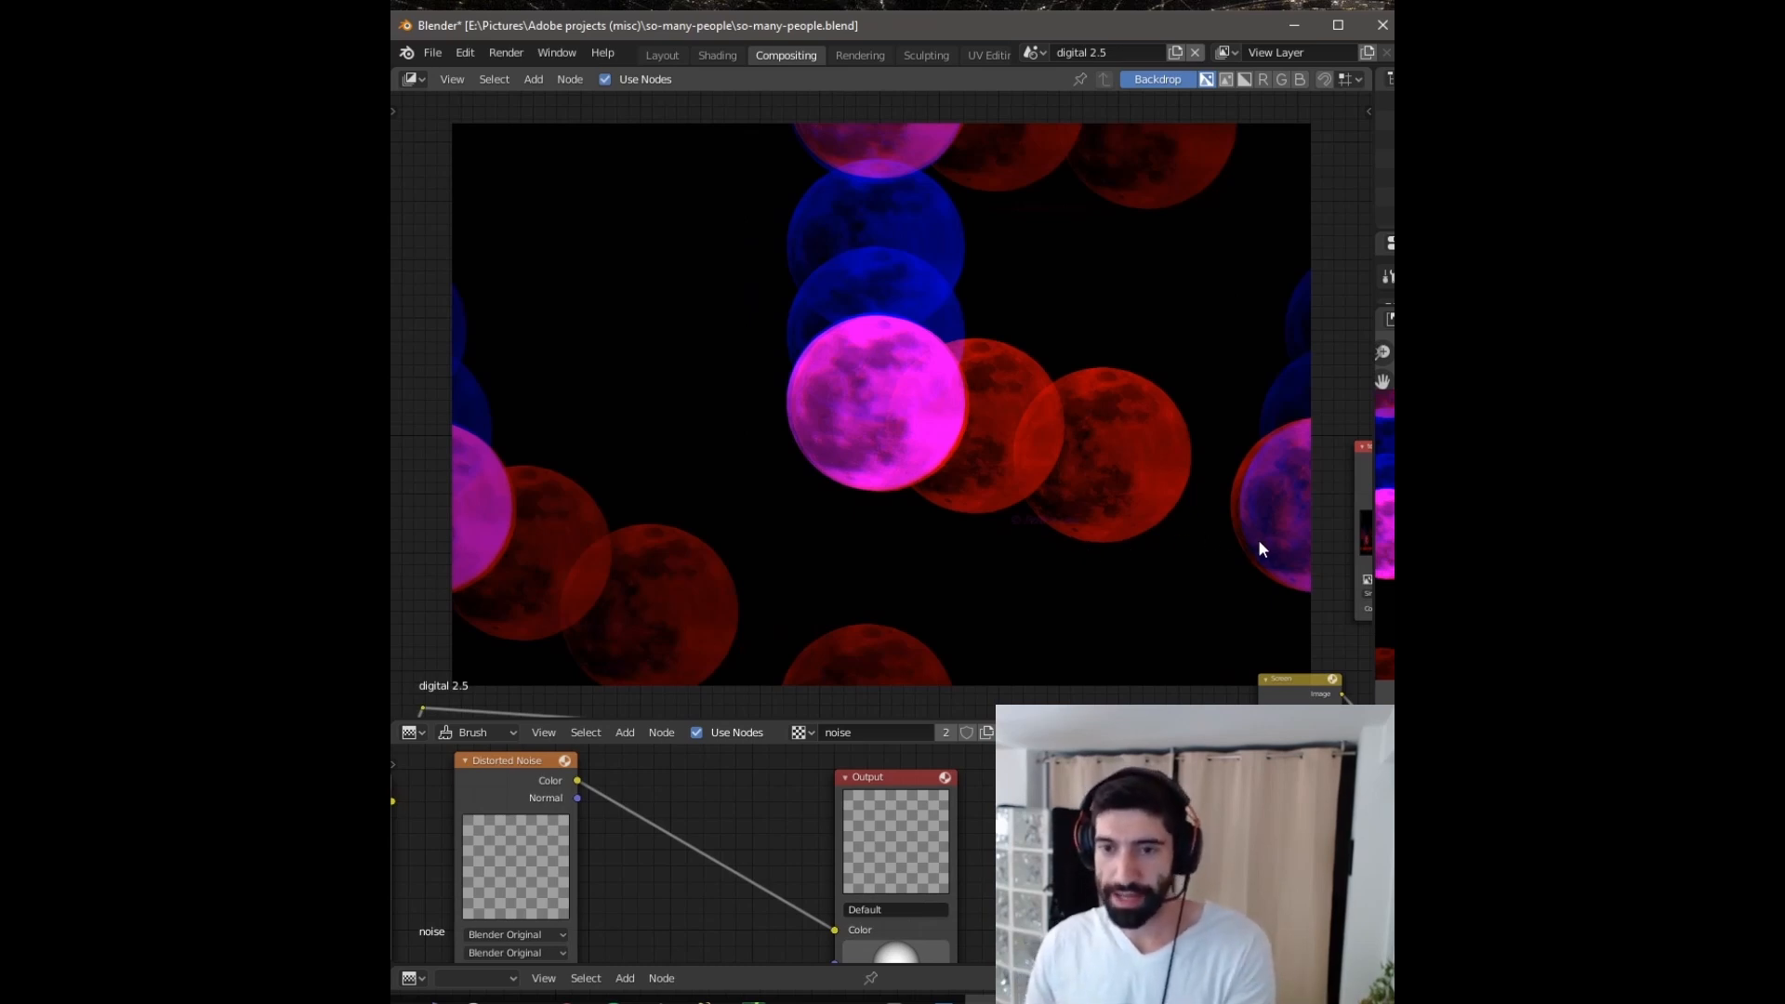
{"action": "mouse_move", "coordinate": [1250, 556]}
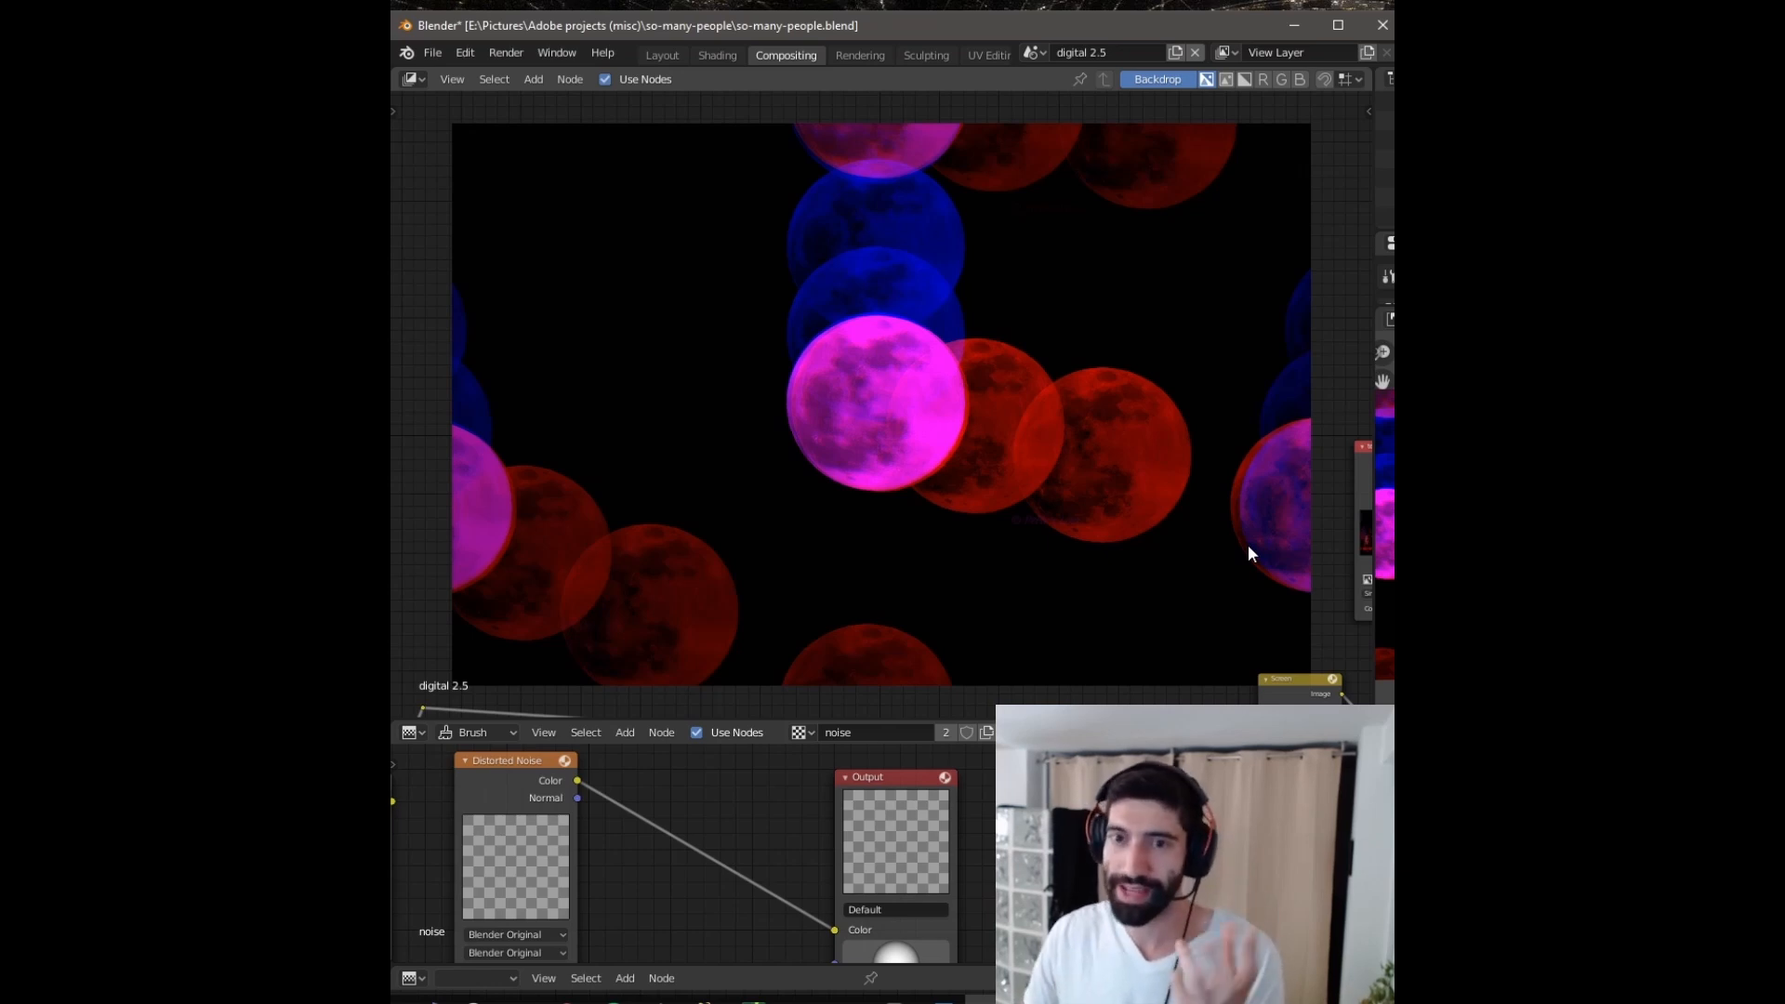
{"action": "mouse_move", "coordinate": [1220, 578]}
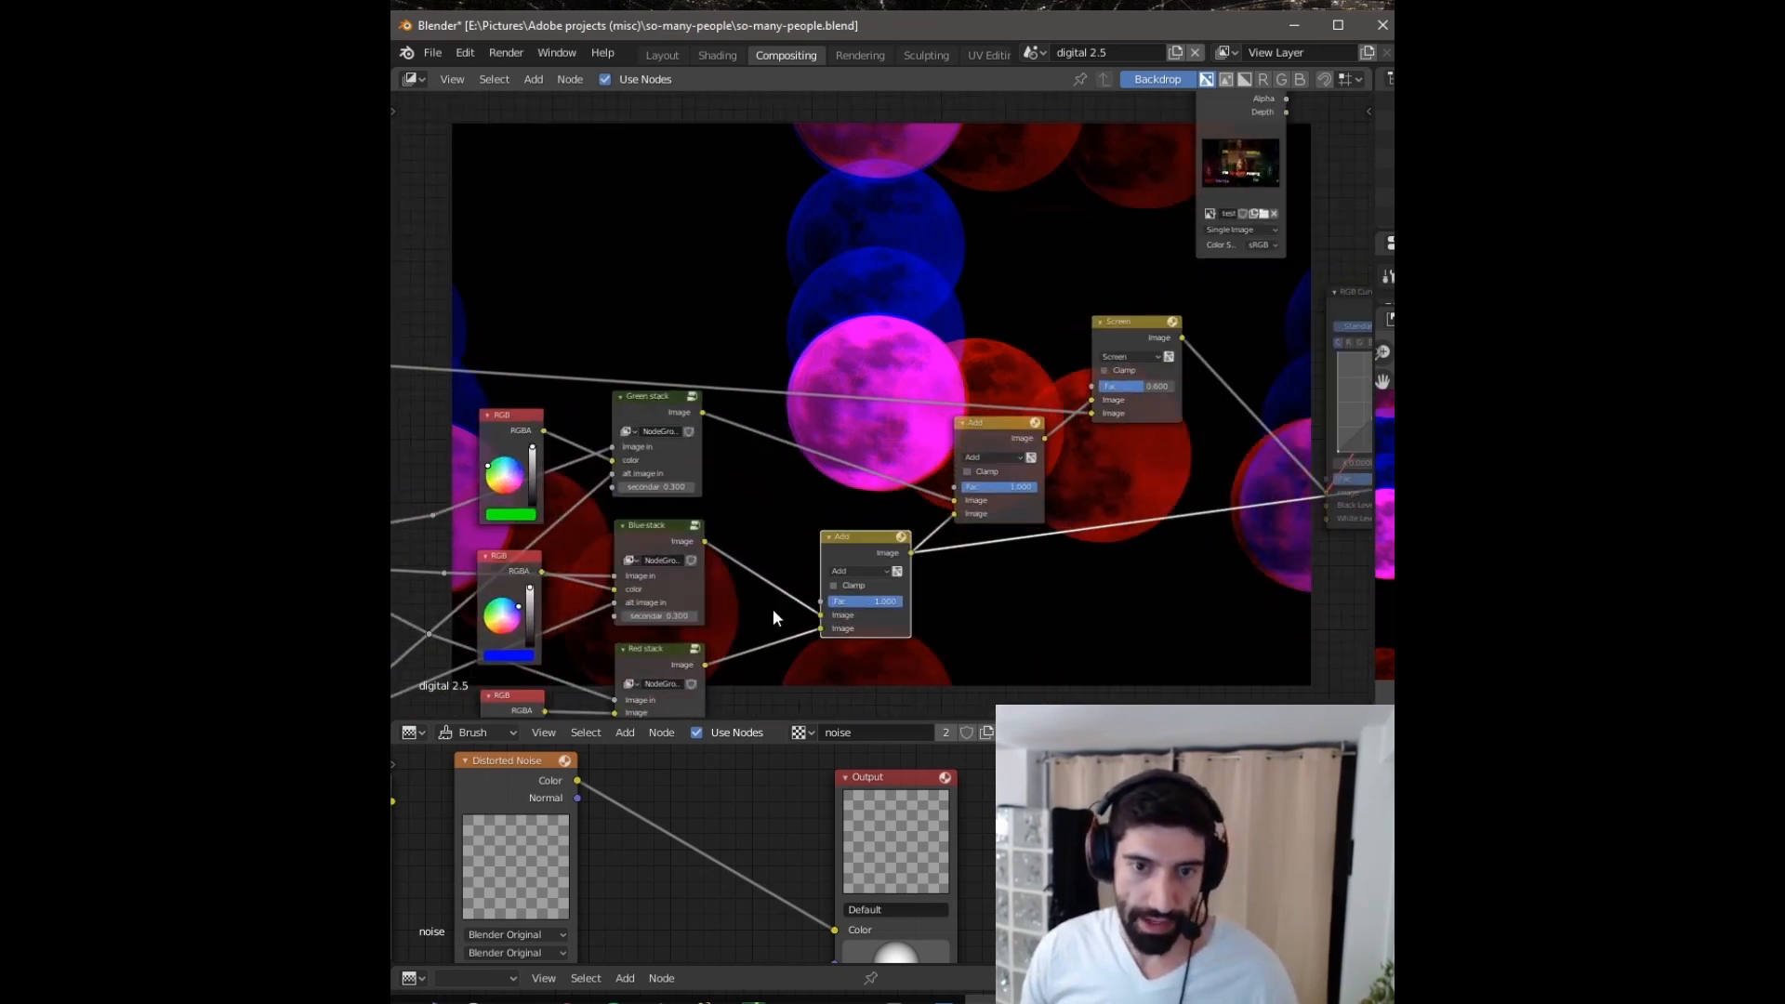
{"action": "mouse_move", "coordinate": [993, 429]}
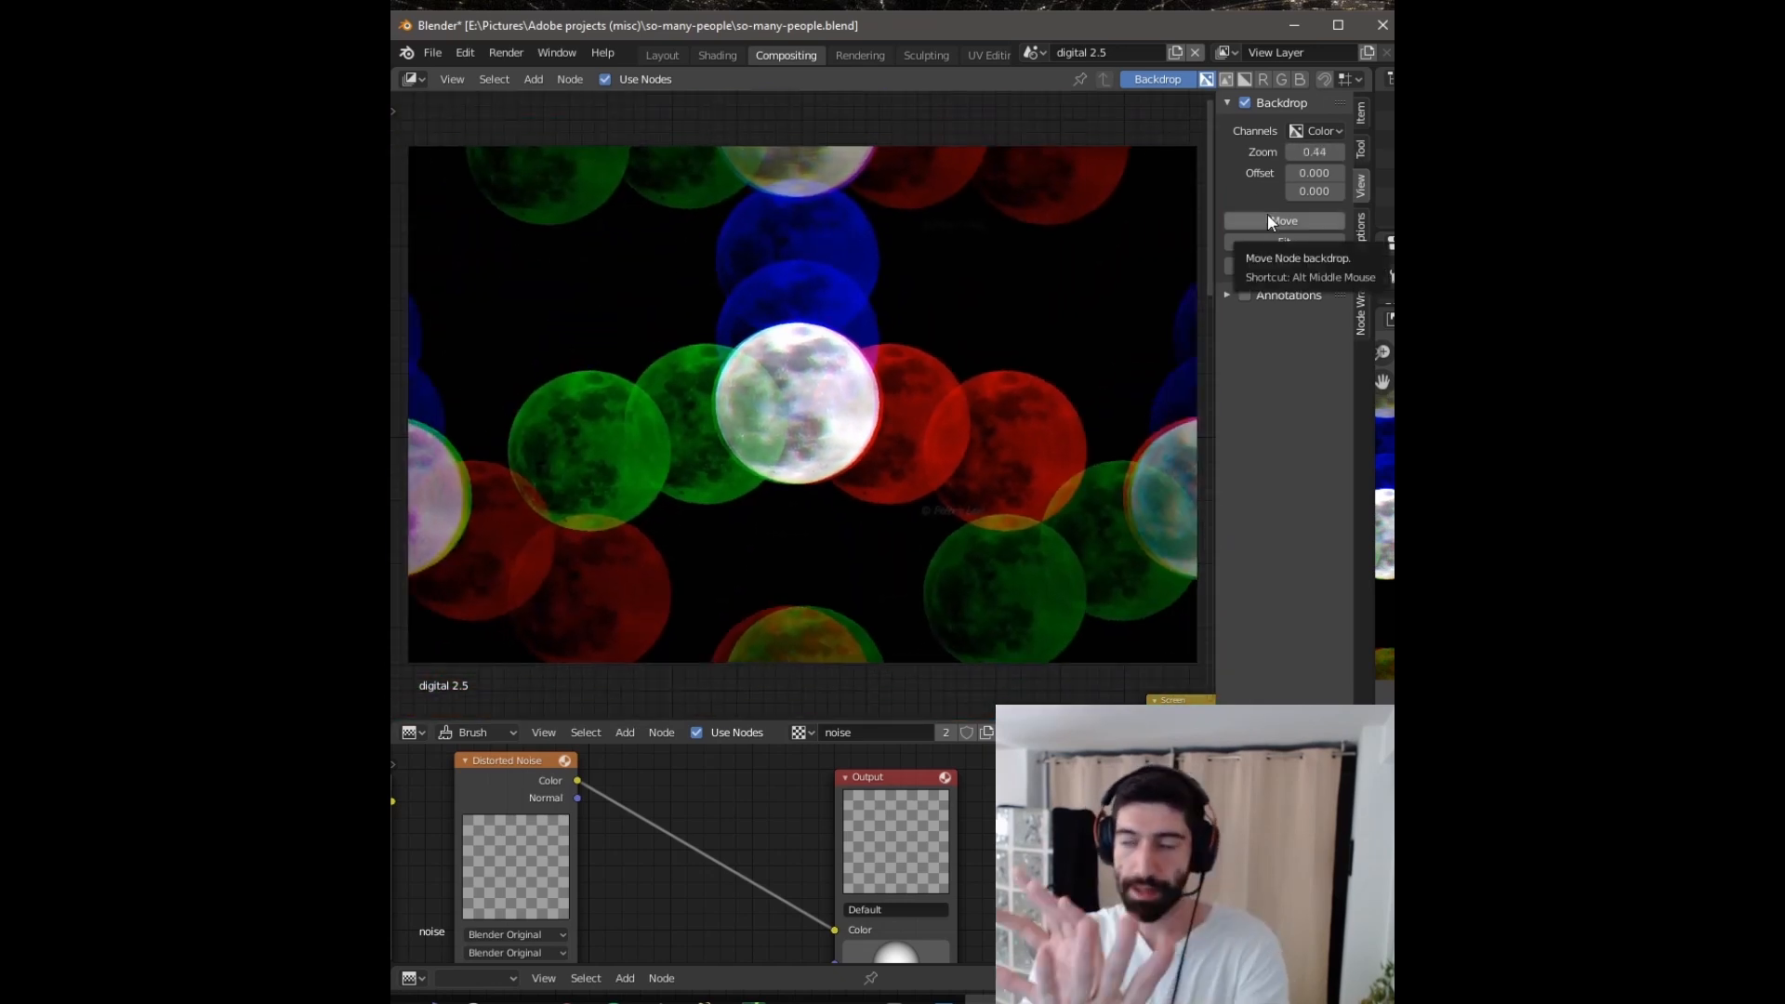
{"action": "mouse_move", "coordinate": [1108, 452]}
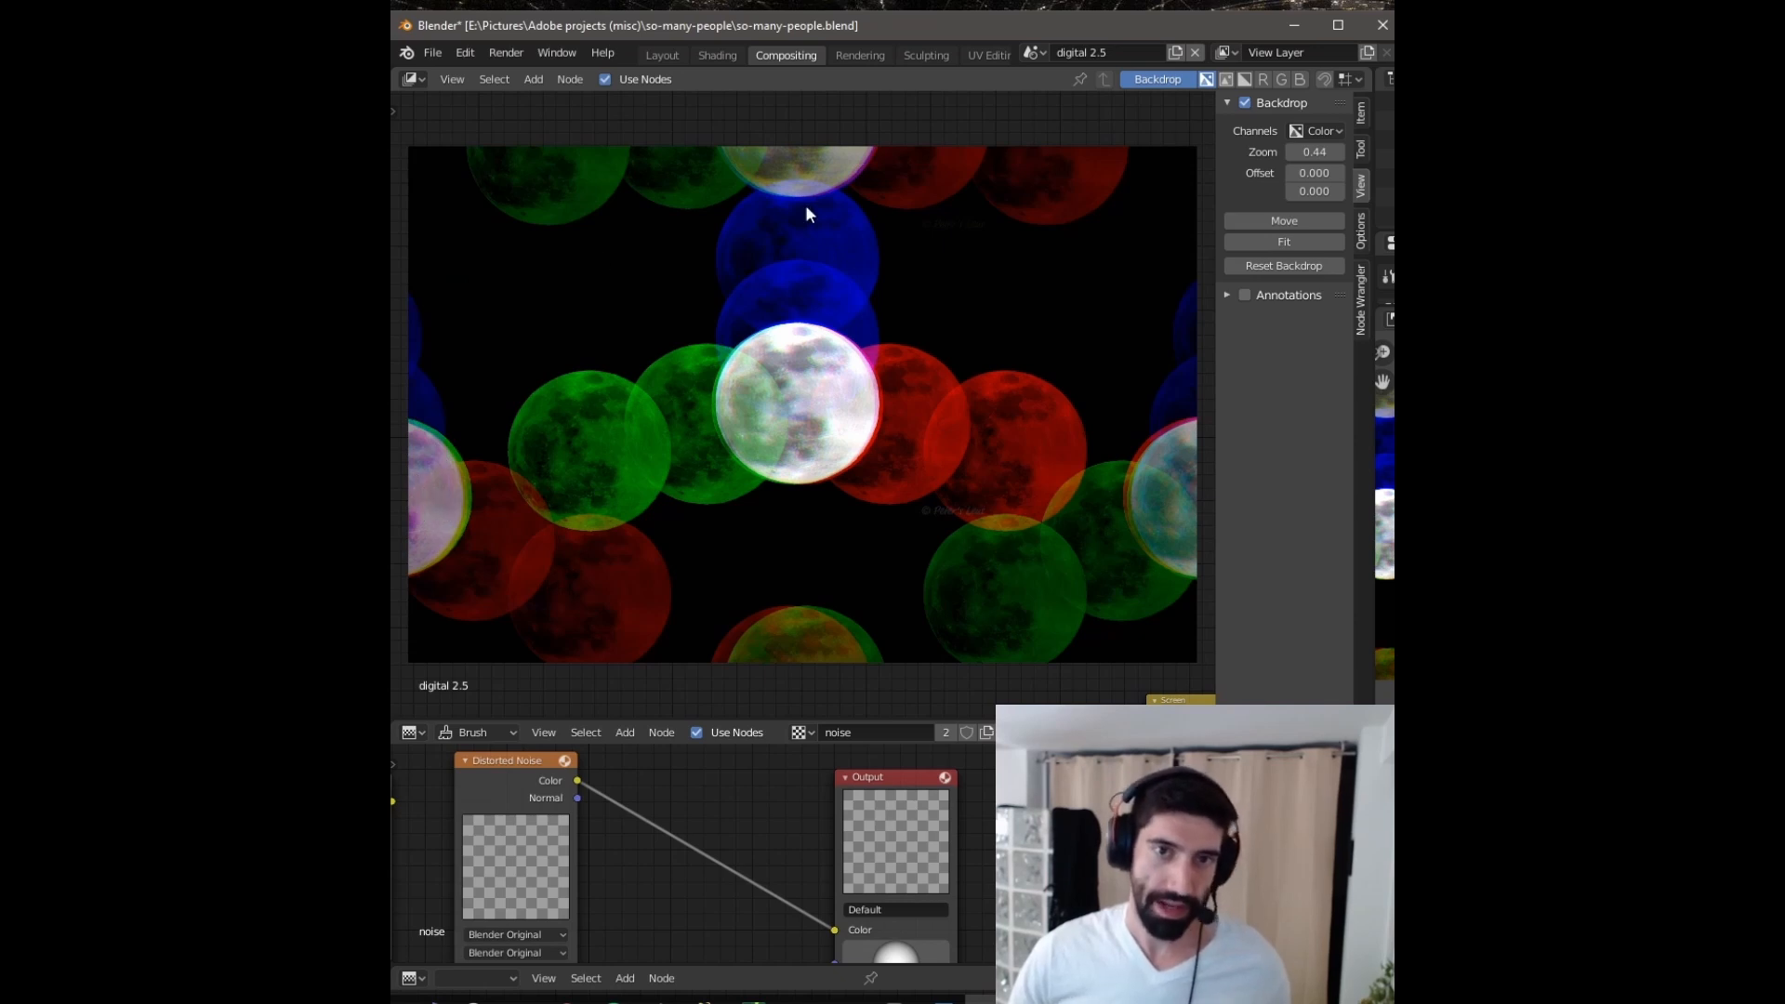
{"action": "mouse_move", "coordinate": [875, 216]}
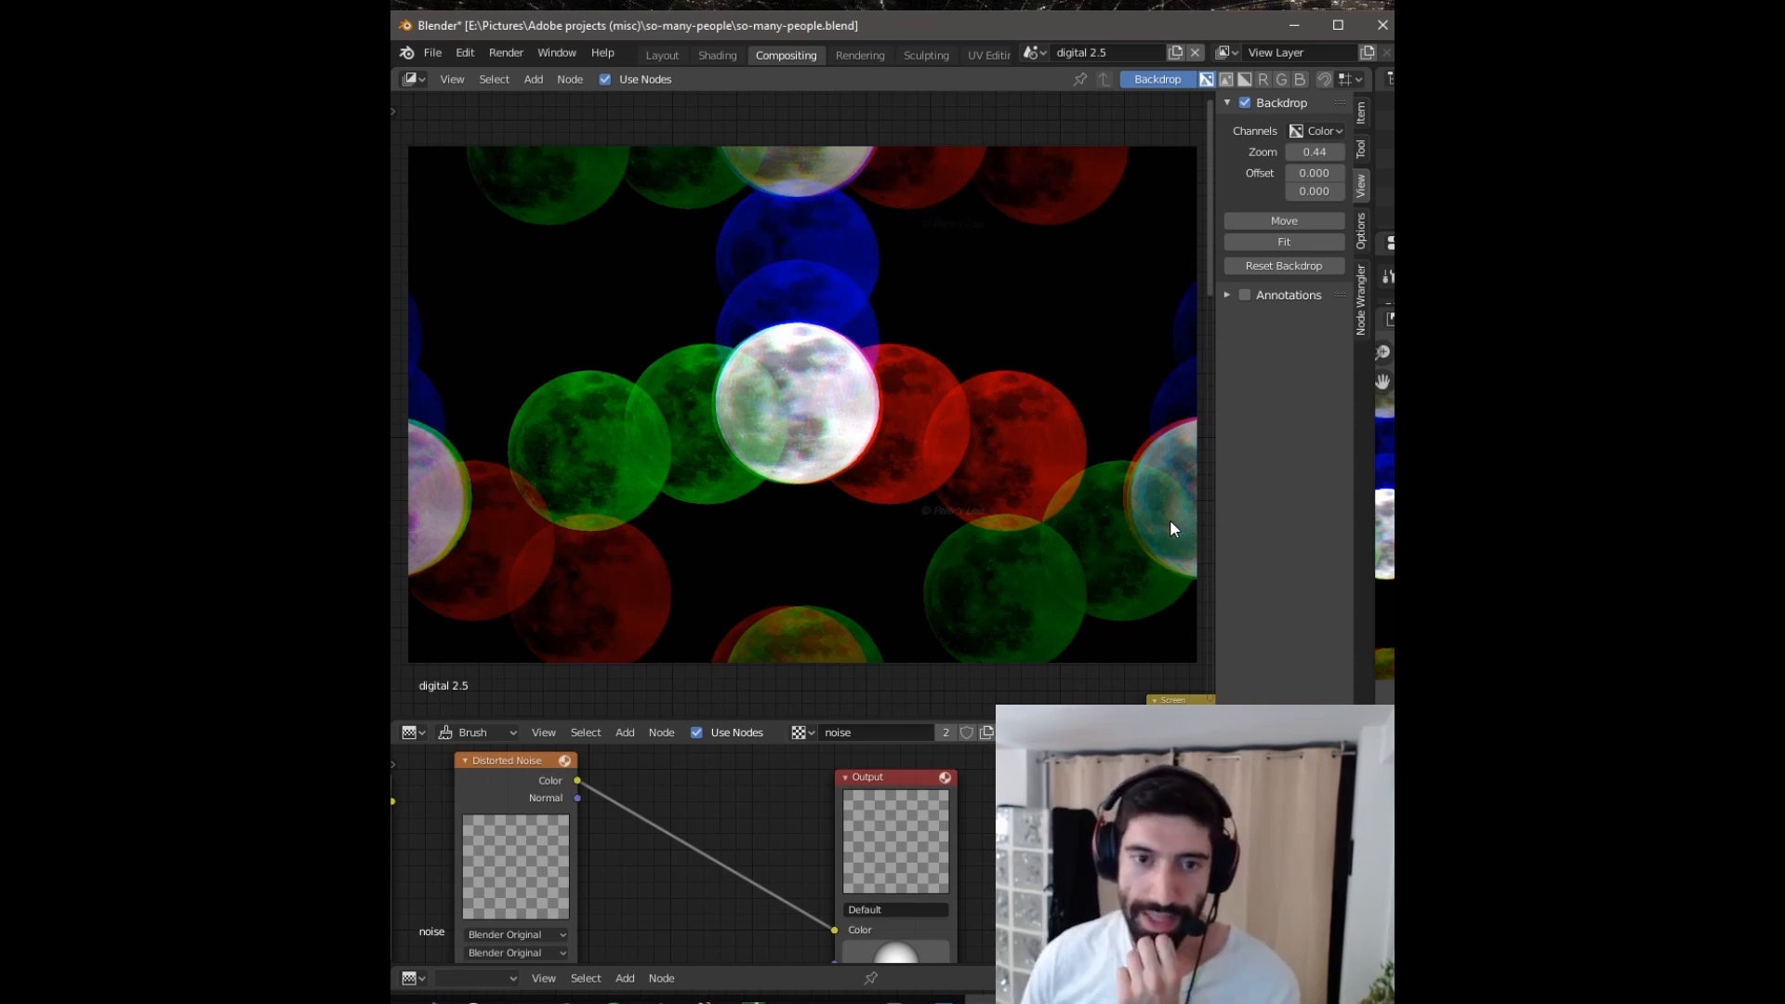
{"action": "mouse_move", "coordinate": [1019, 458]}
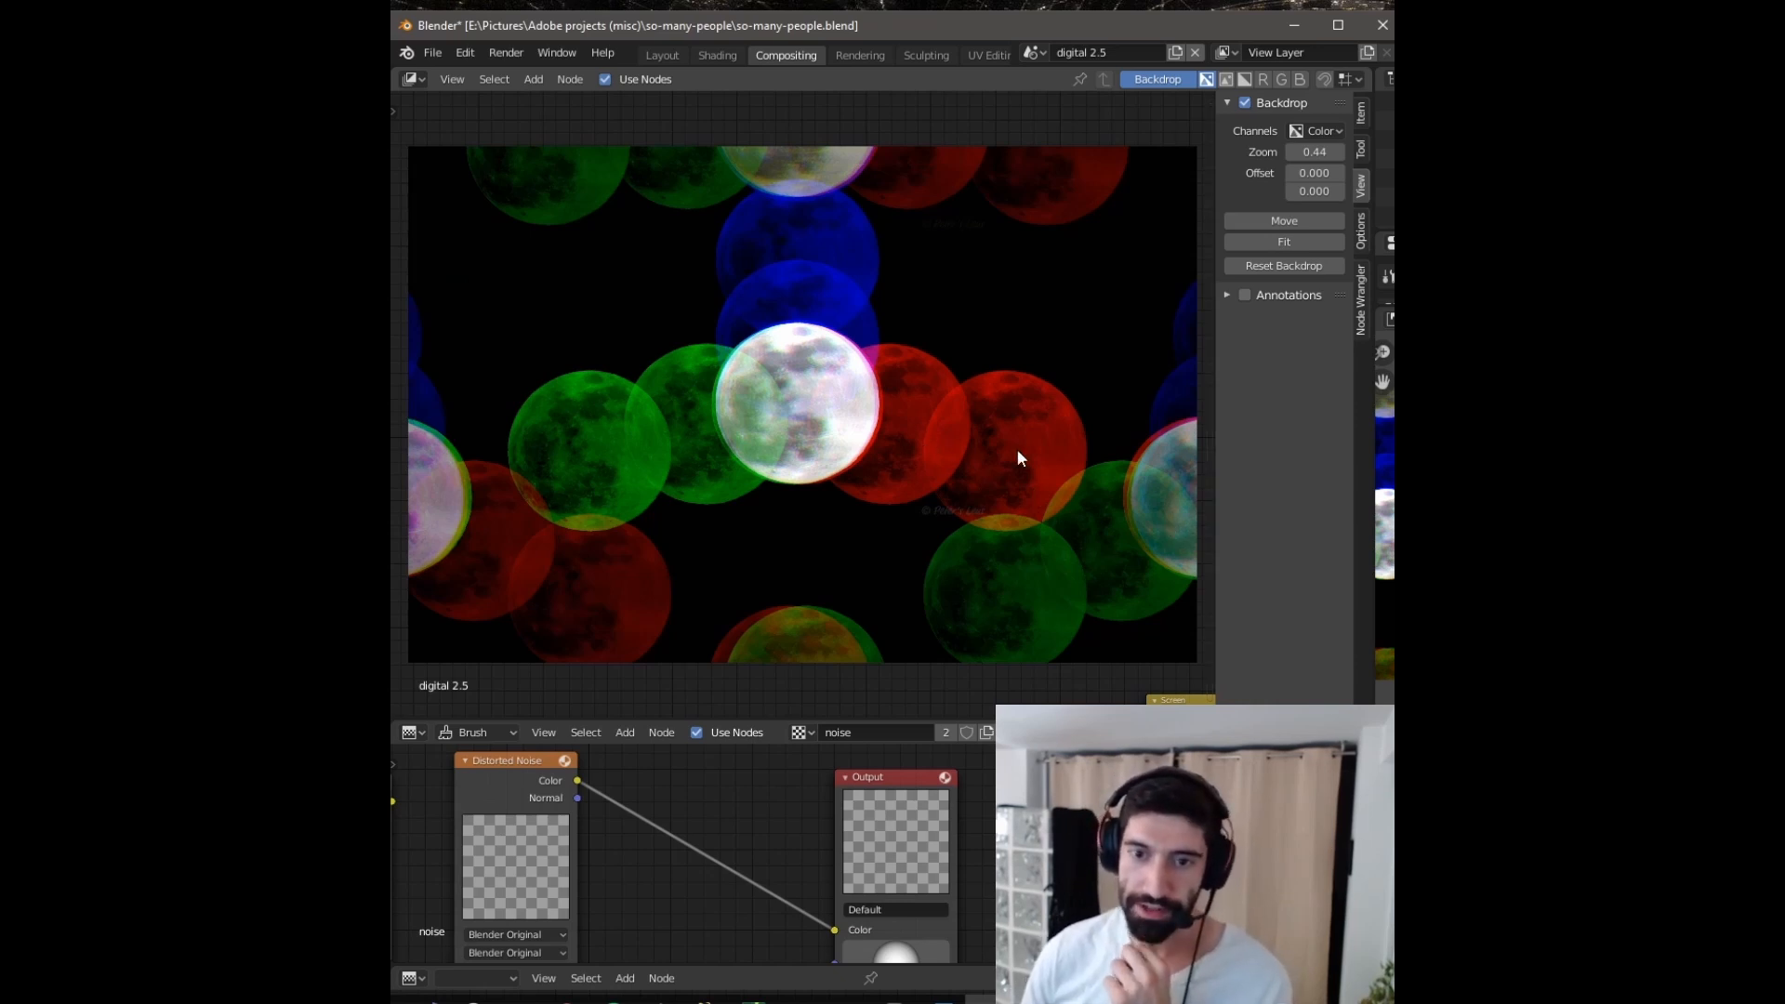
{"action": "mouse_move", "coordinate": [1013, 457]}
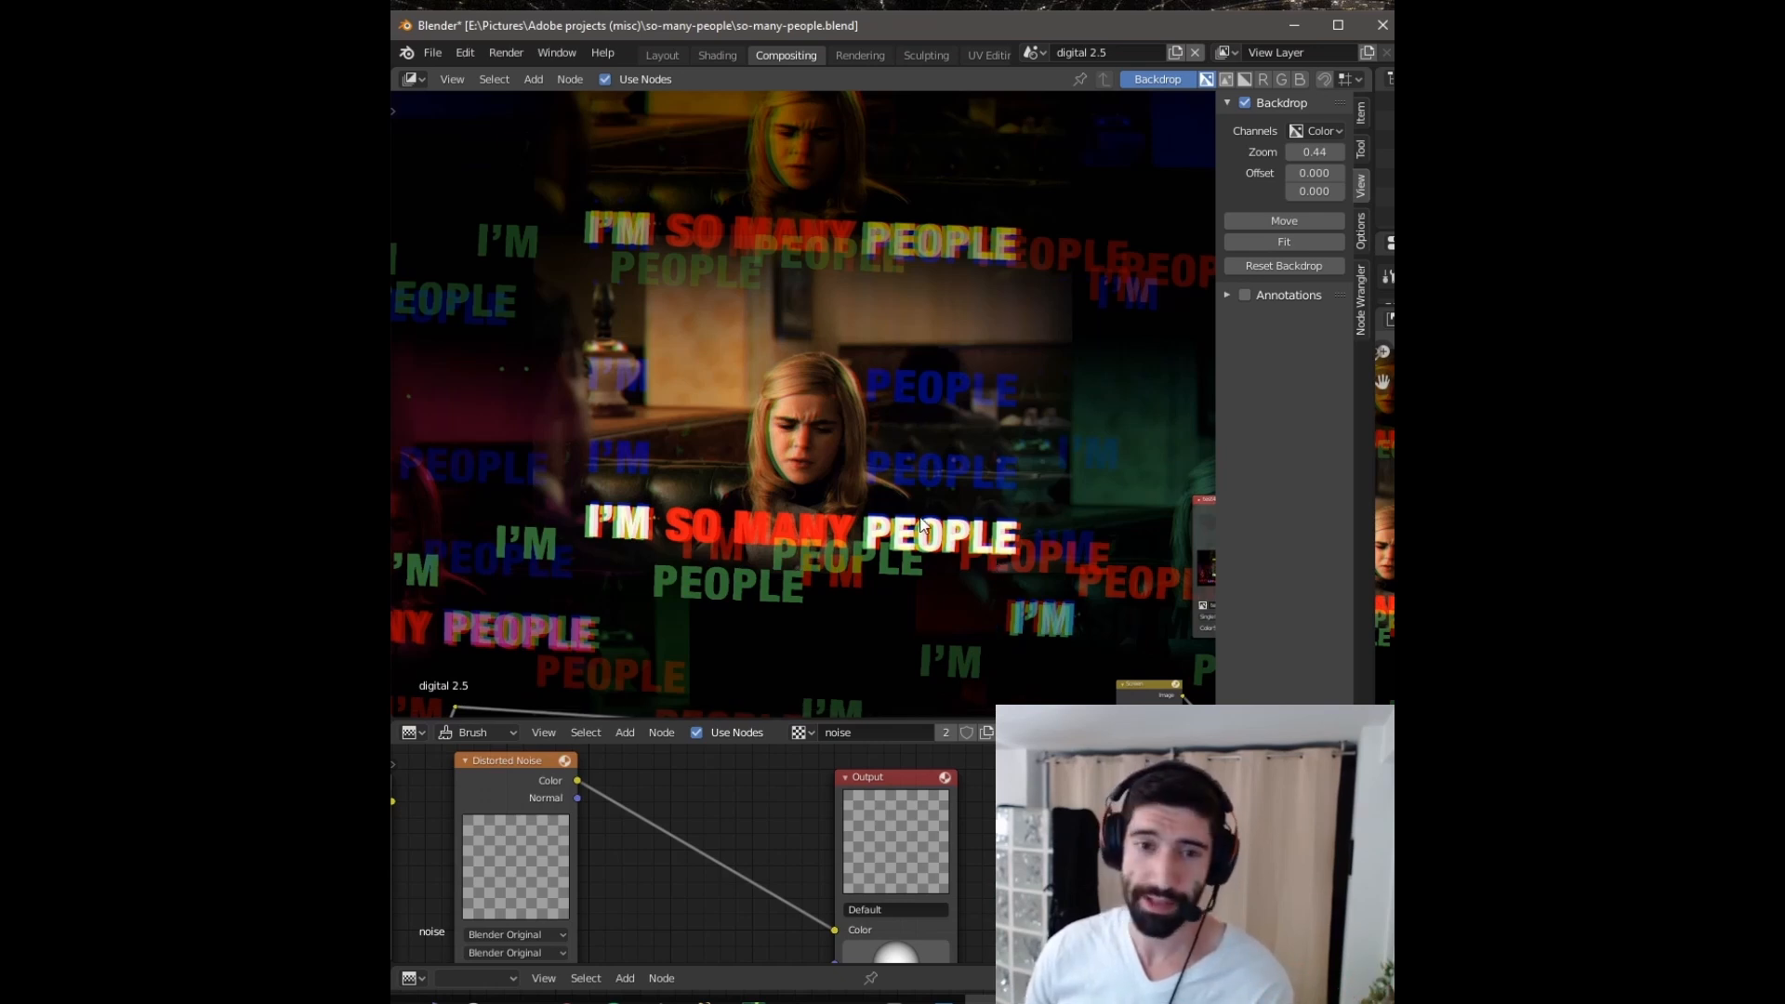
{"action": "mouse_move", "coordinate": [794, 510]}
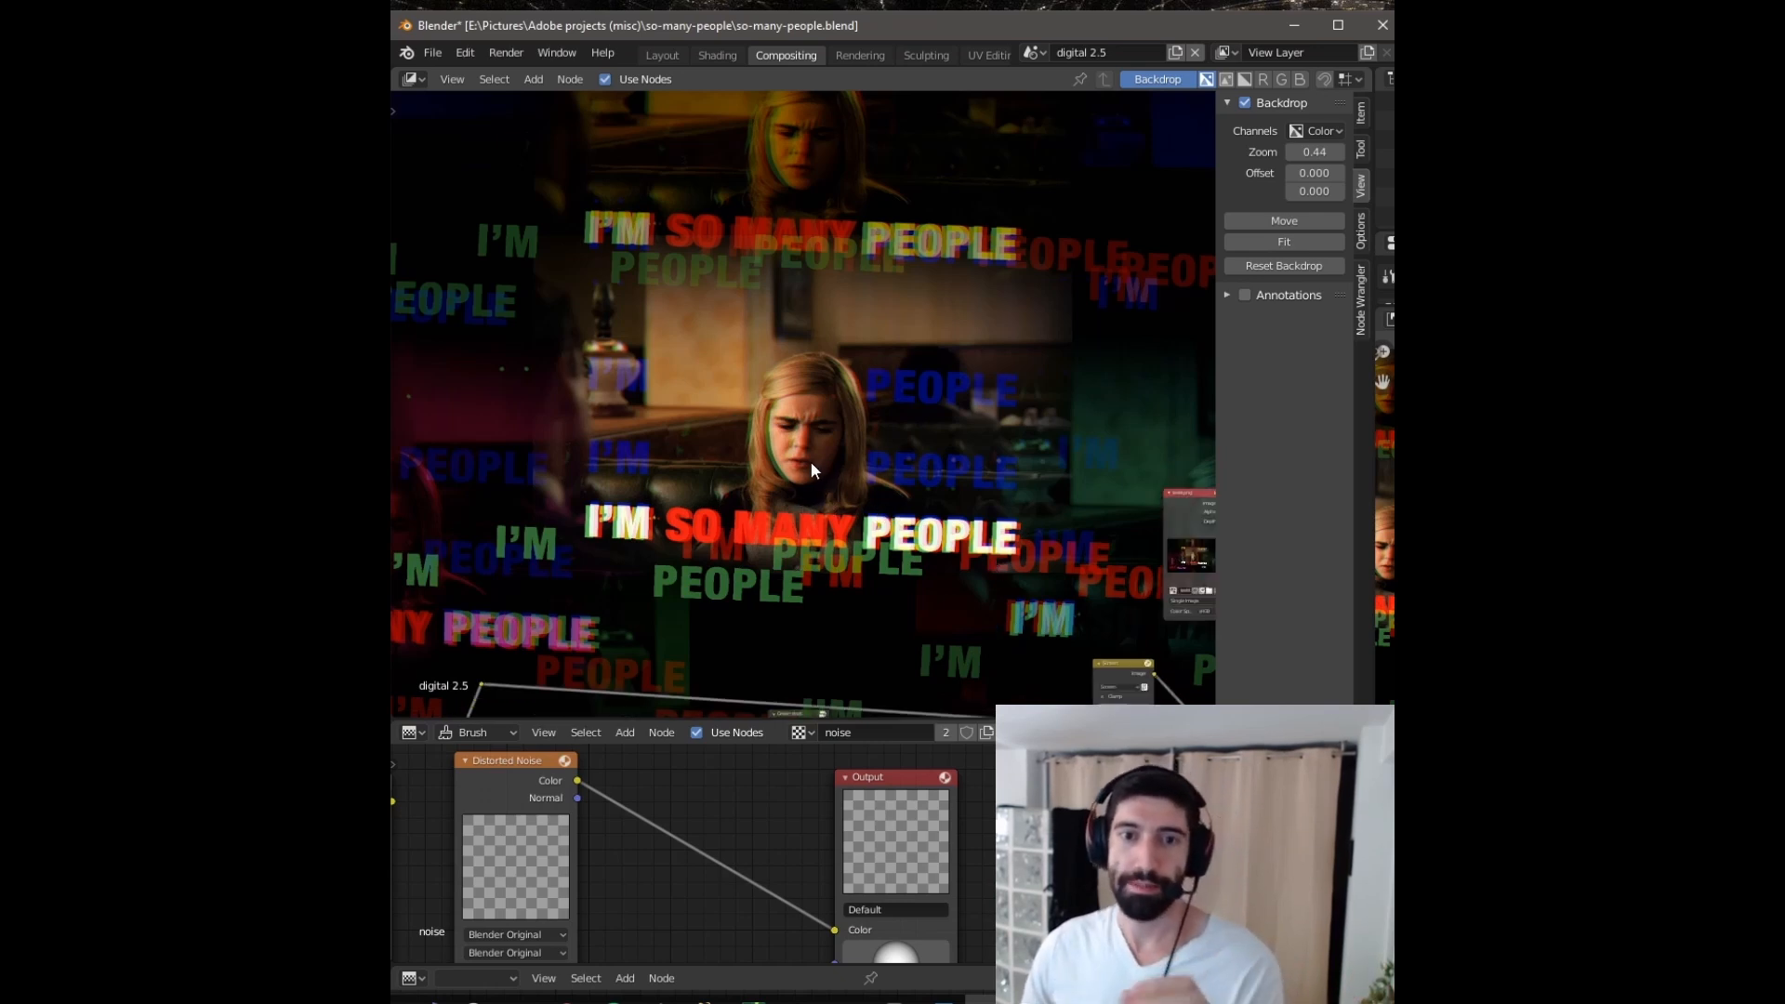
{"action": "mouse_move", "coordinate": [815, 476]}
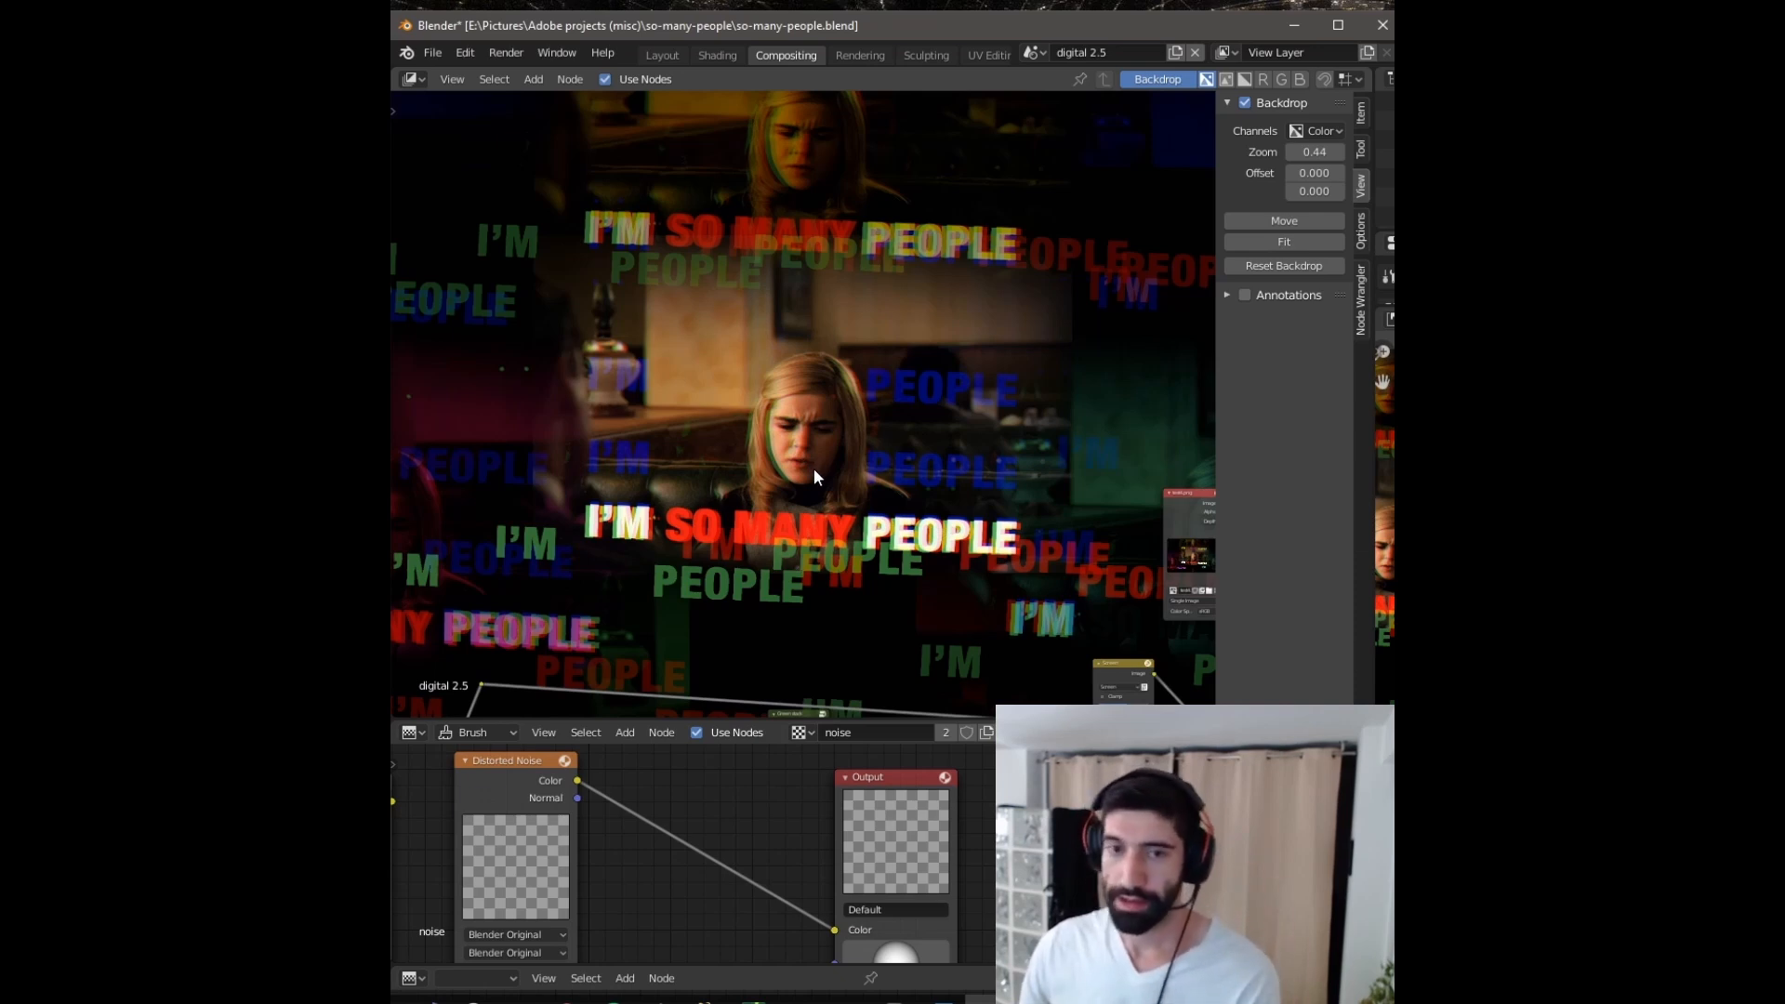
{"action": "mouse_move", "coordinate": [952, 499]}
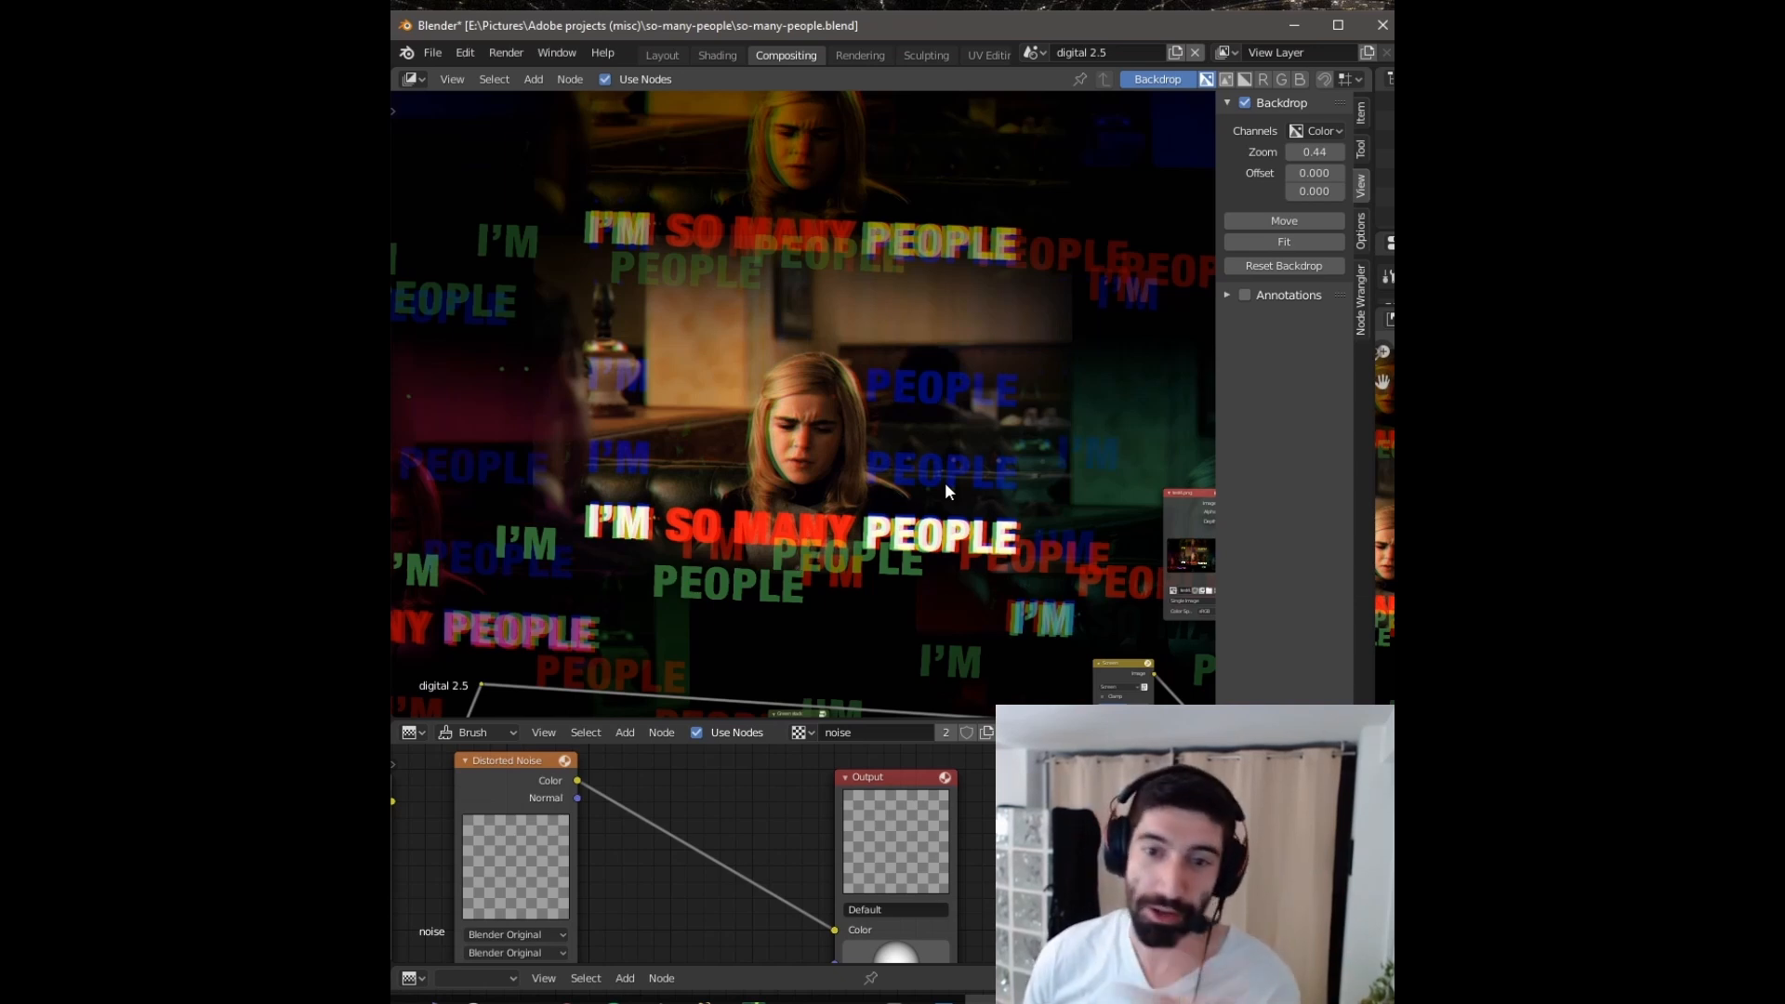
{"action": "mouse_move", "coordinate": [794, 378]}
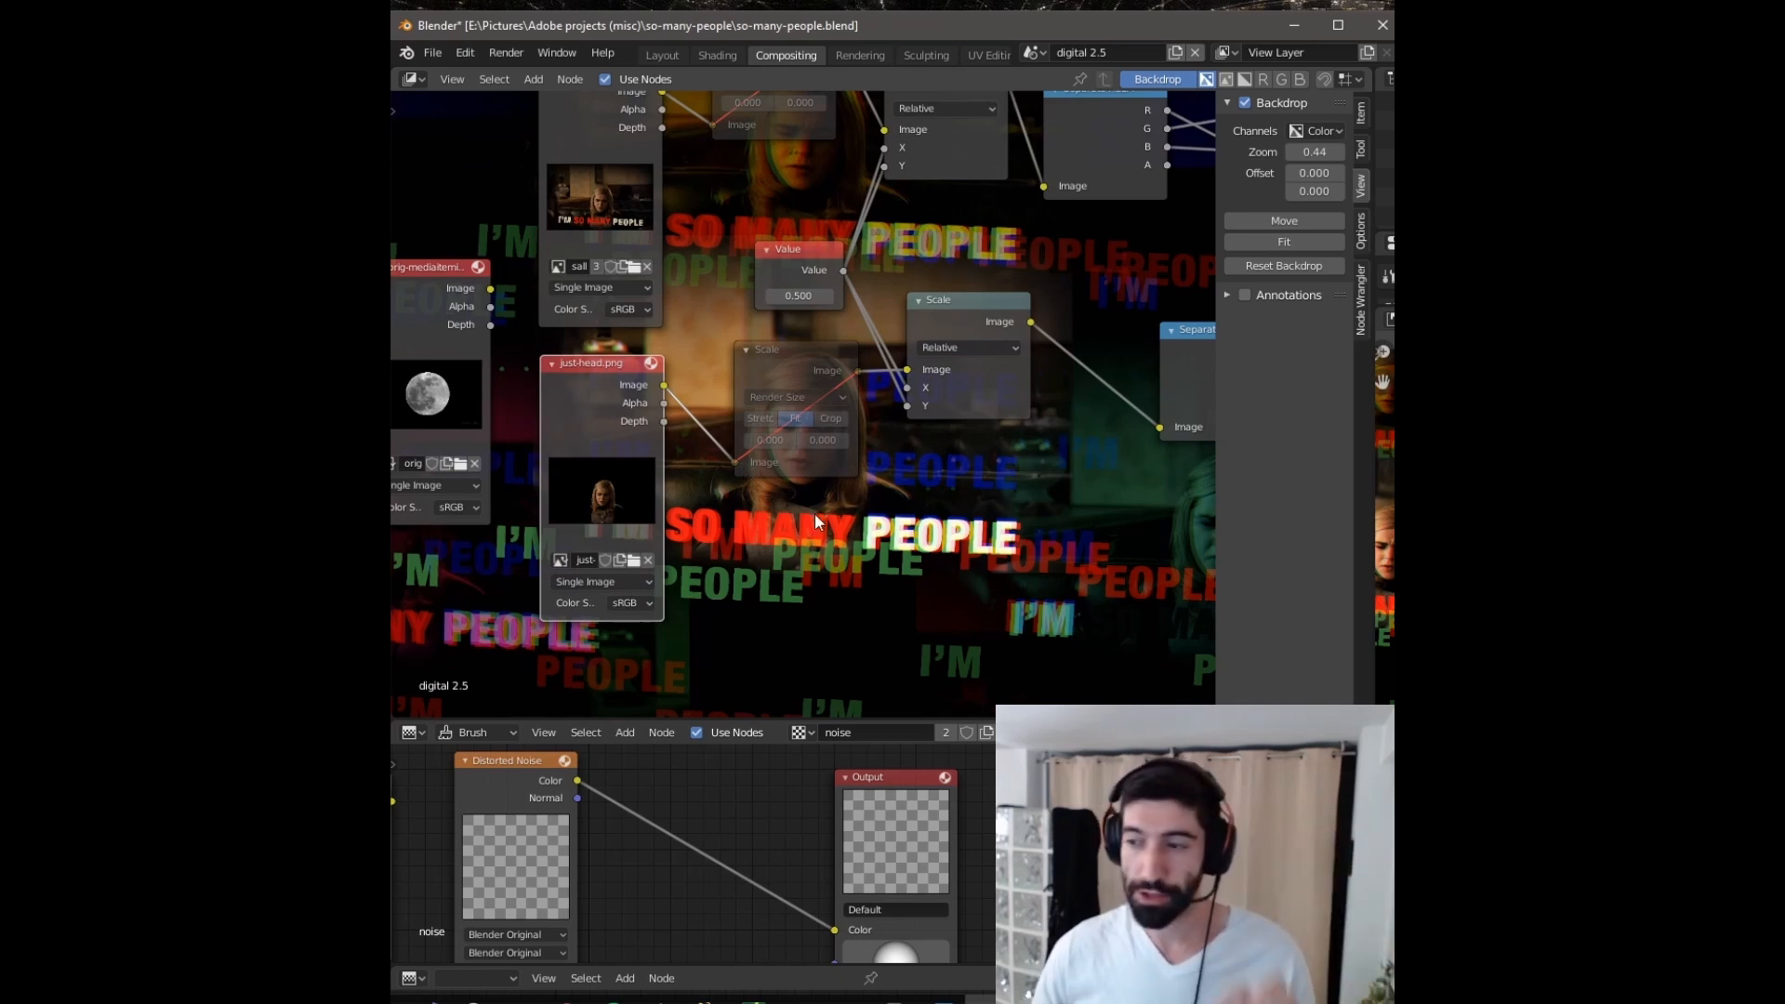
{"action": "mouse_move", "coordinate": [842, 524]}
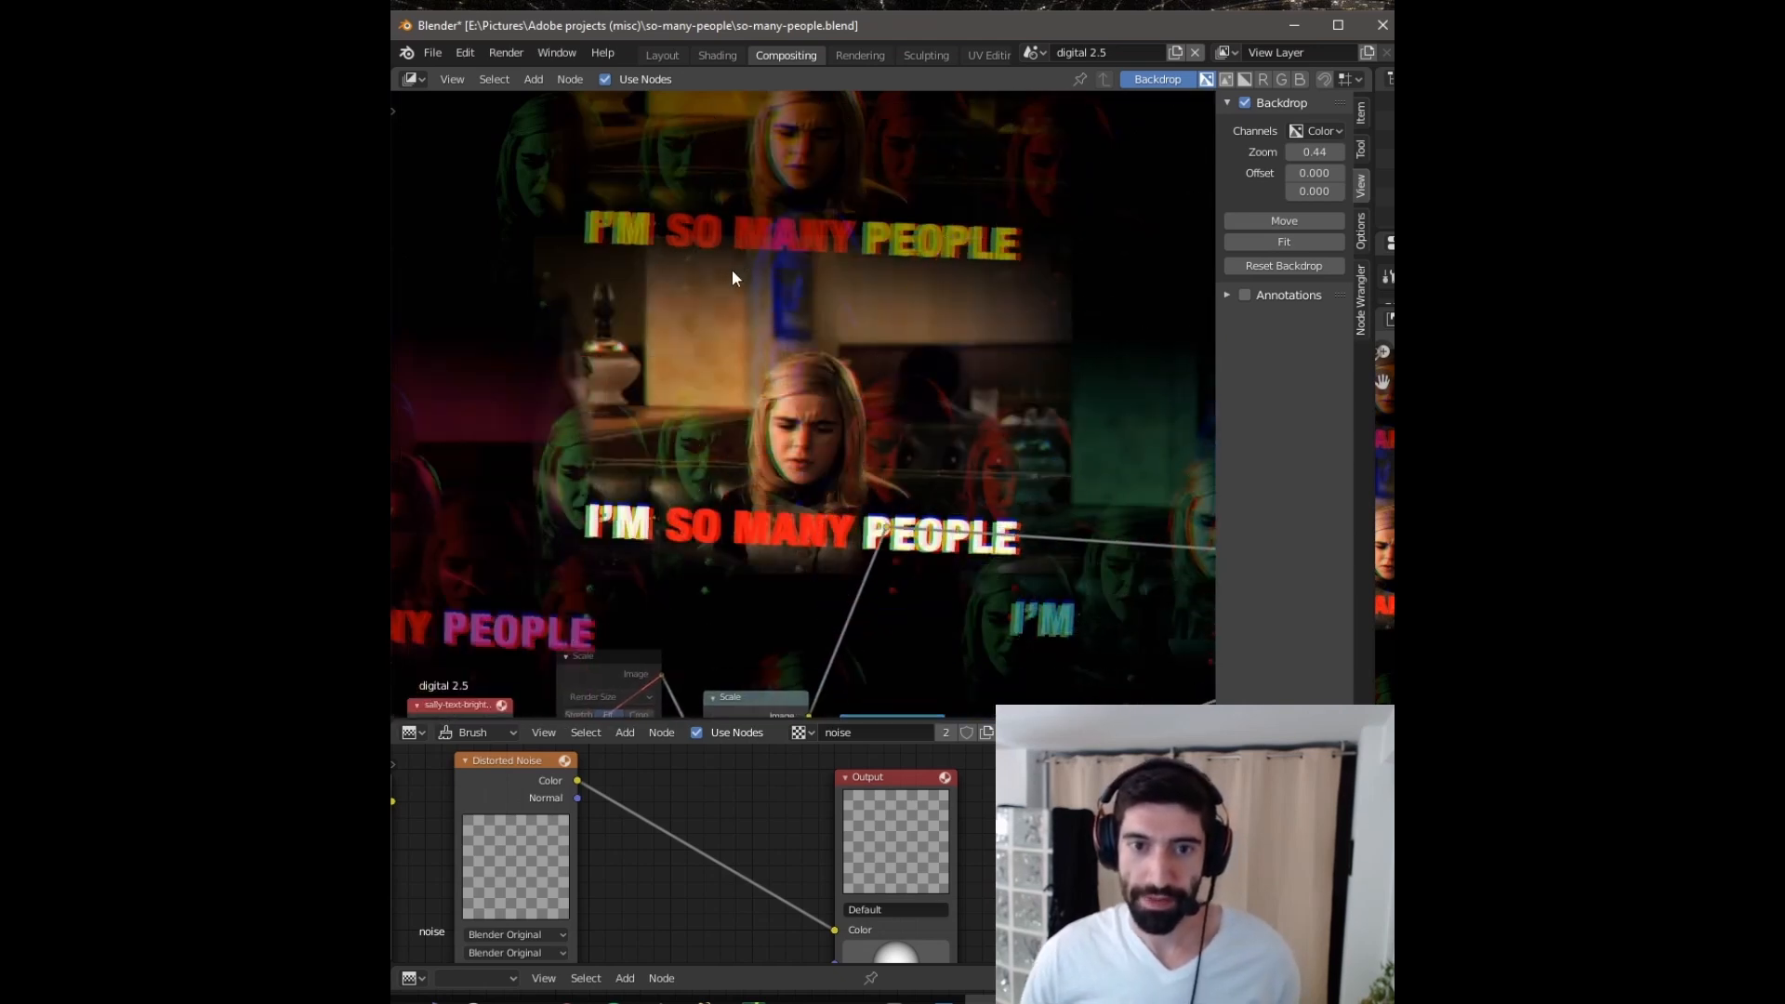
{"action": "mouse_move", "coordinate": [837, 498]}
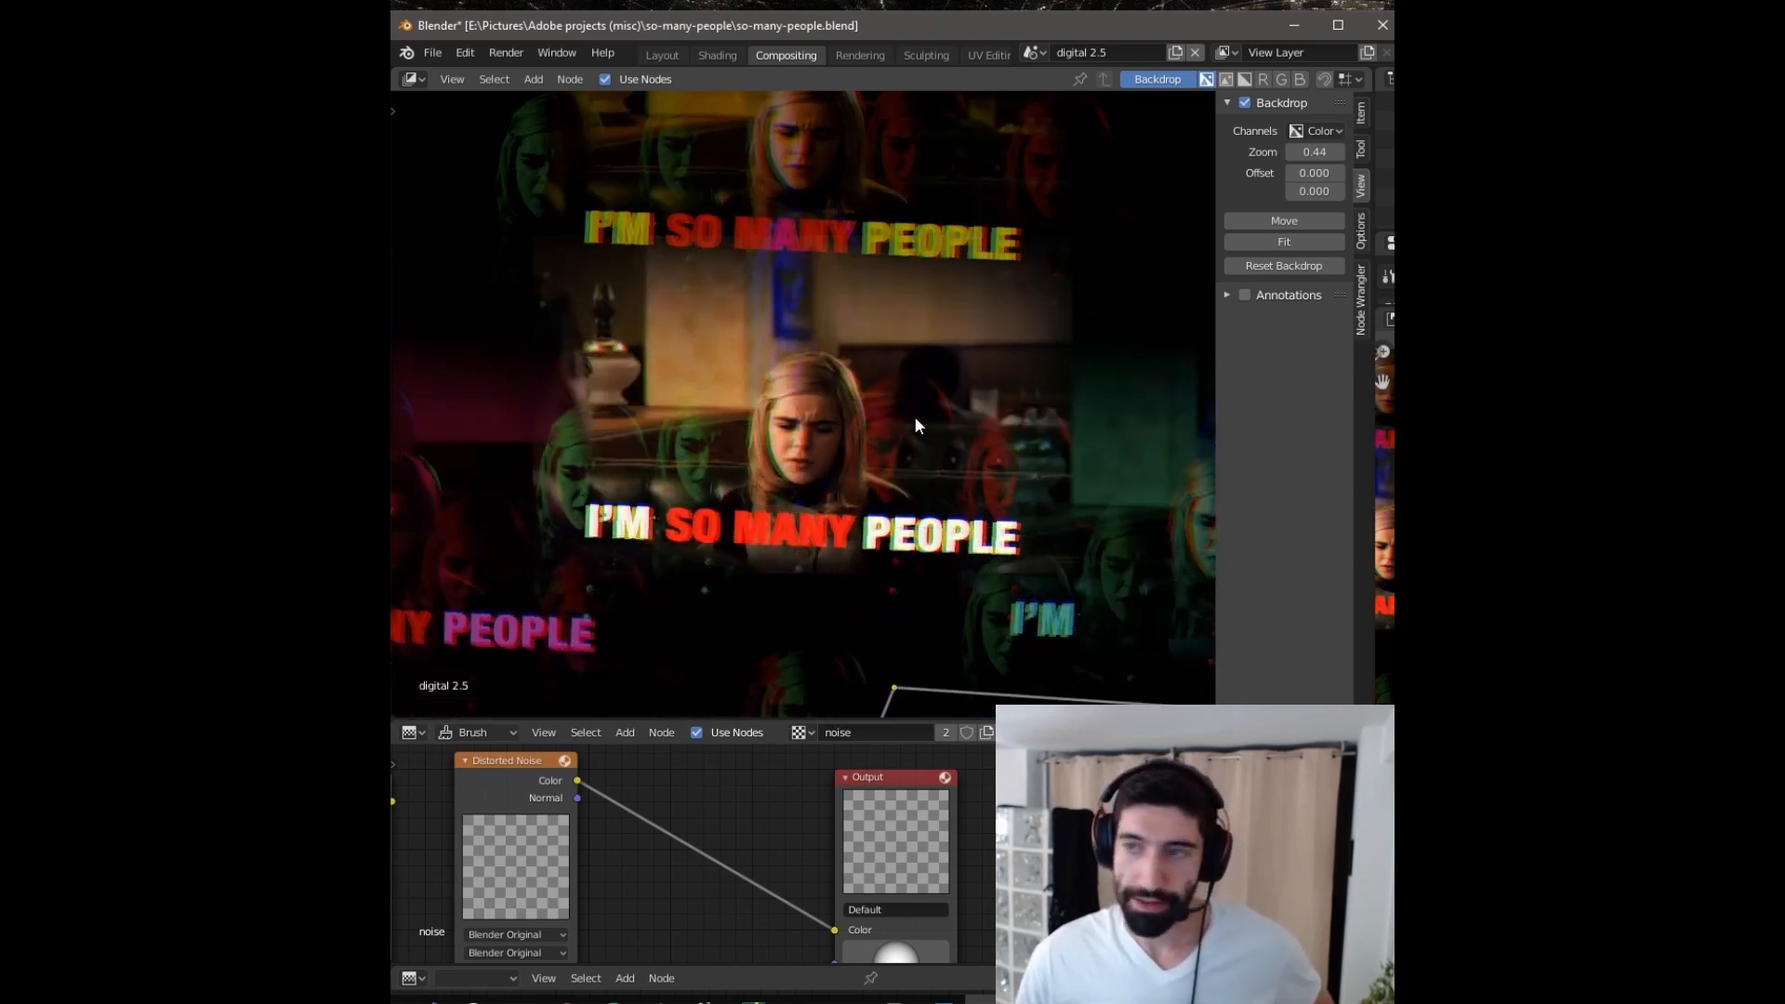
{"action": "mouse_move", "coordinate": [699, 484]}
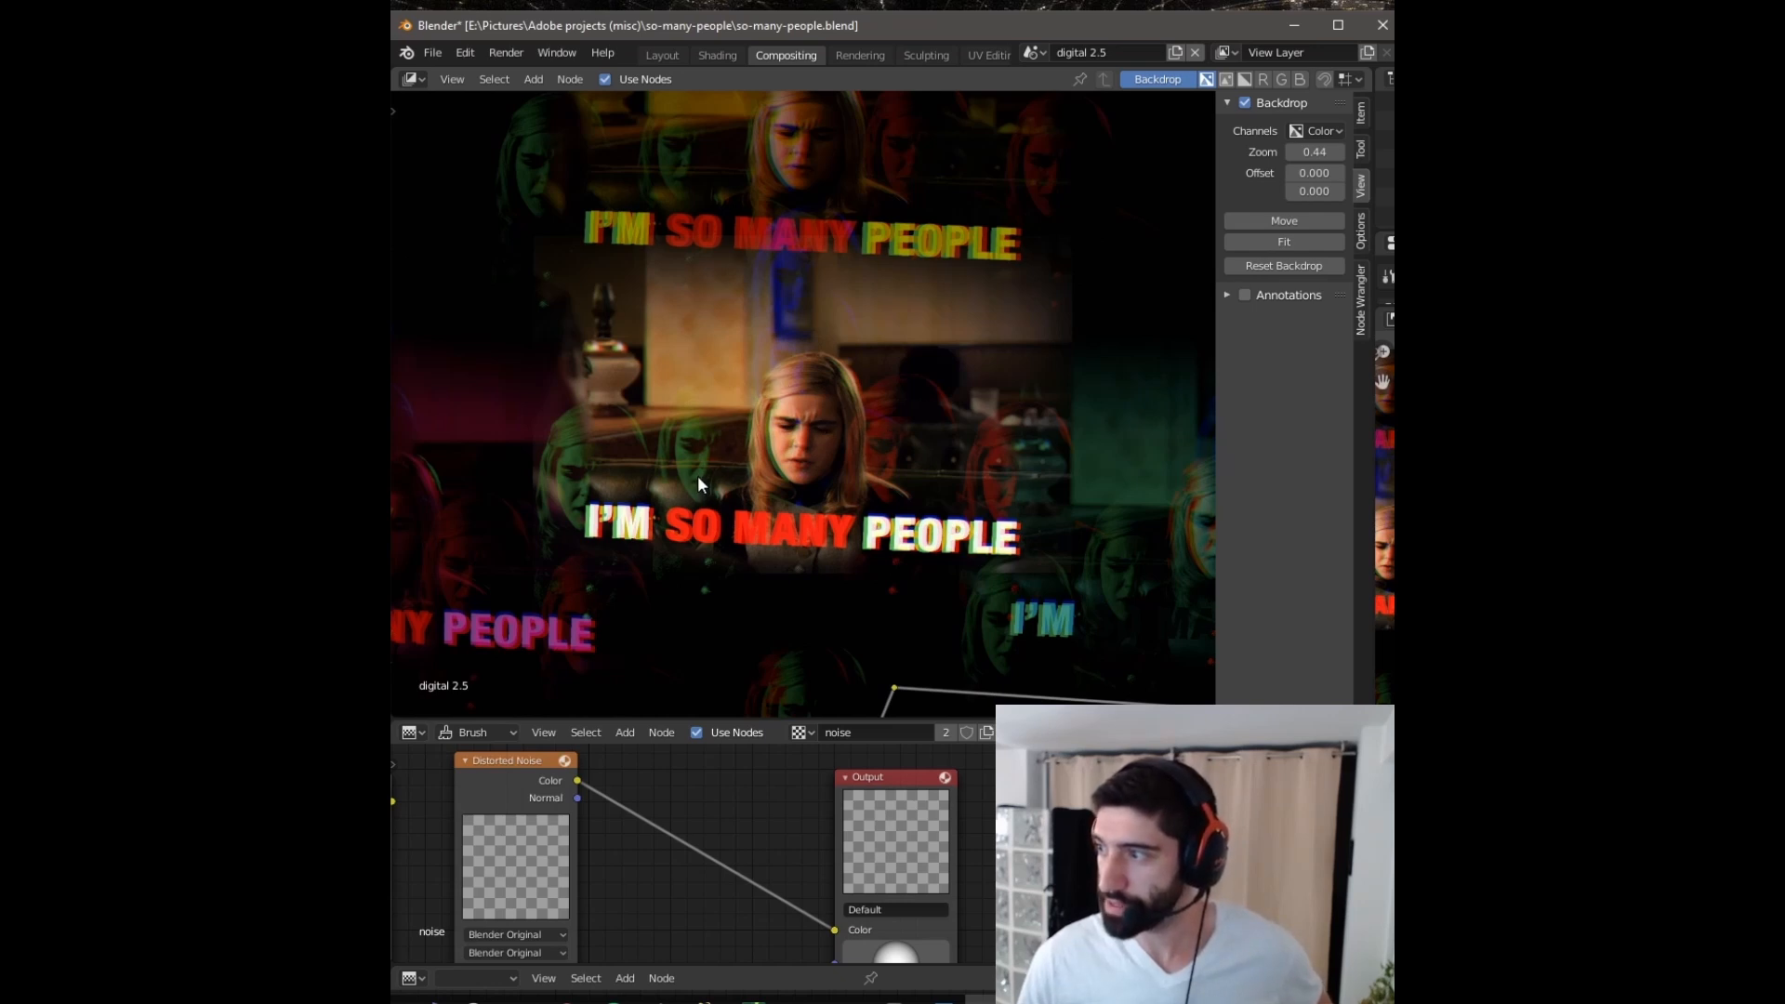
{"action": "mouse_move", "coordinate": [578, 500]}
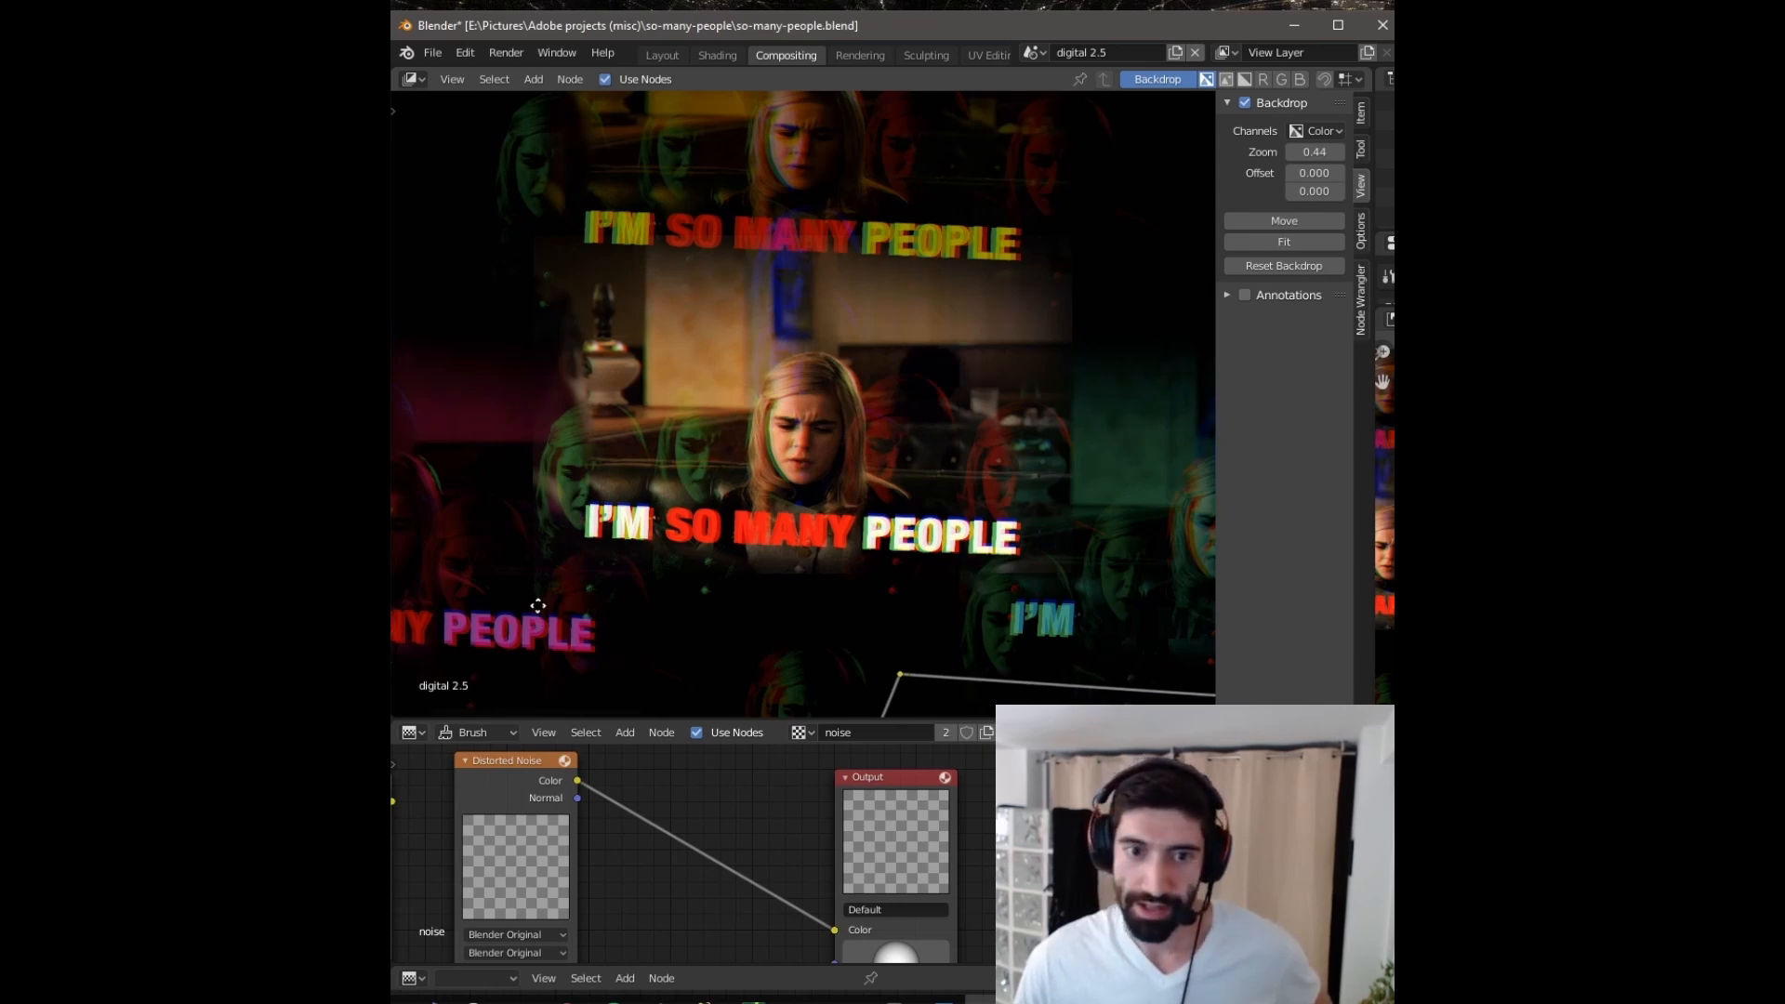
{"action": "mouse_move", "coordinate": [677, 467]}
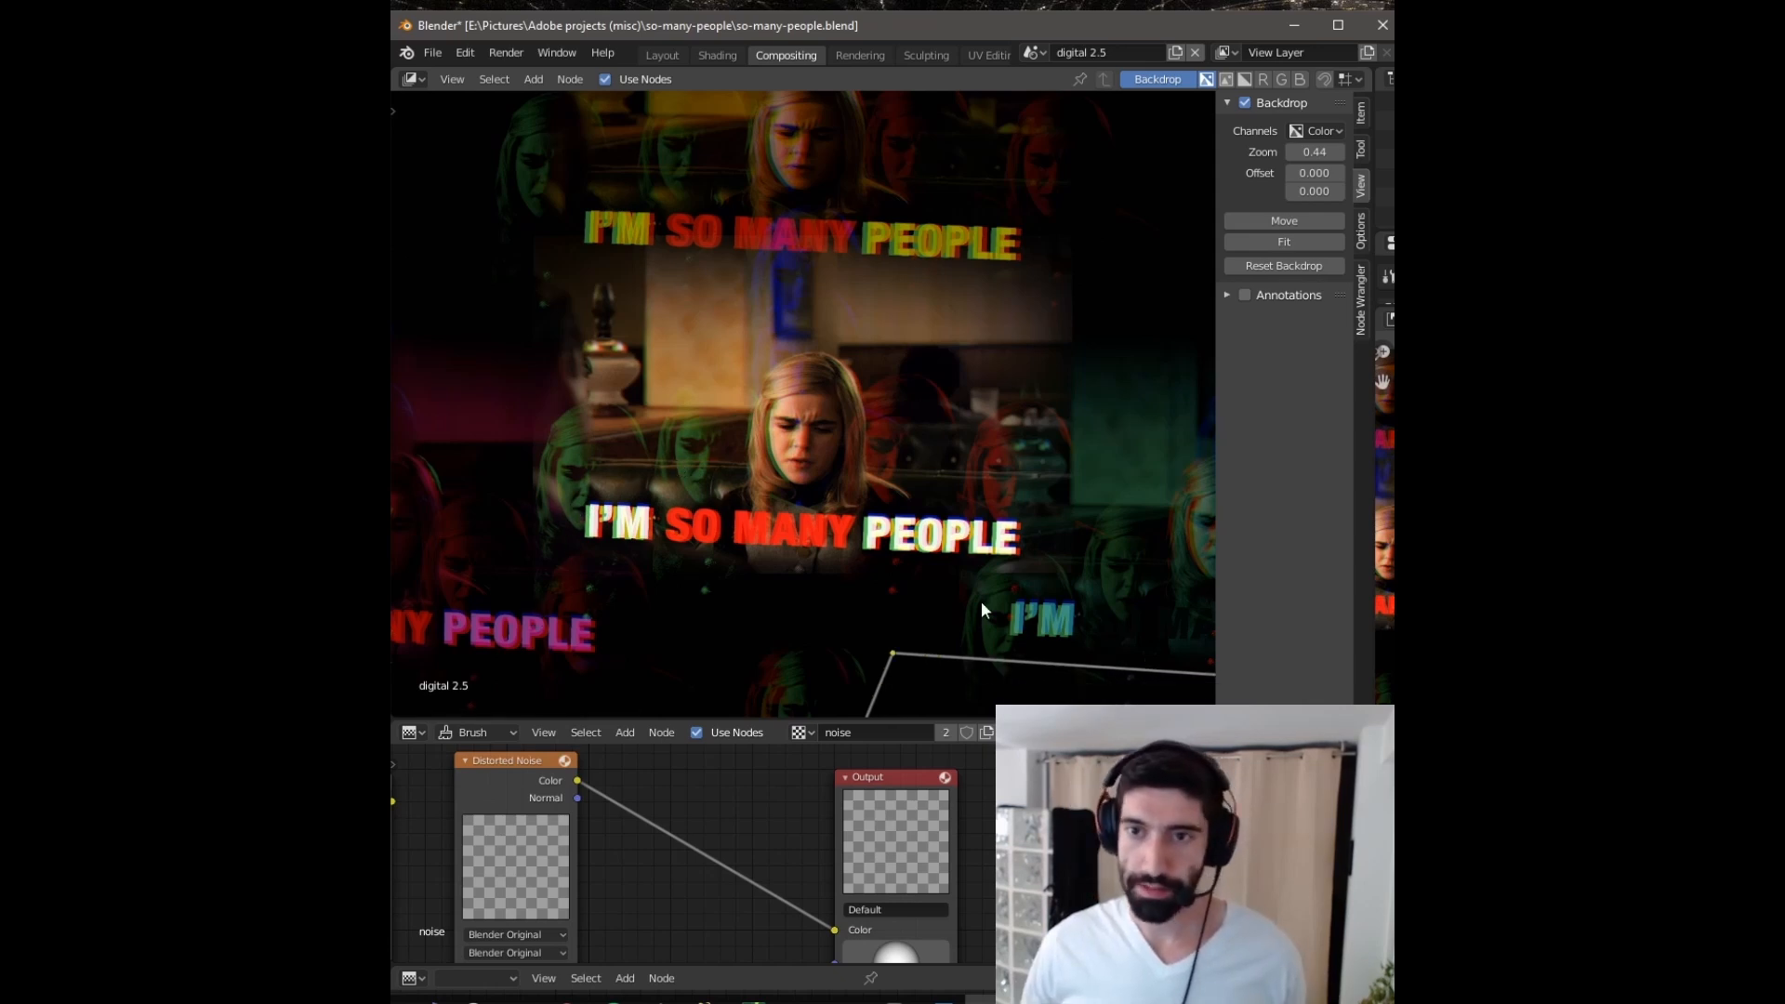
Zoom the compositor backdrop out to frame the whole glitchy composite with repeated heads
{"action": "scroll", "scroll_direction": "down", "scroll_amount": 3}
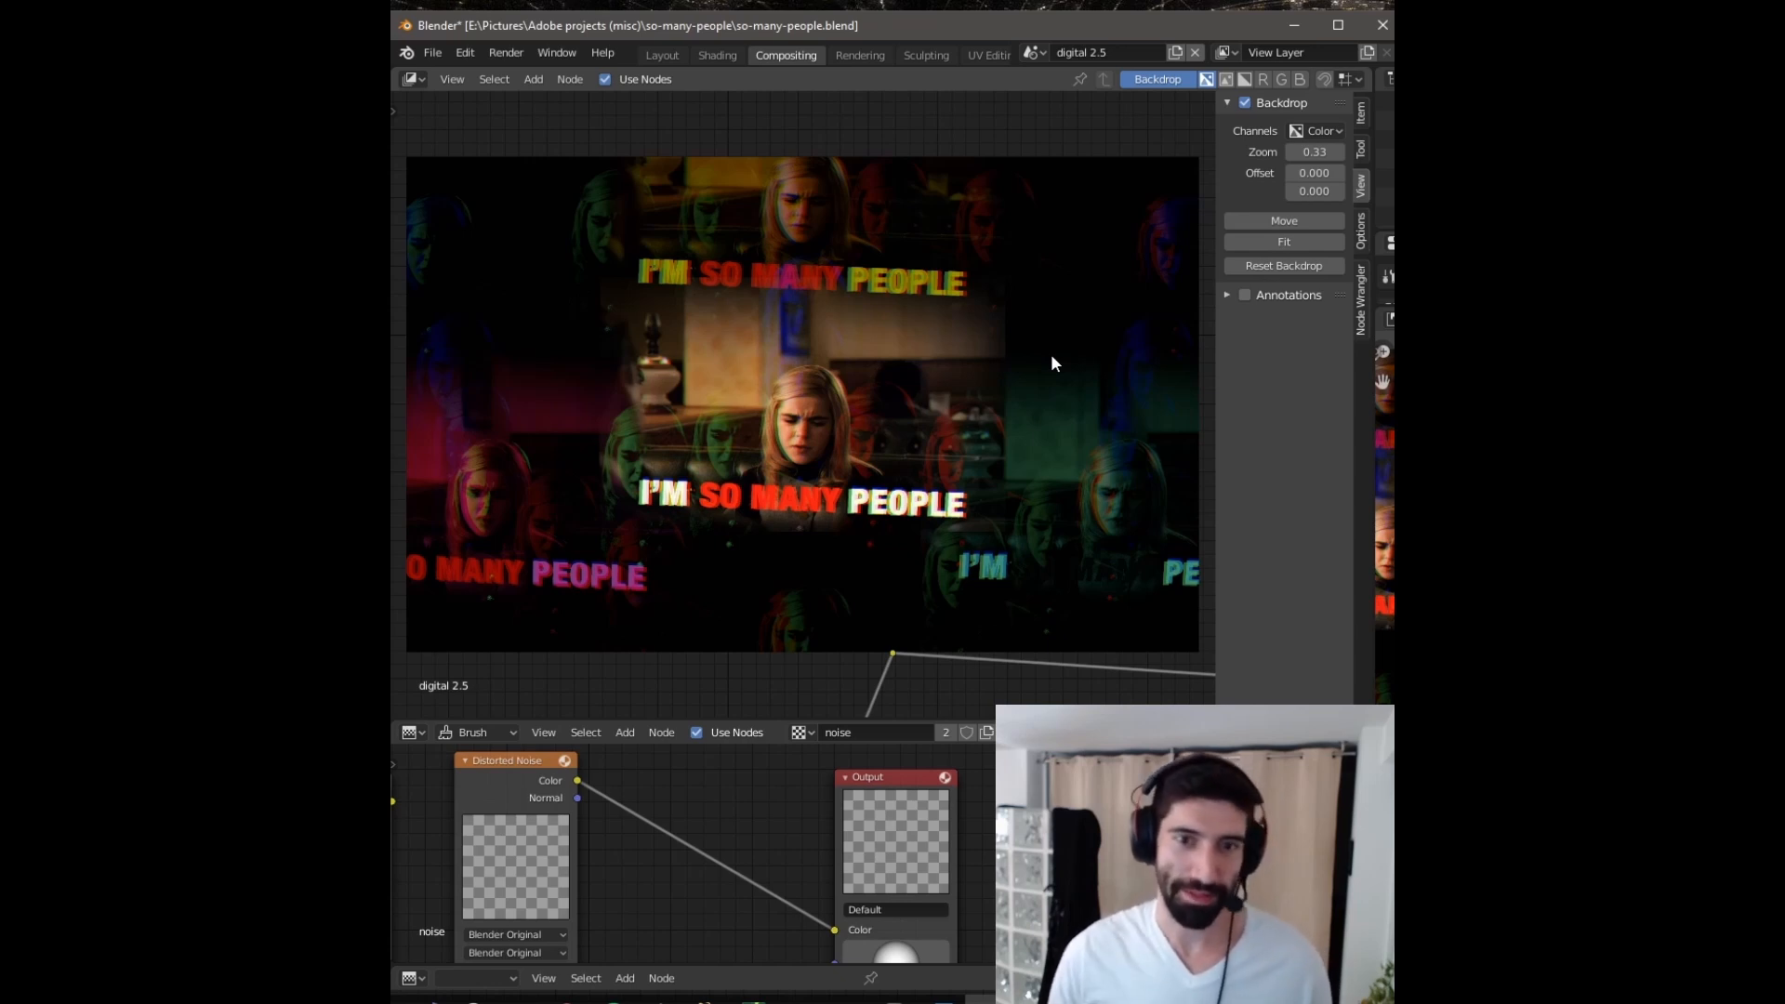
{"action": "mouse_move", "coordinate": [792, 625]}
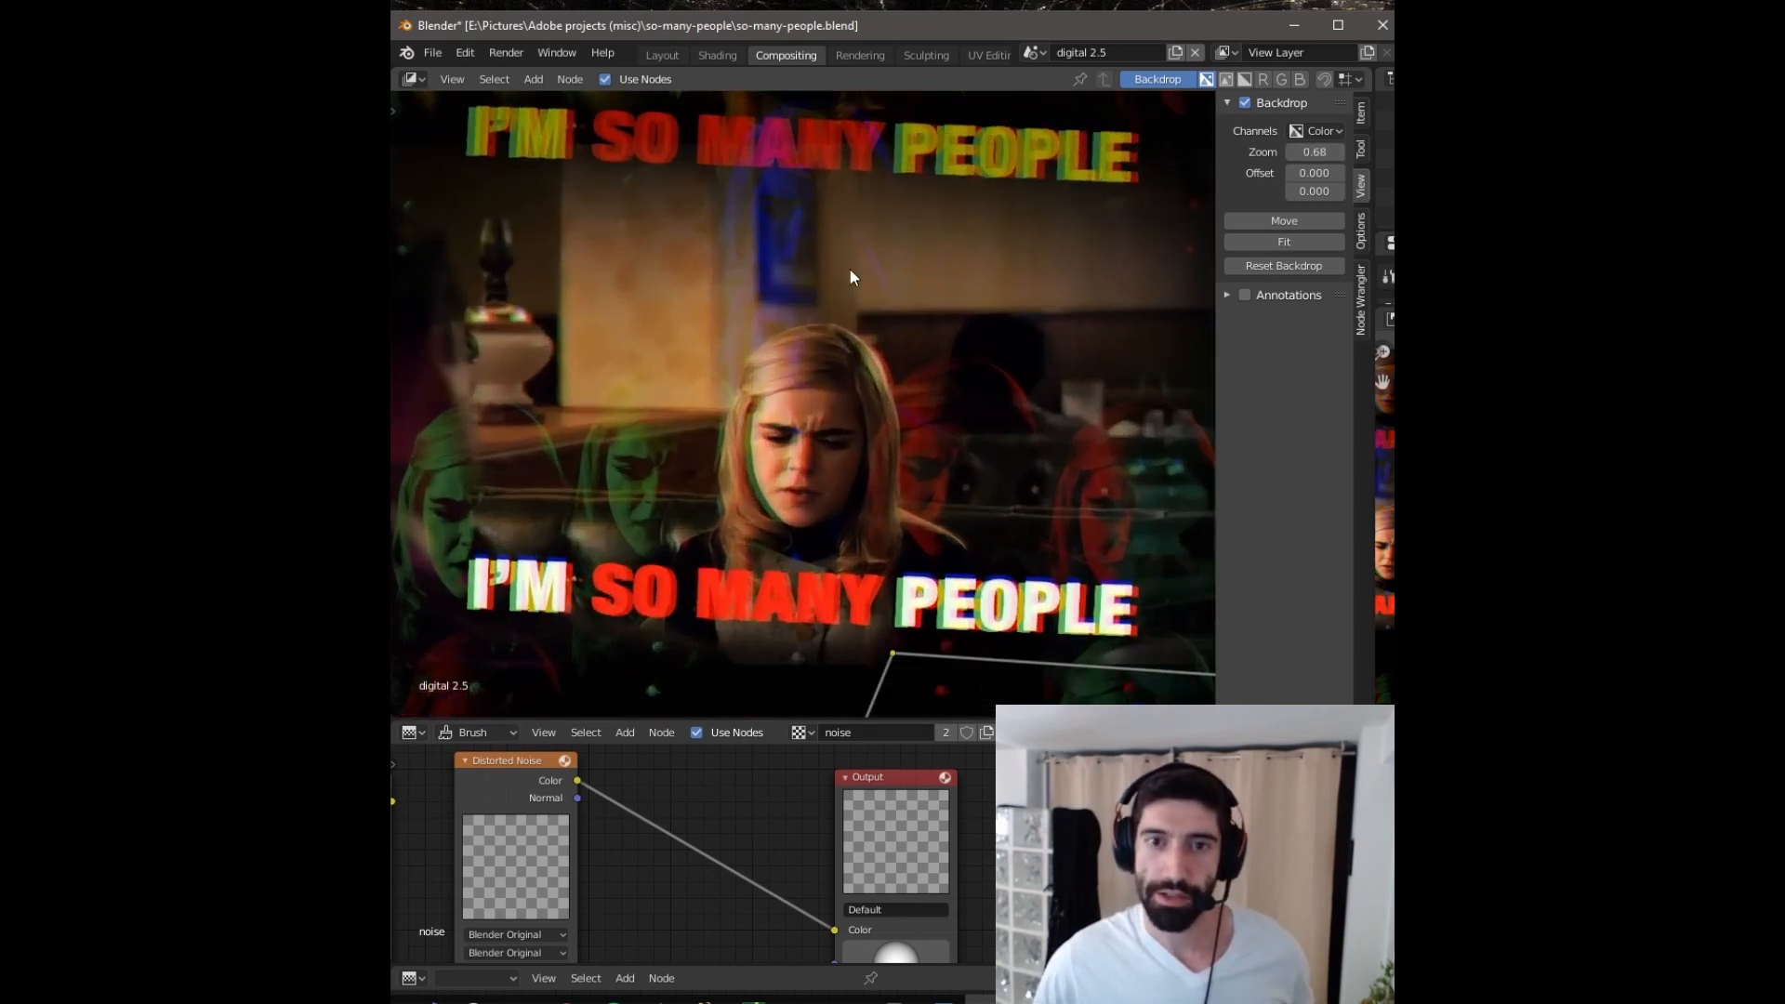
{"action": "mouse_move", "coordinate": [898, 390]}
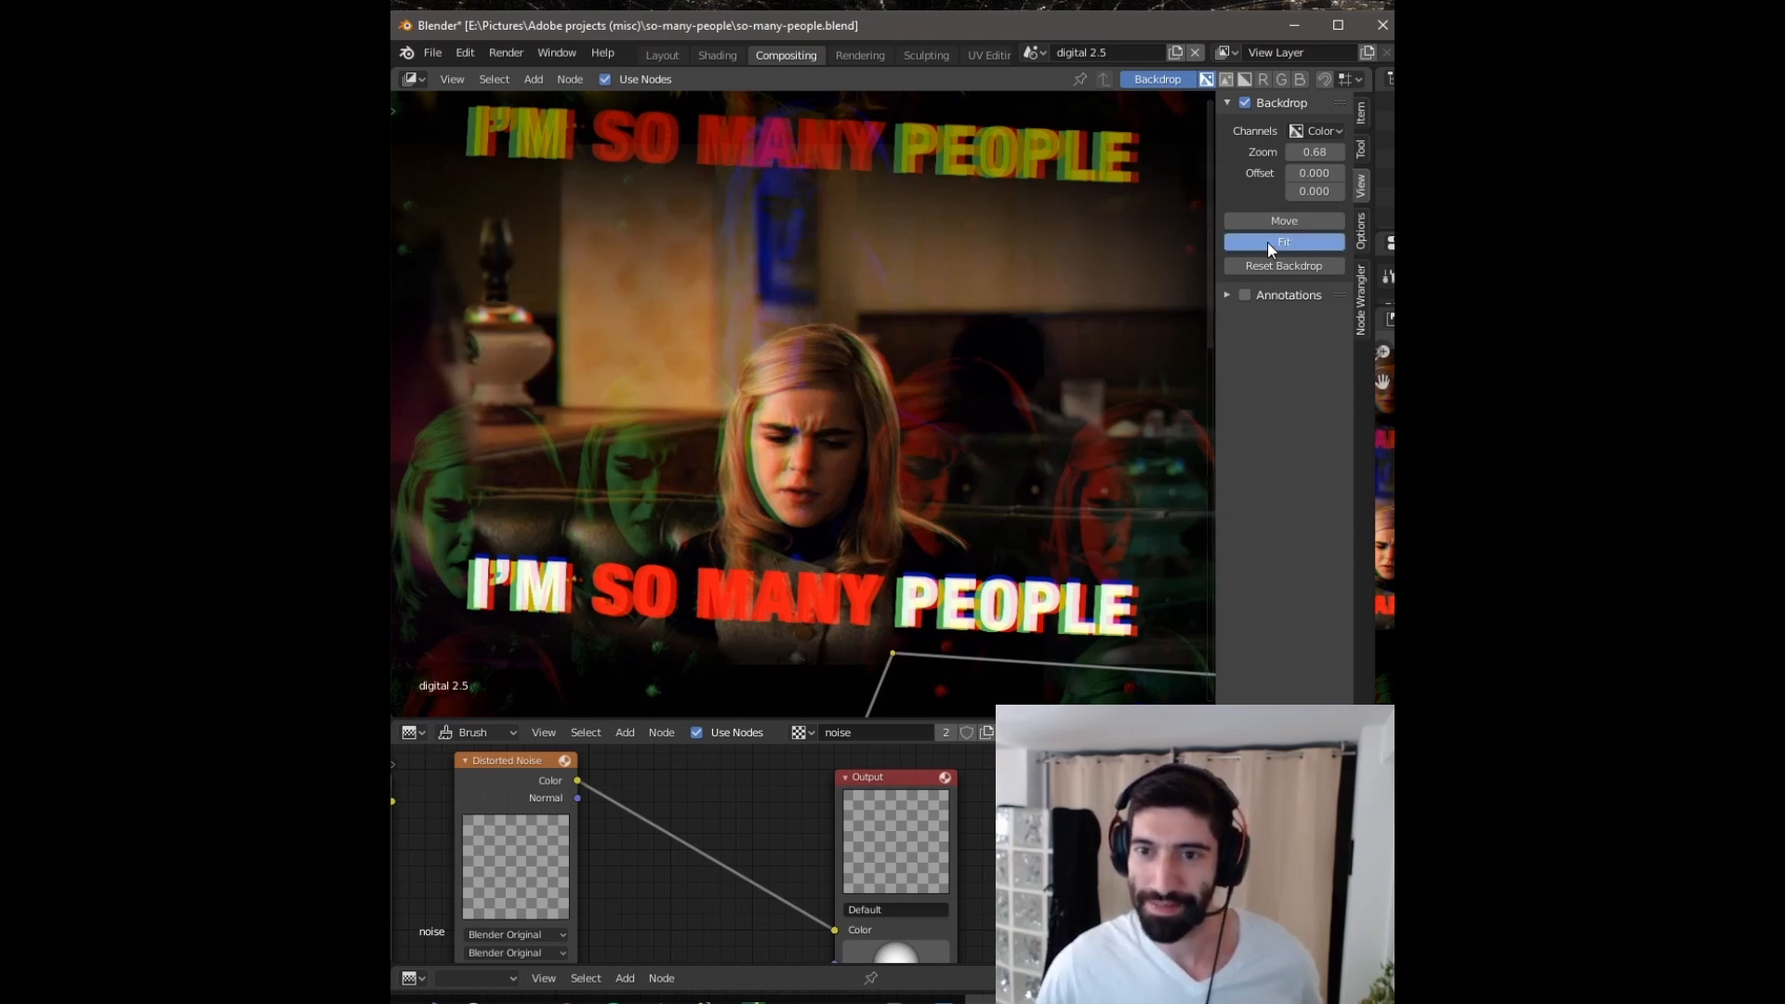
{"action": "left_click", "coordinate": [1283, 242]}
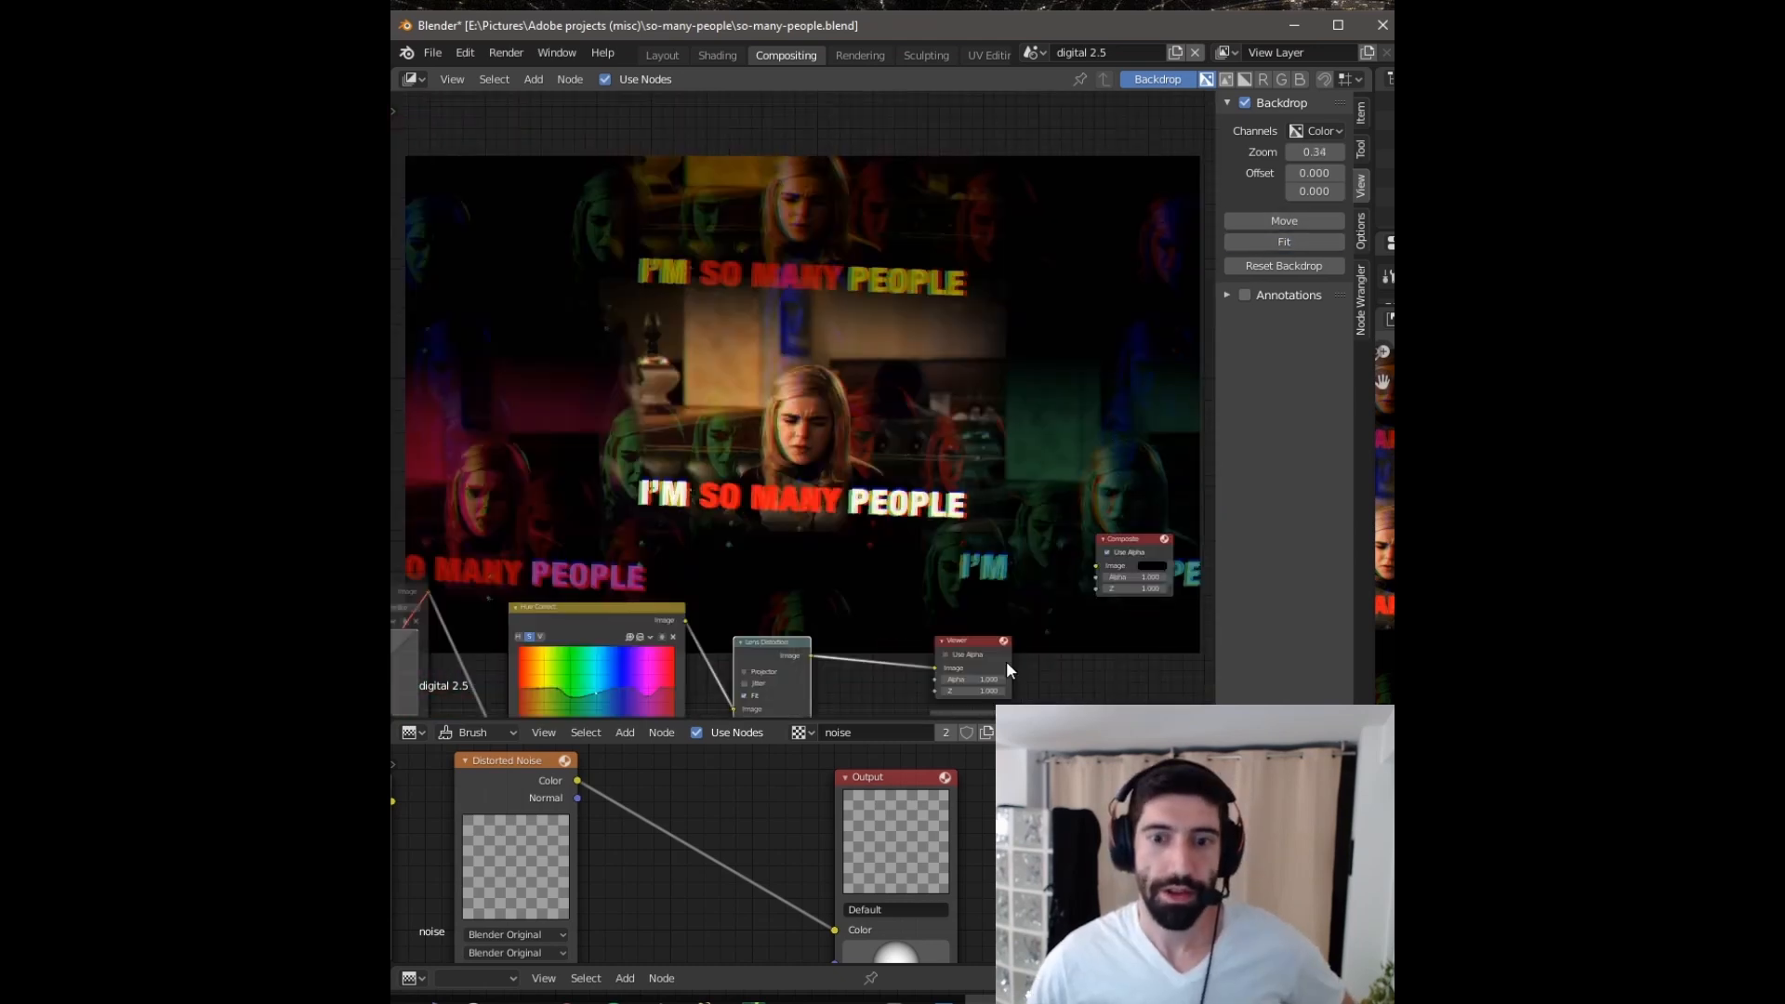